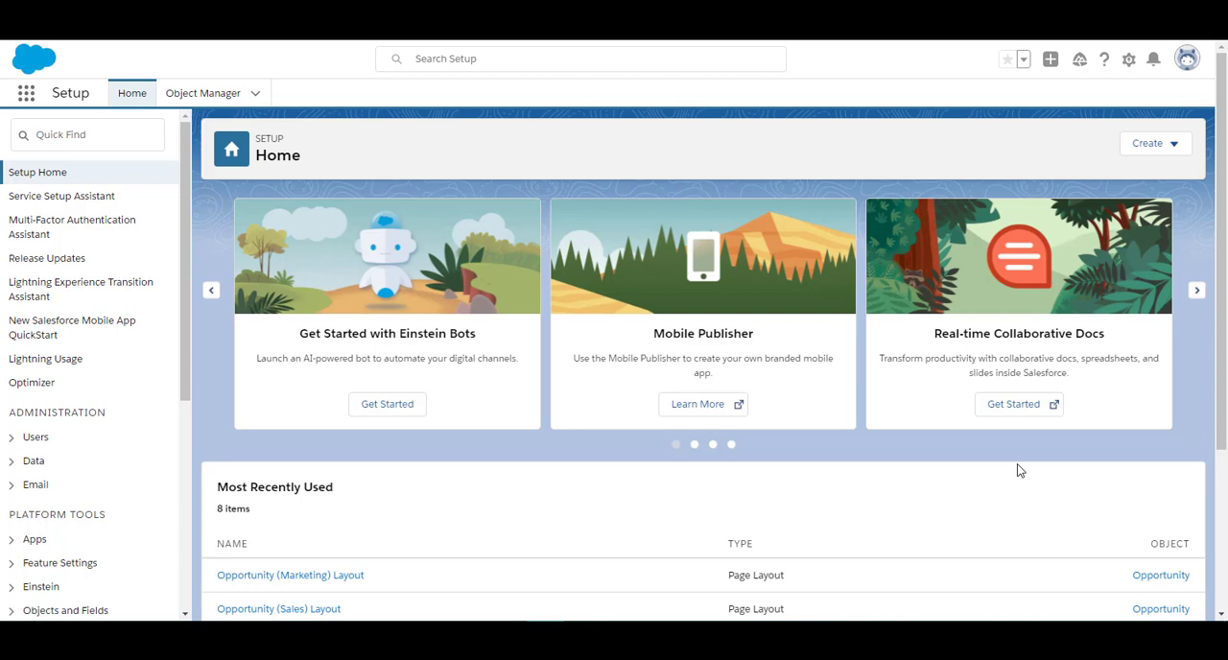
mouse_move(706, 430)
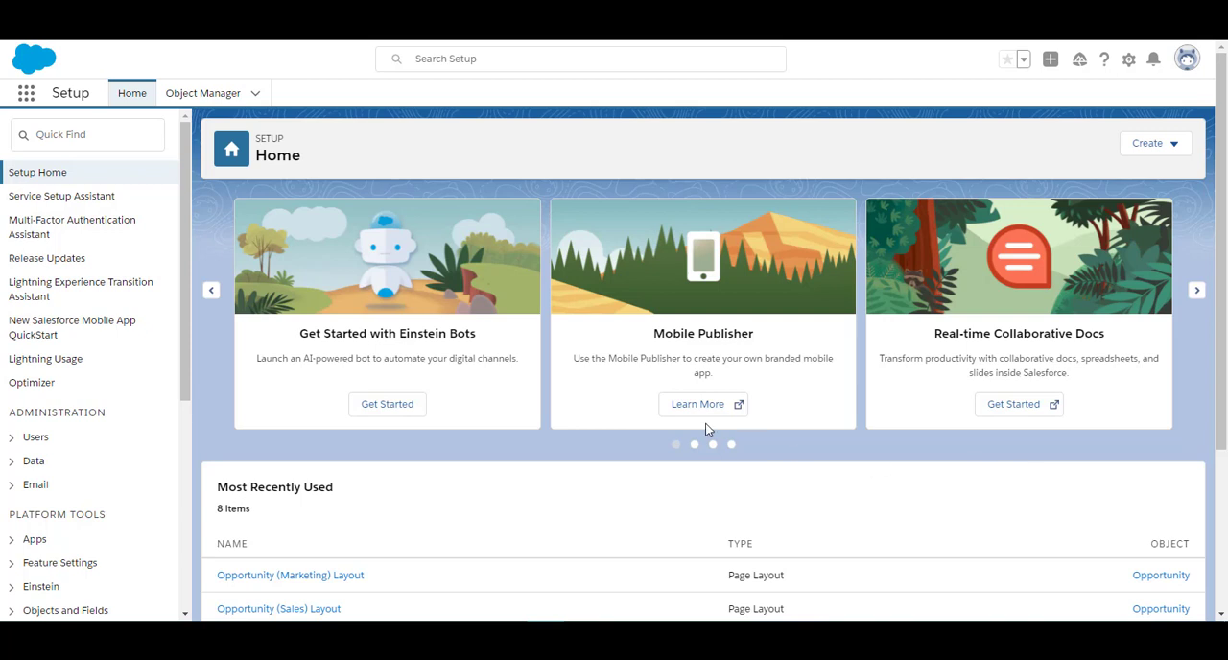
- Find 'Appex' in Setup Quick Find and go to AppExchange Marketplace
type("A")
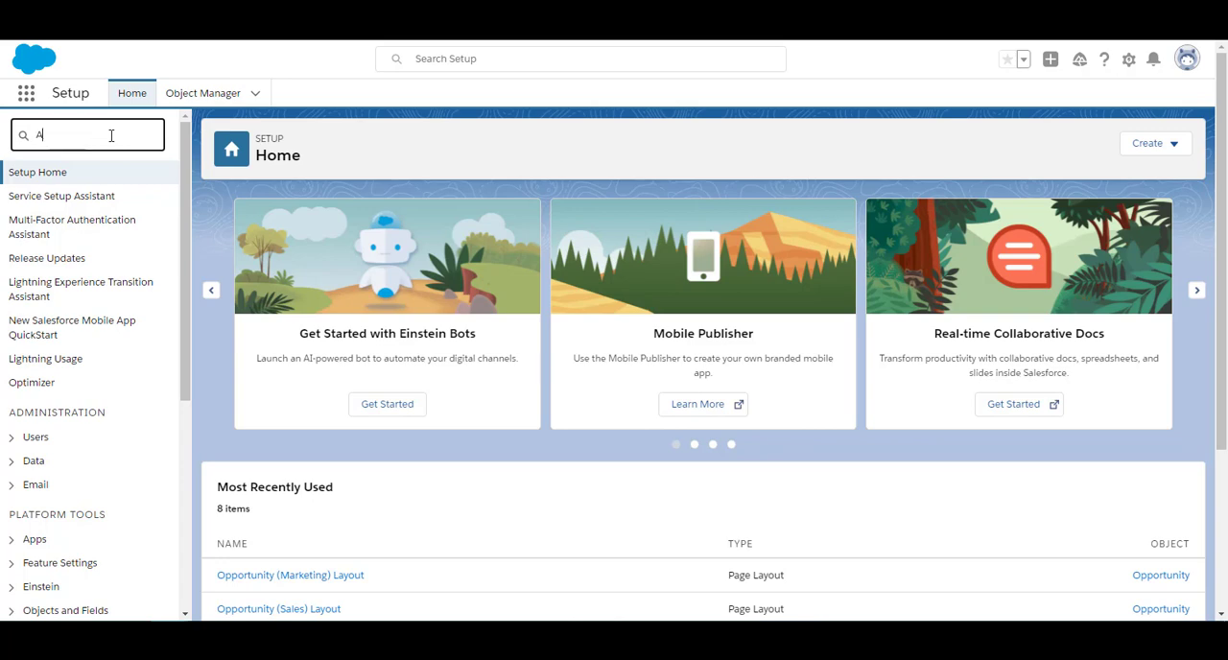
type("ppex")
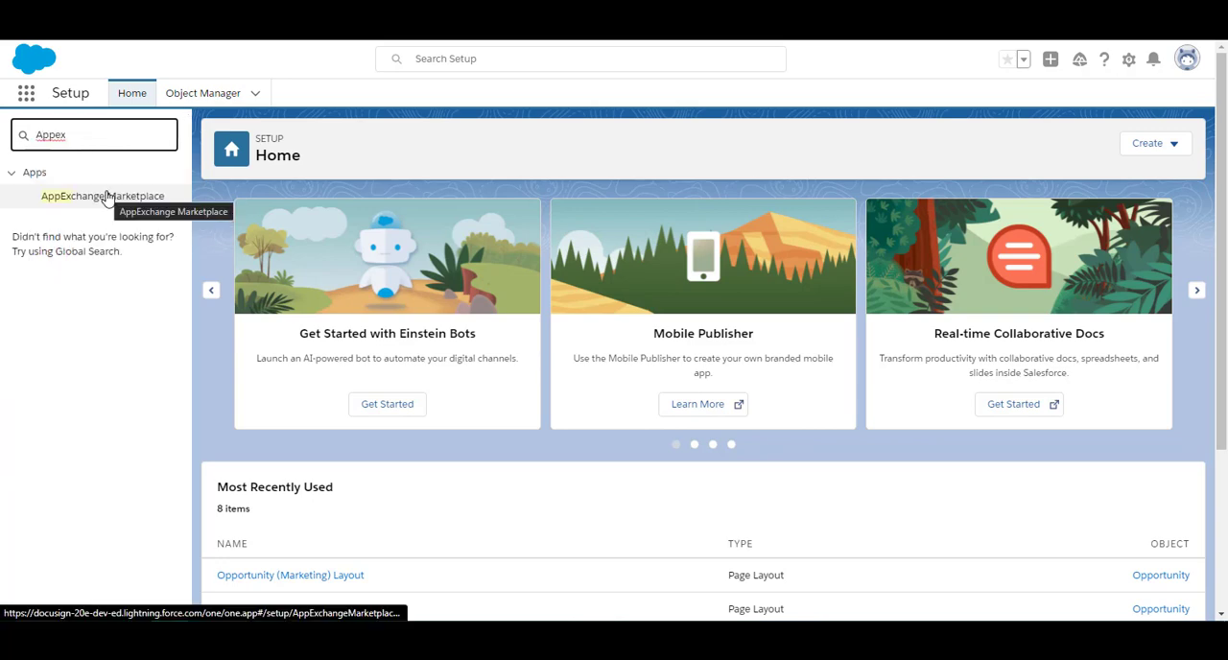
left_click(103, 196)
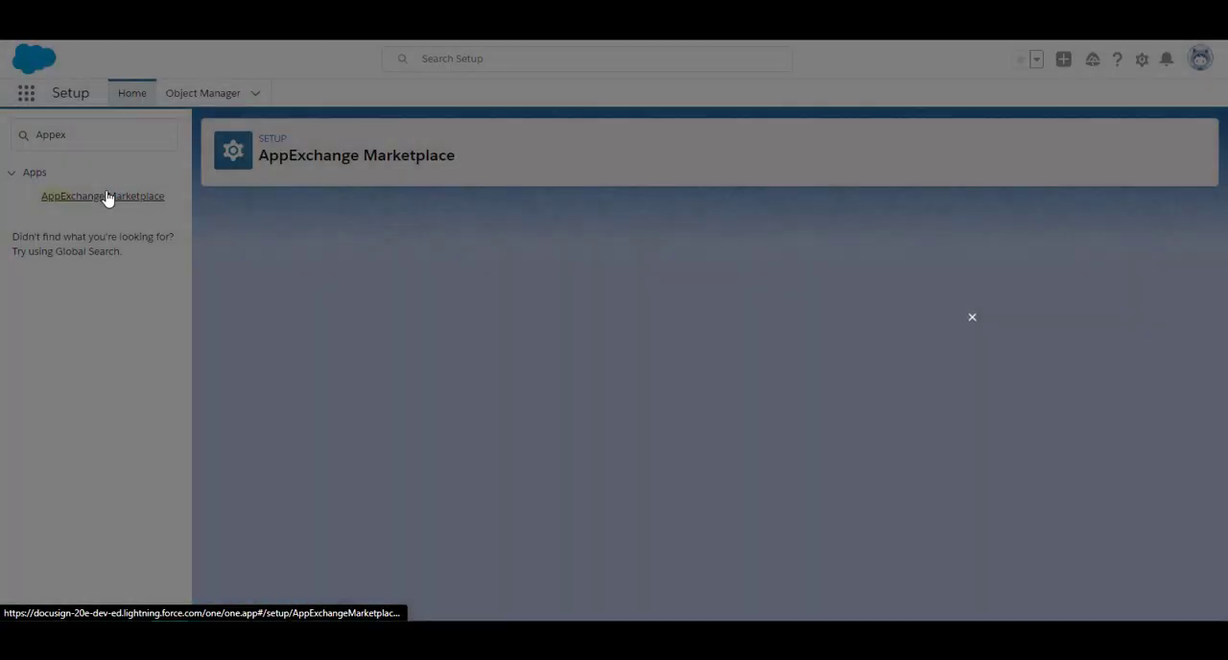
- Request the DocuSign eSignature for Salesforce app with Get It Now
left_click(104, 196)
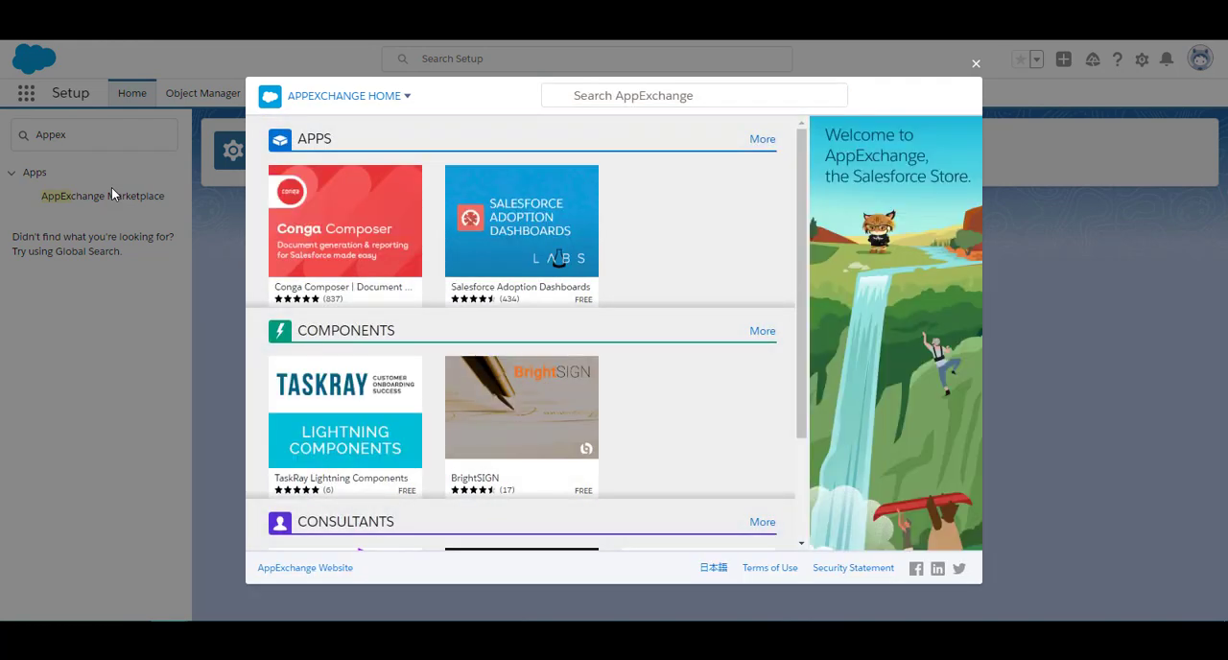
mouse_move(507, 58)
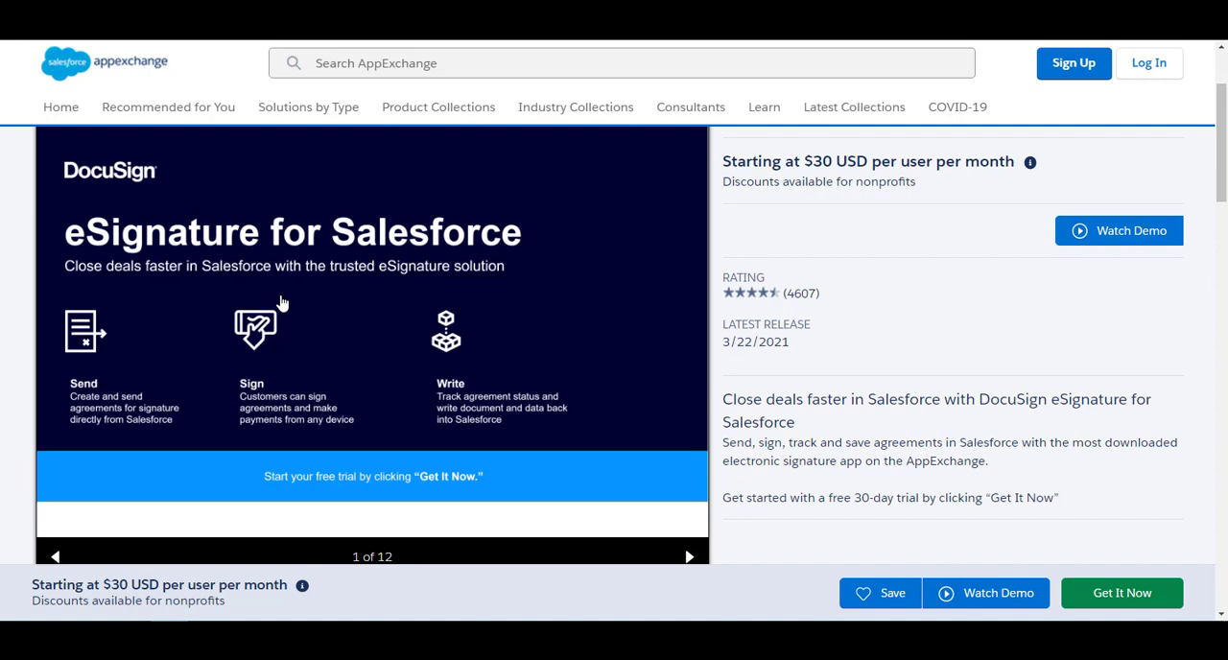
mouse_move(1121, 592)
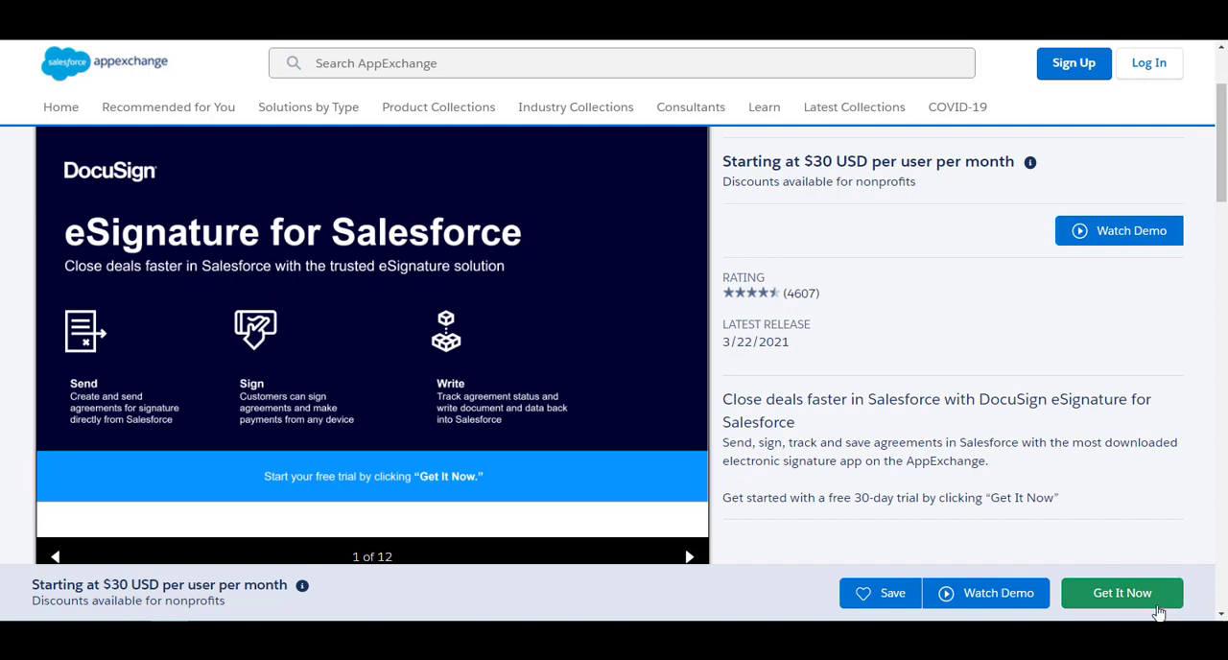
mouse_move(1163, 610)
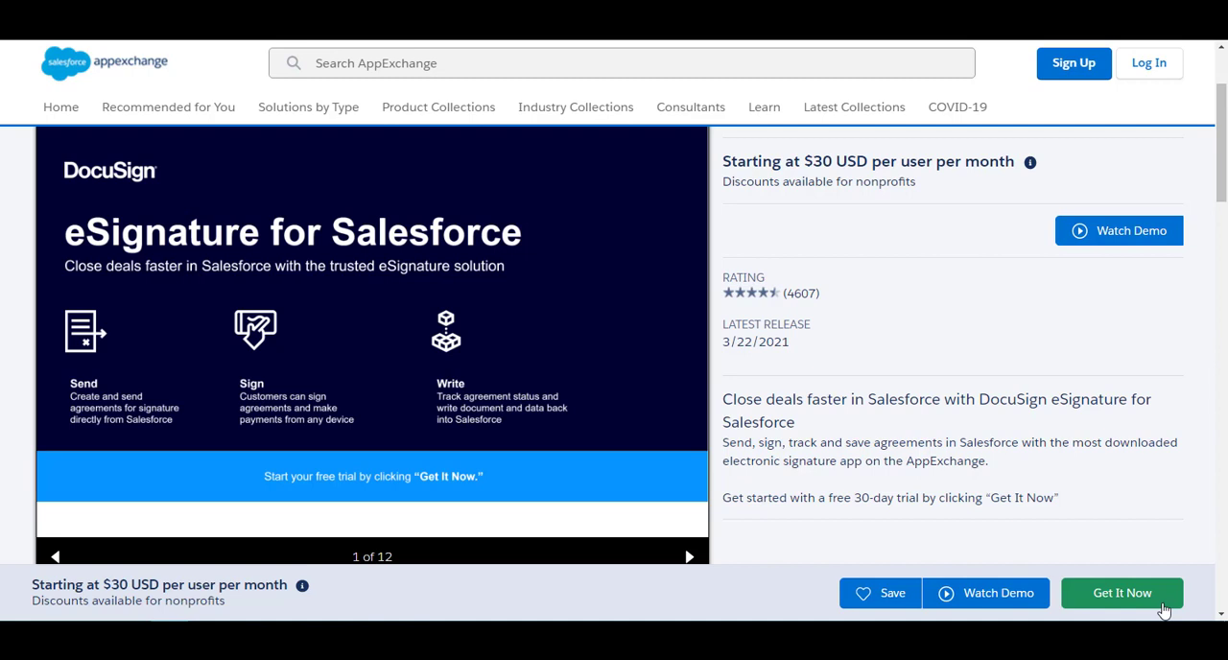
left_click(1120, 593)
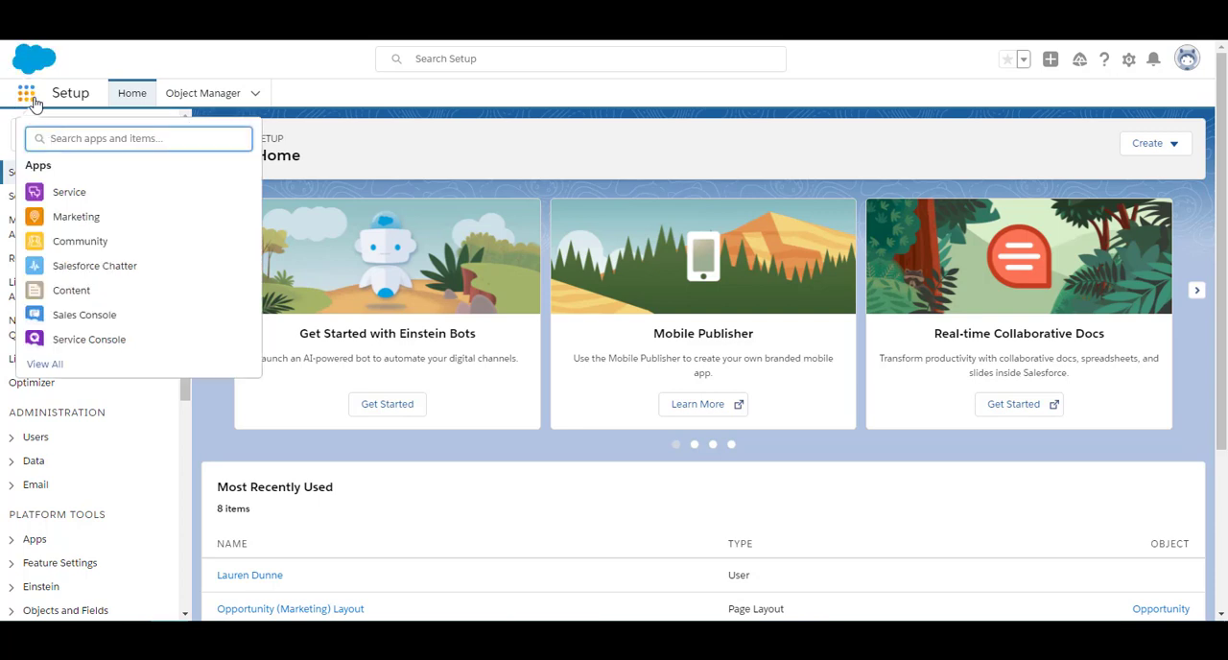
- Launch the DocuSign Apps Launcher from the App Launcher search
type("DocuSign")
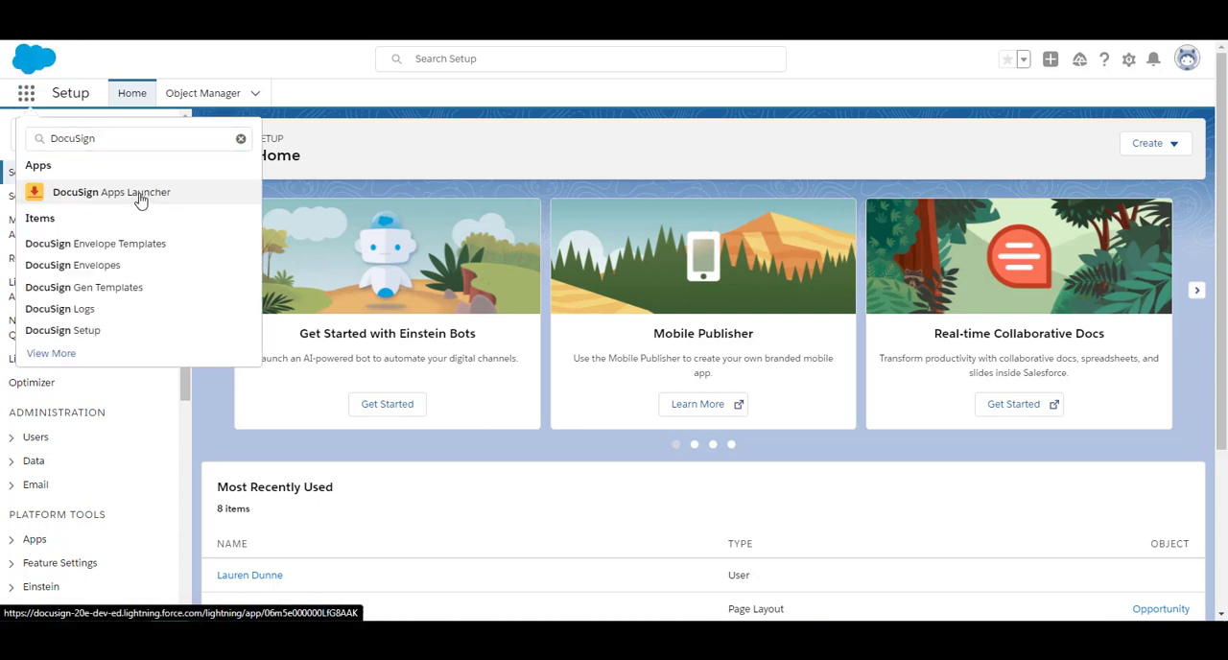
left_click(111, 192)
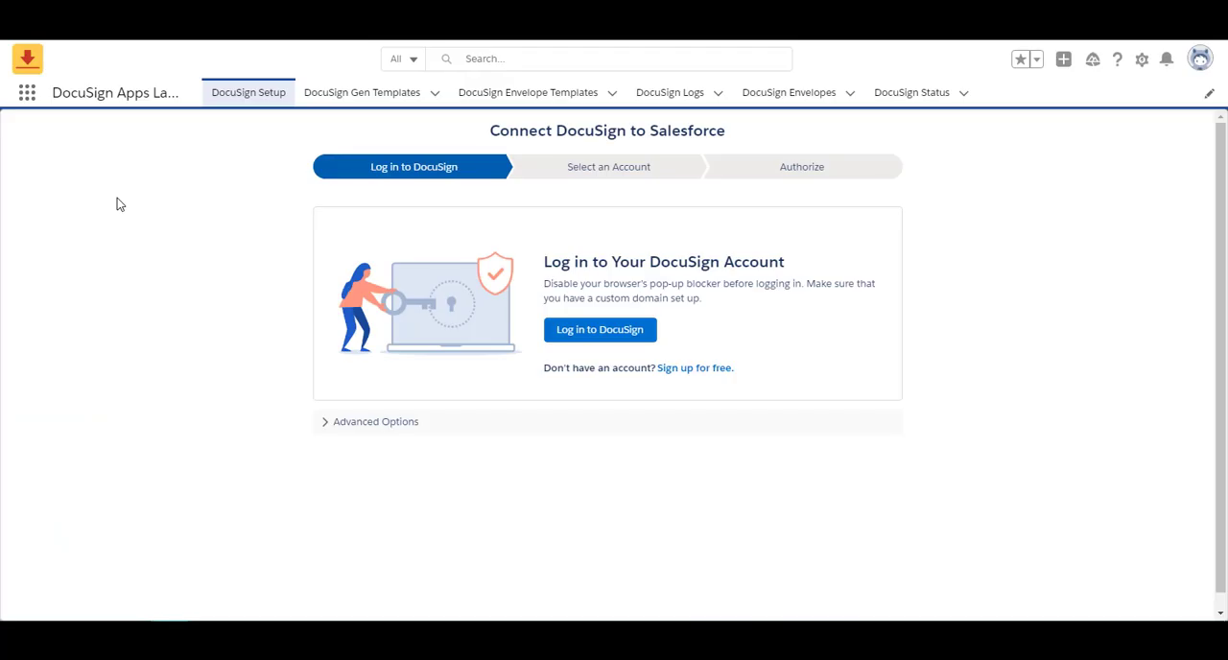
mouse_move(374, 422)
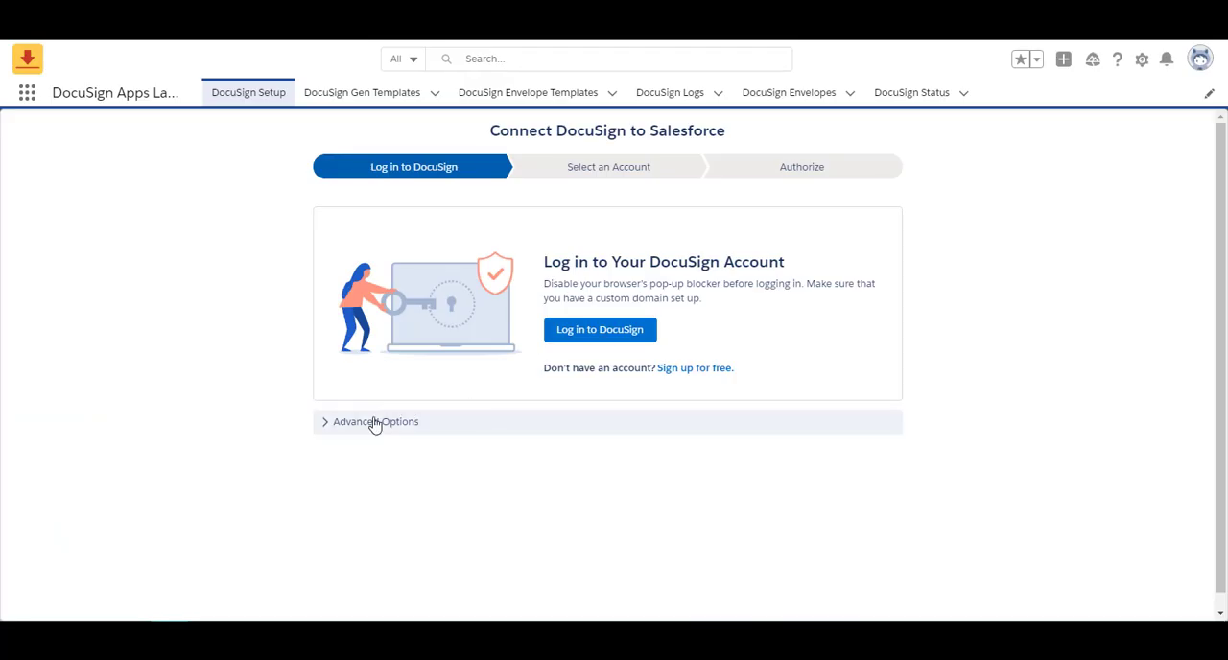
- Expand Advanced Options to show the Demo and Stage environment logins
left_click(376, 422)
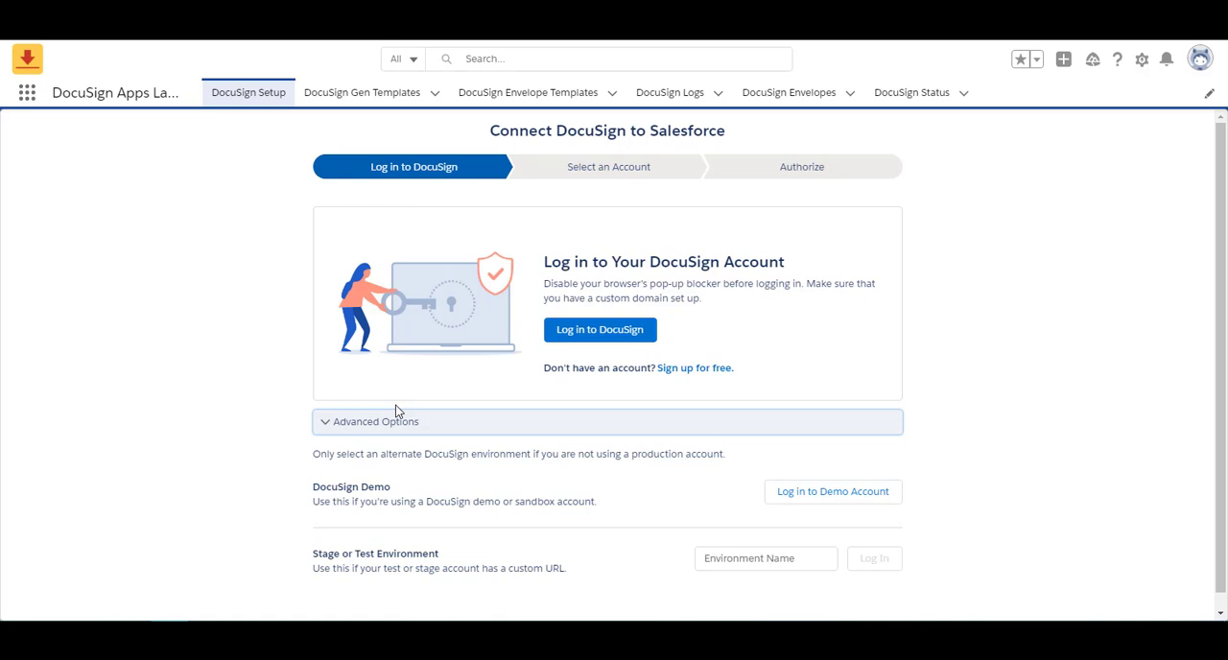
mouse_move(833, 491)
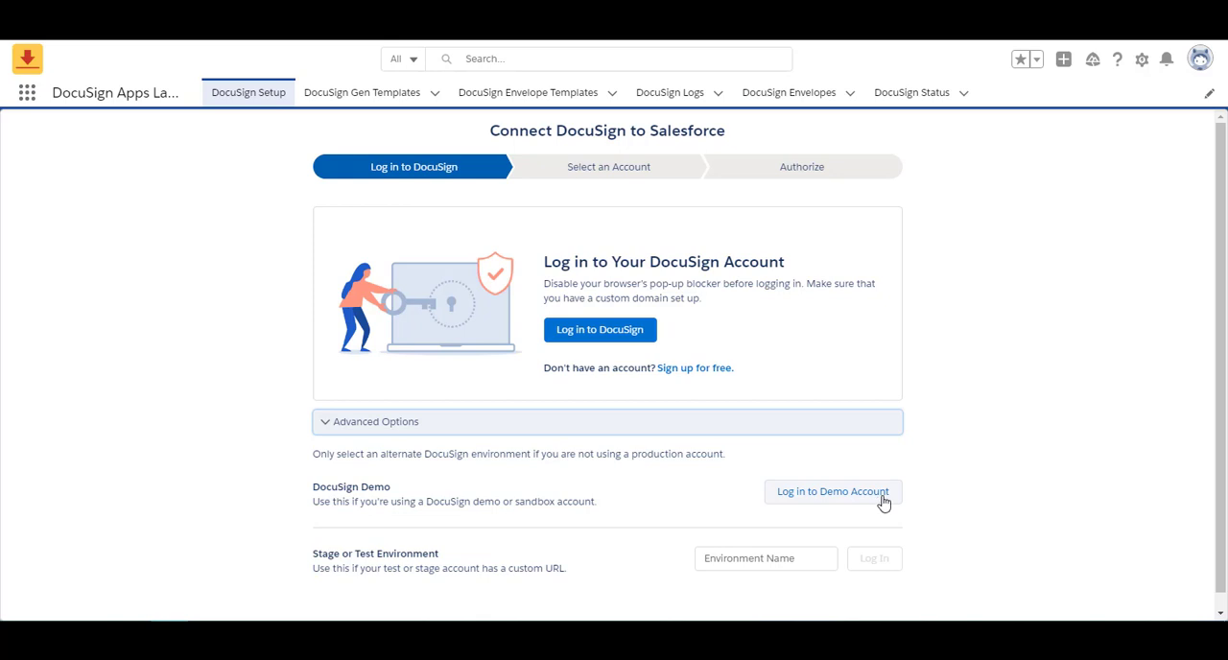
mouse_move(773, 478)
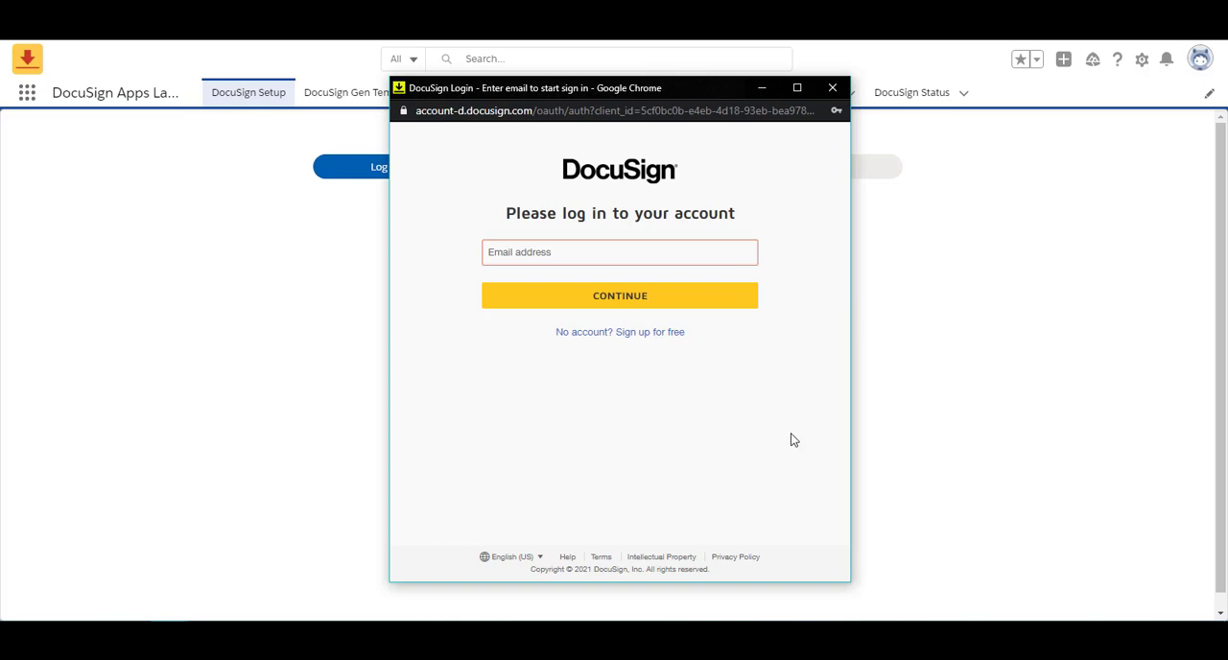
- Log into the DocuSign demo account, confirm the account and allow access to Salesforce
left_click(620, 295)
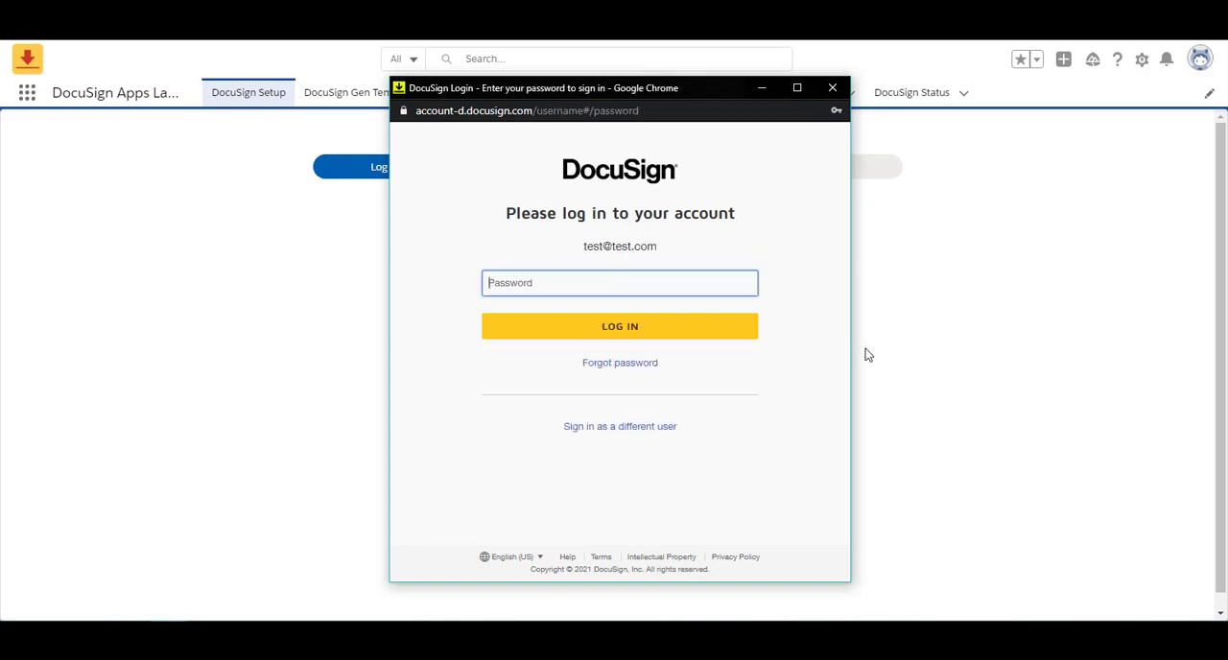
left_click(620, 326)
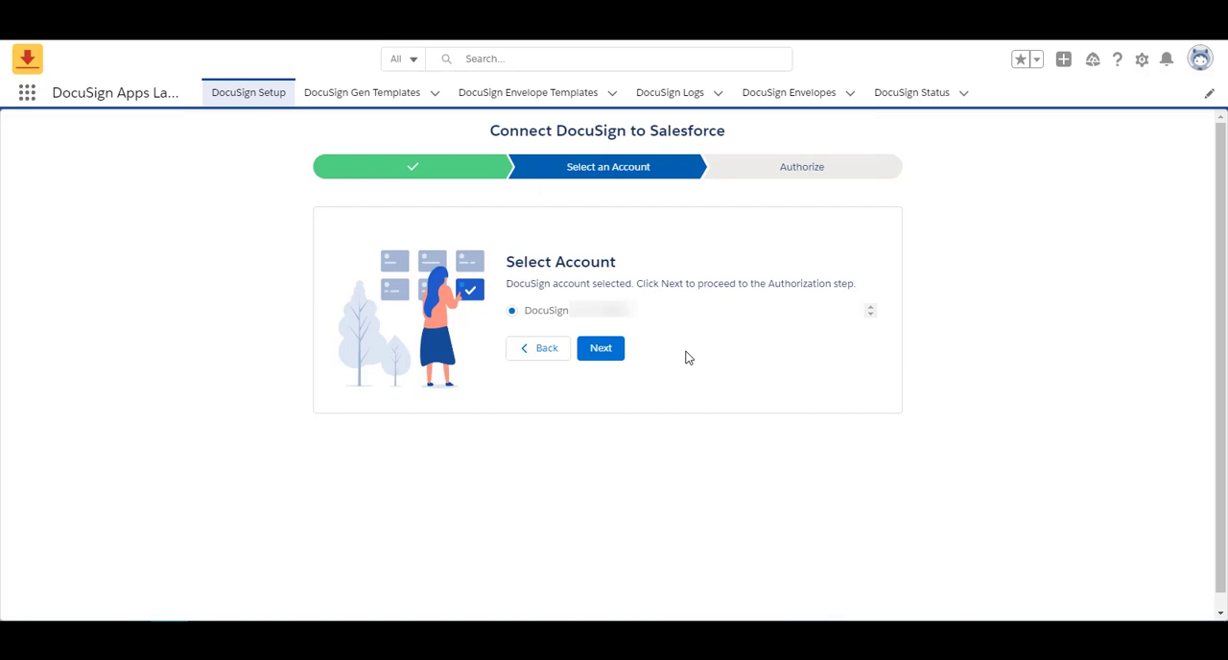
left_click(601, 347)
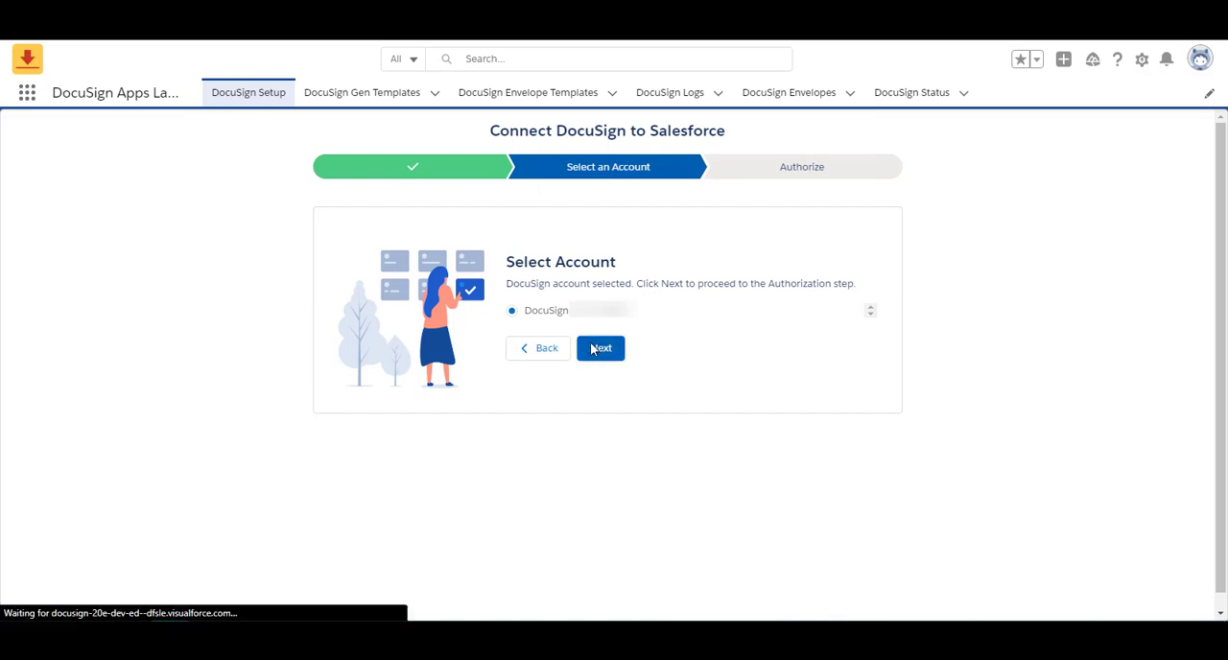
left_click(601, 350)
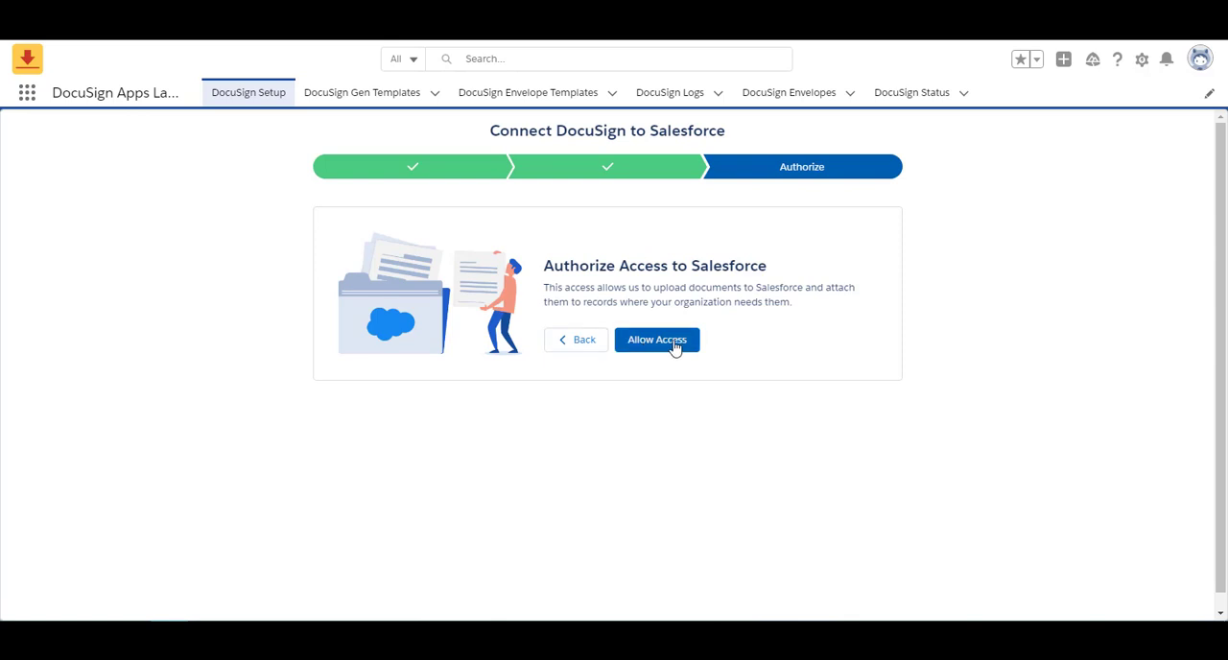
left_click(656, 339)
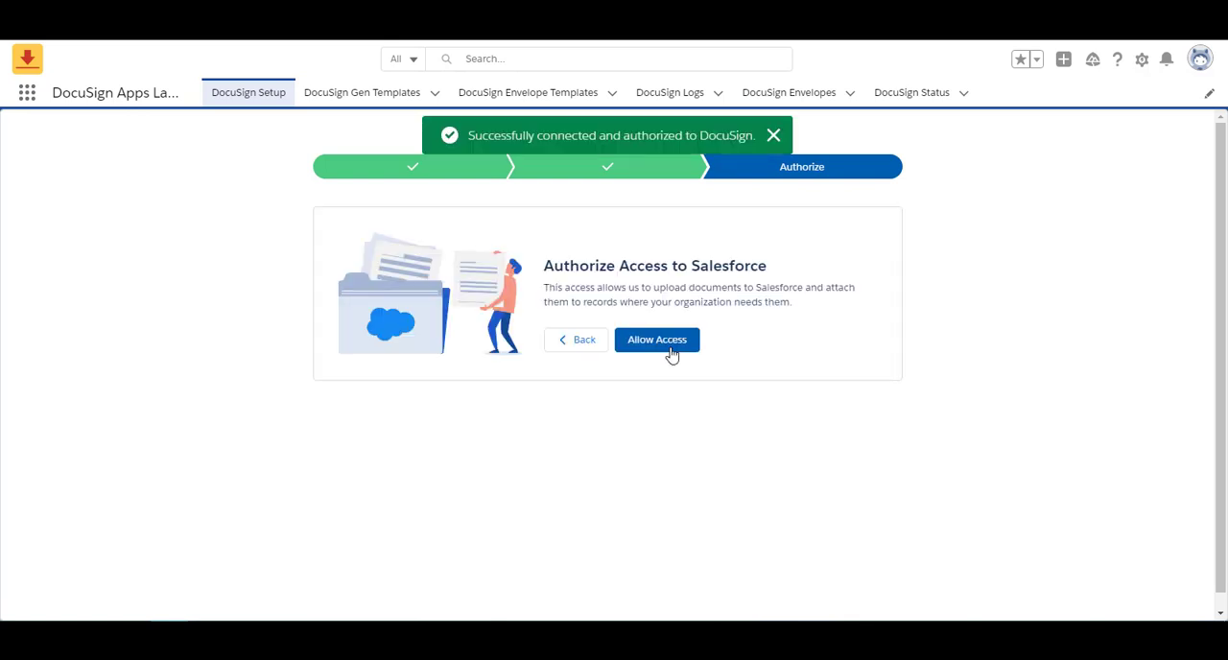
- Dismiss the connection confirmation and go to DocuSign User Management
left_click(656, 340)
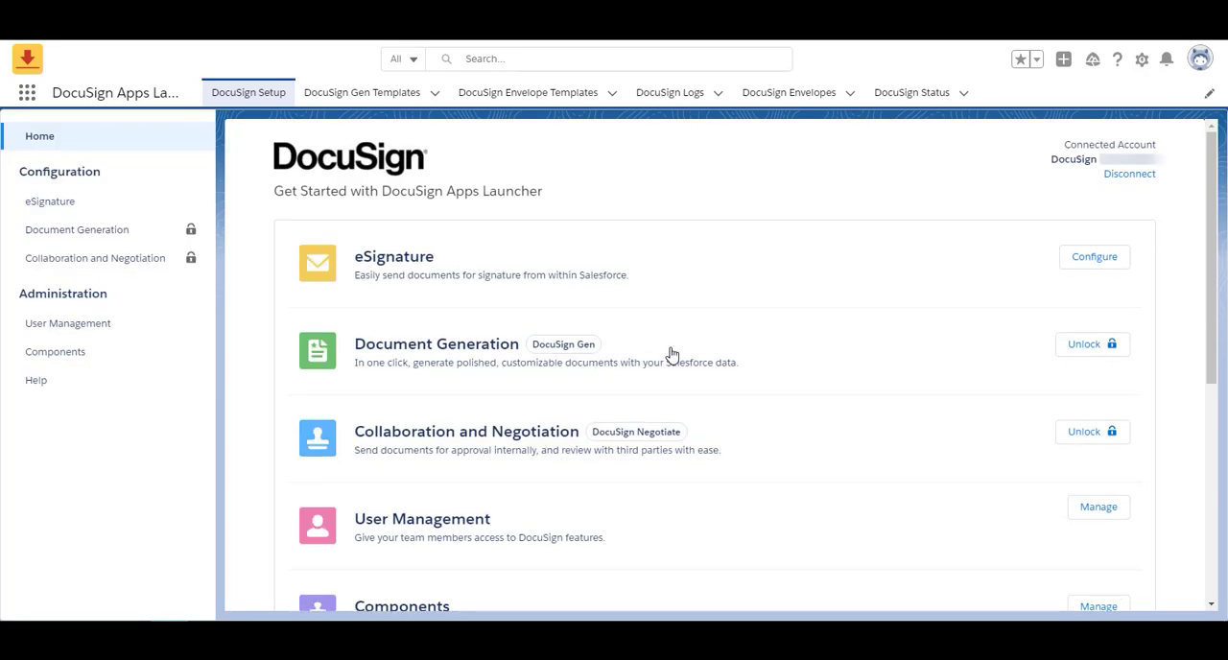
mouse_move(418, 342)
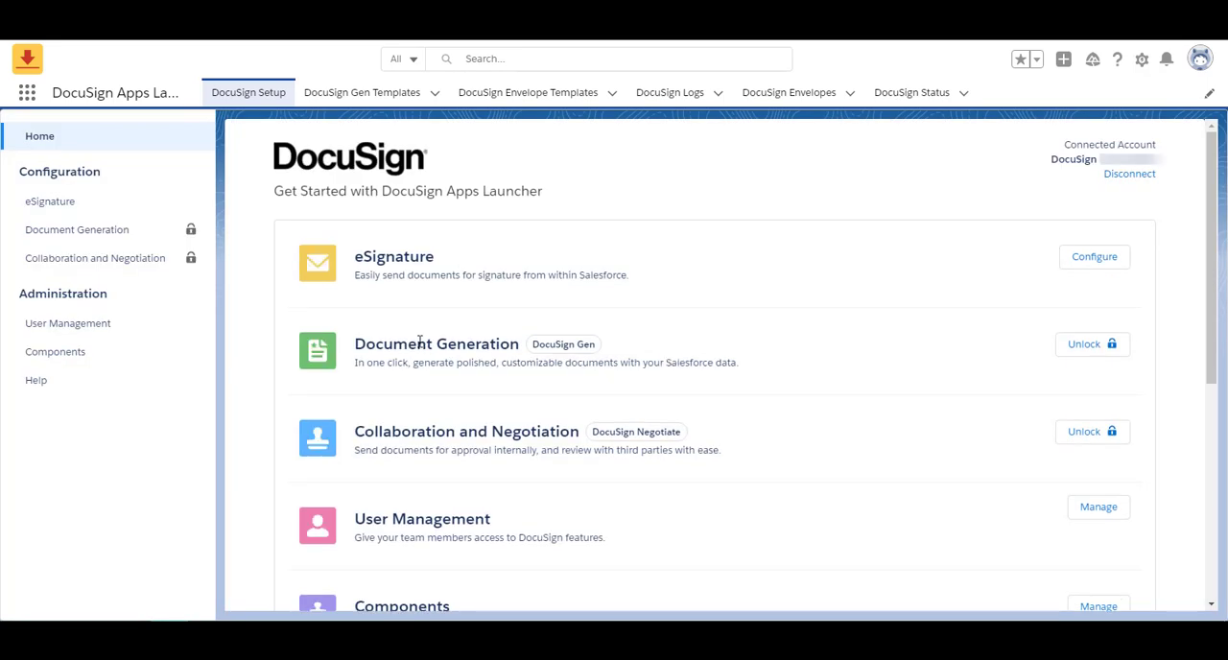
mouse_move(1036, 584)
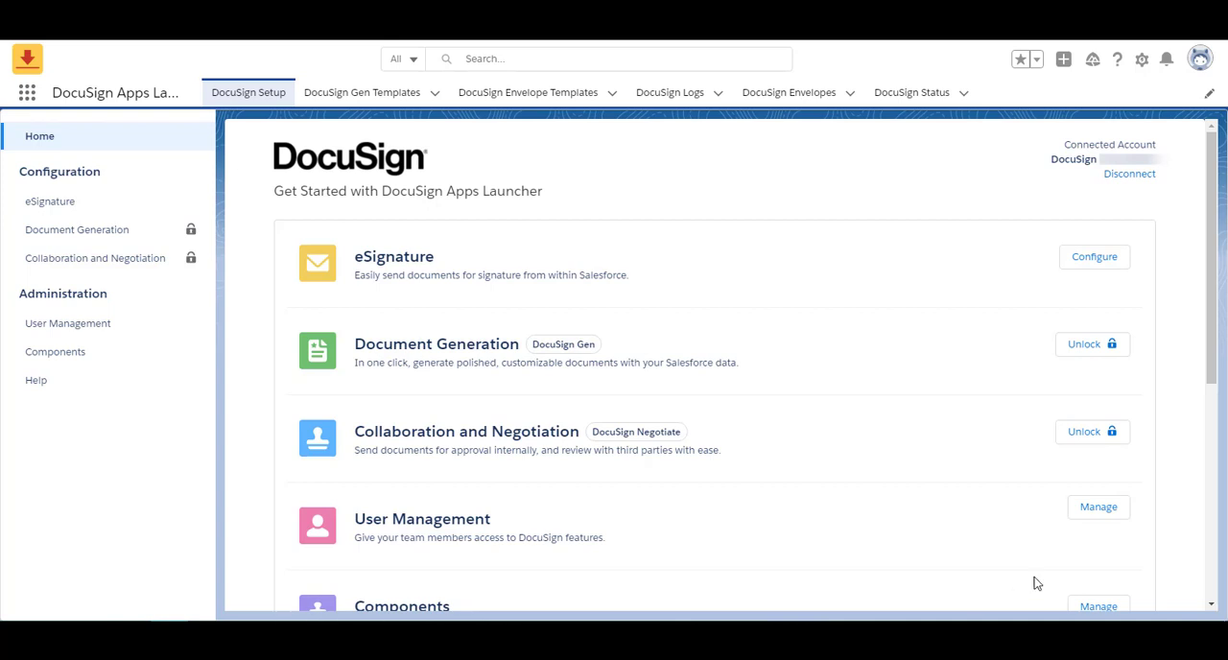
mouse_move(975, 554)
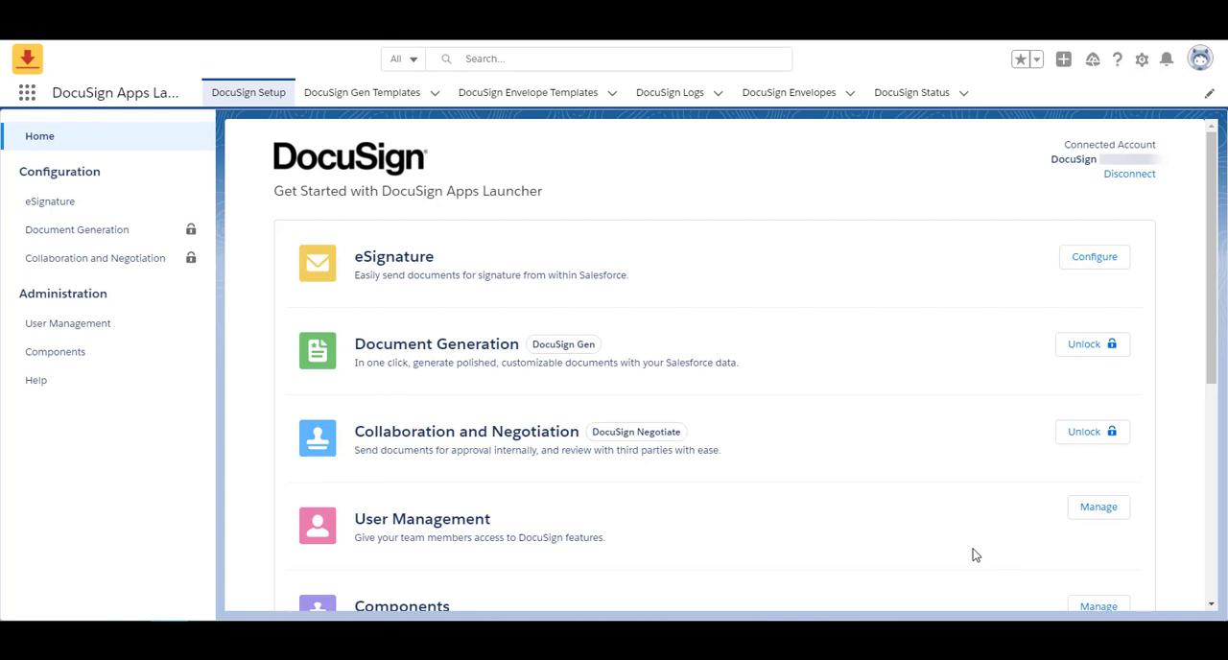
mouse_move(1097, 506)
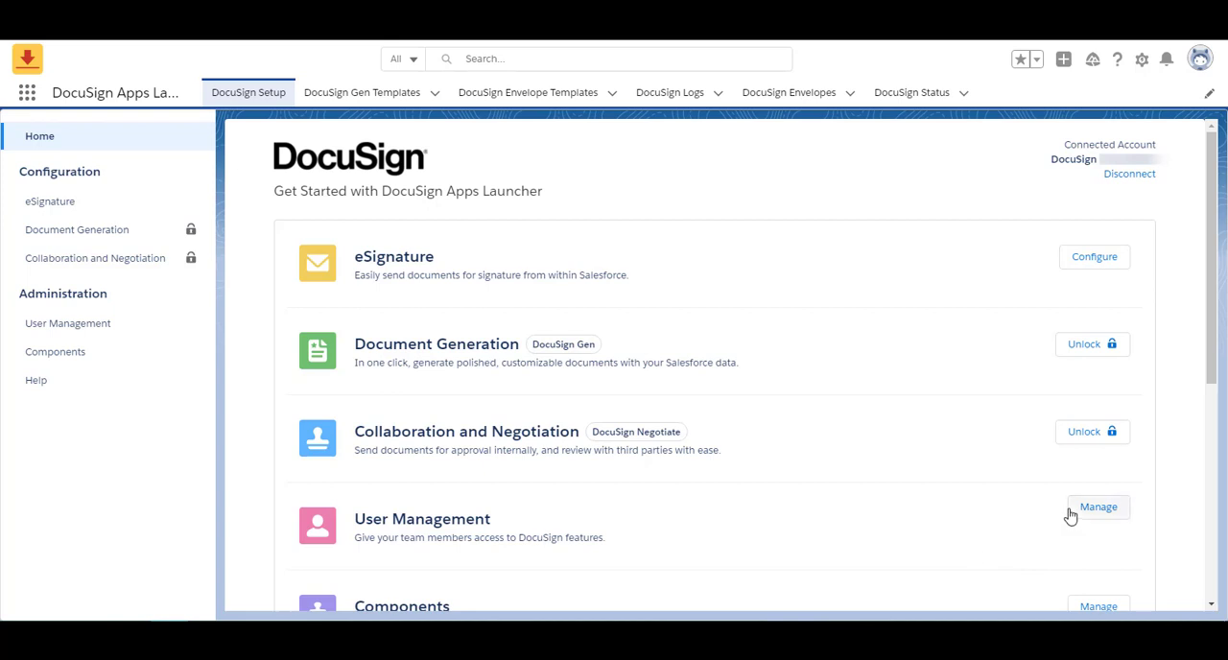
mouse_move(1059, 518)
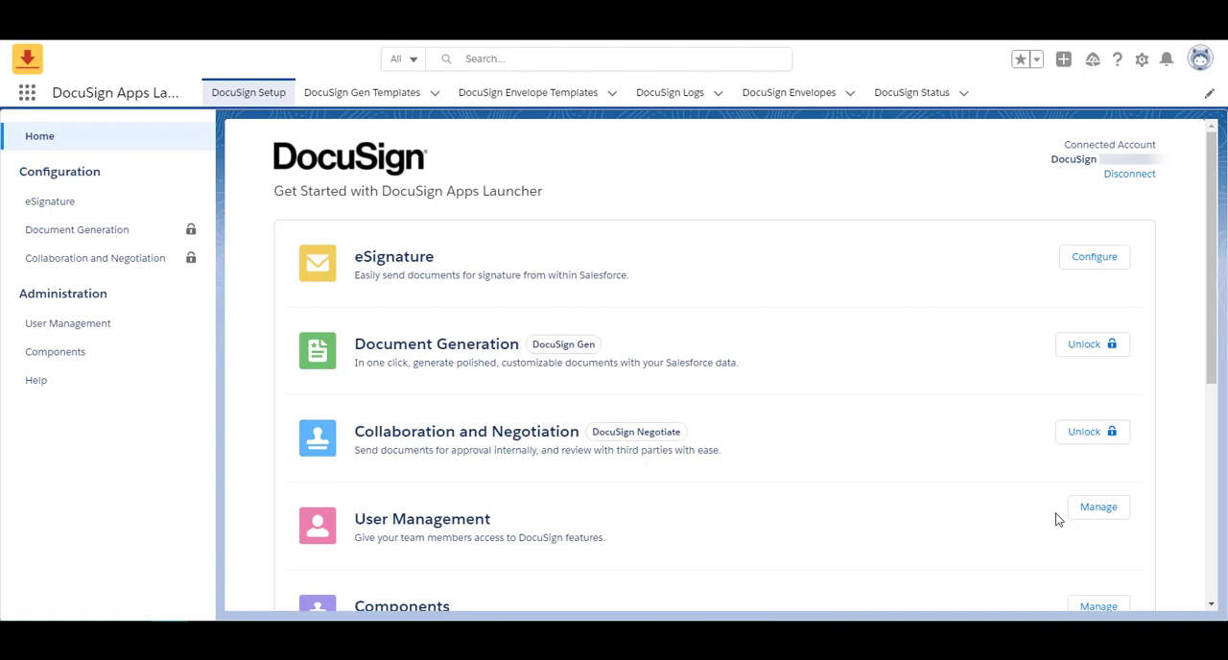
mouse_move(1032, 524)
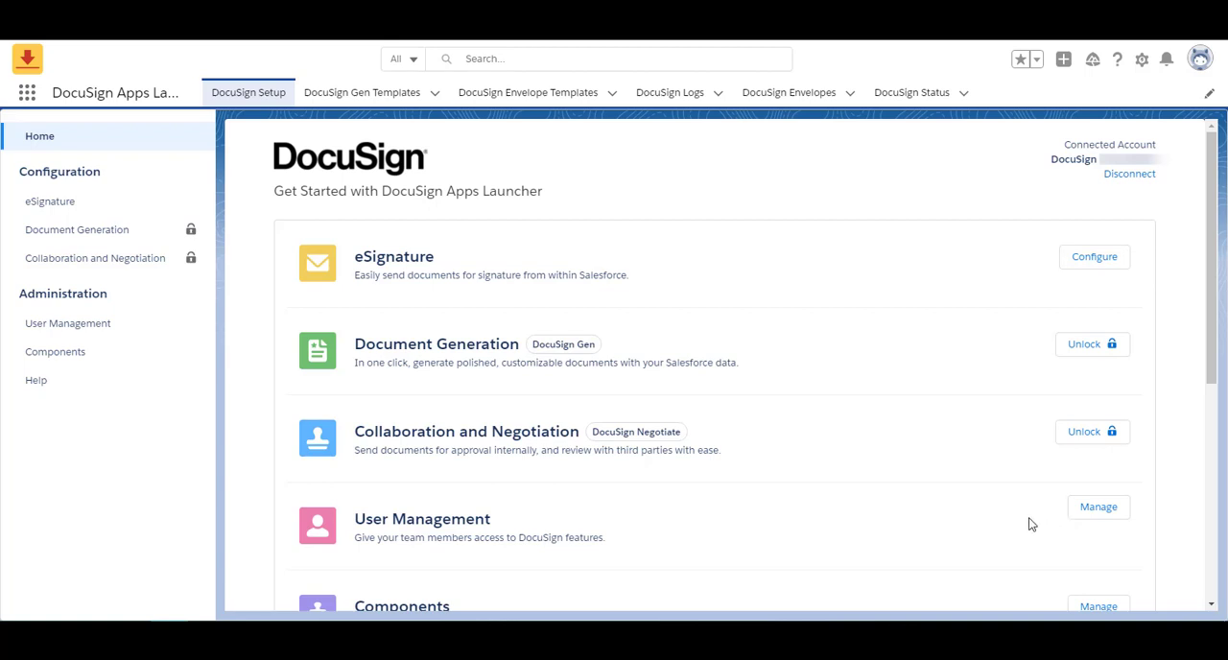
left_click(1098, 507)
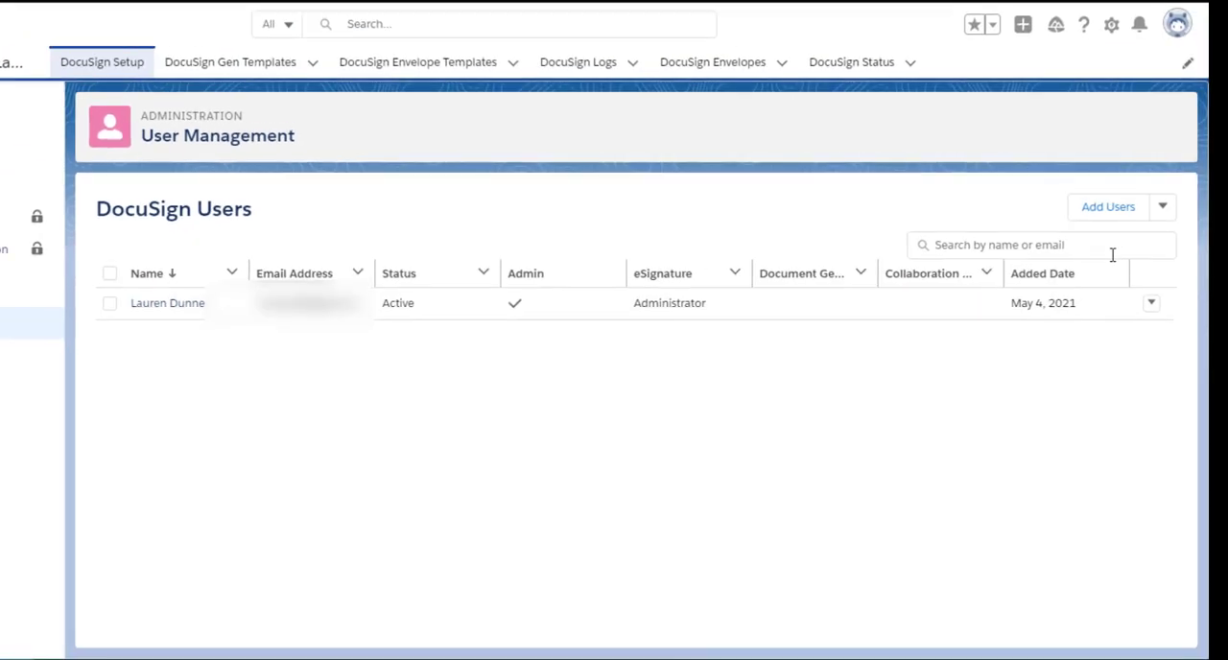
- Add Test User to DocuSign by searching 'test' and ticking the result
left_click(1109, 207)
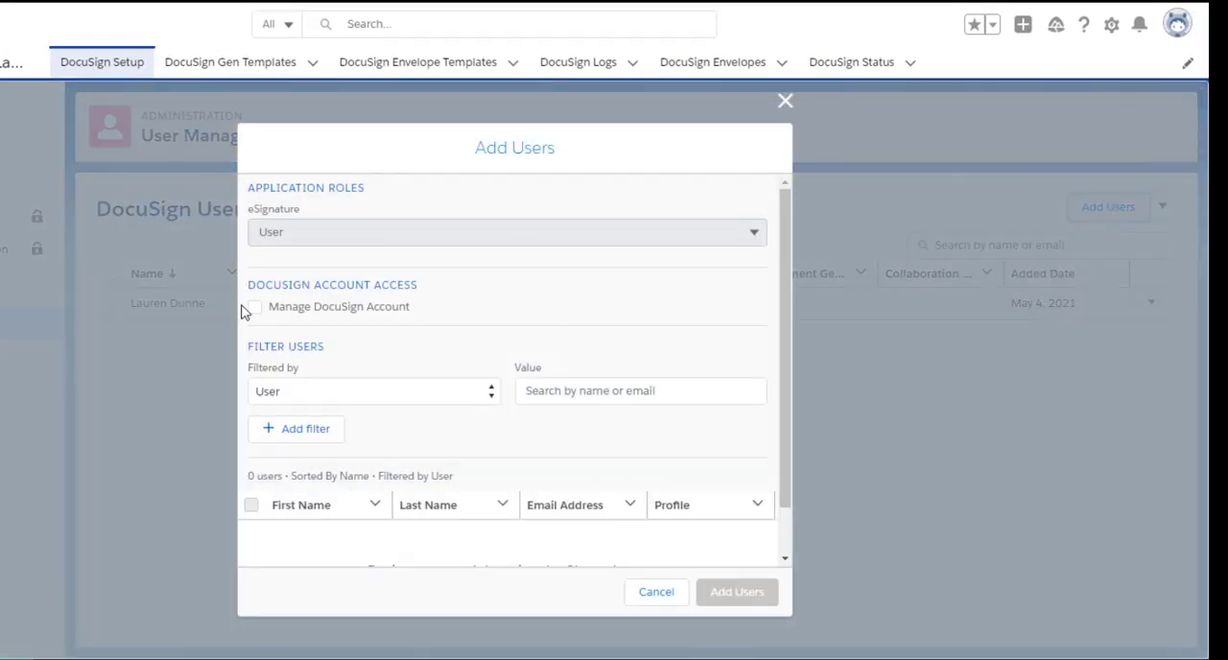
mouse_move(403, 439)
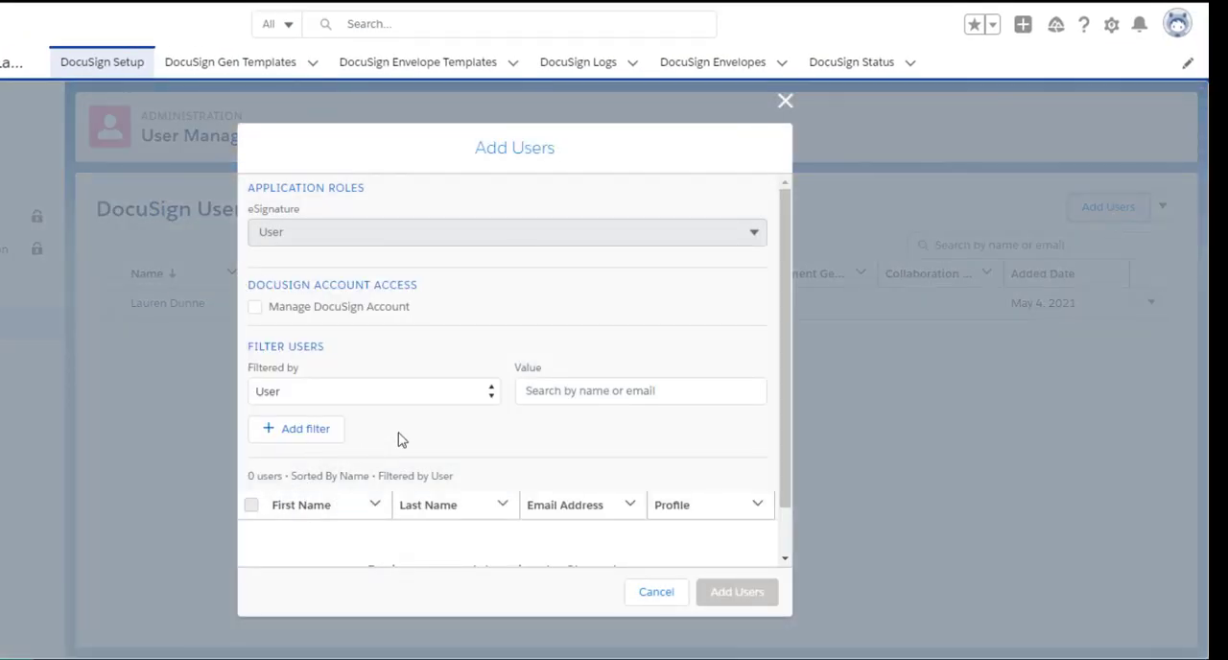
scroll("down", 3)
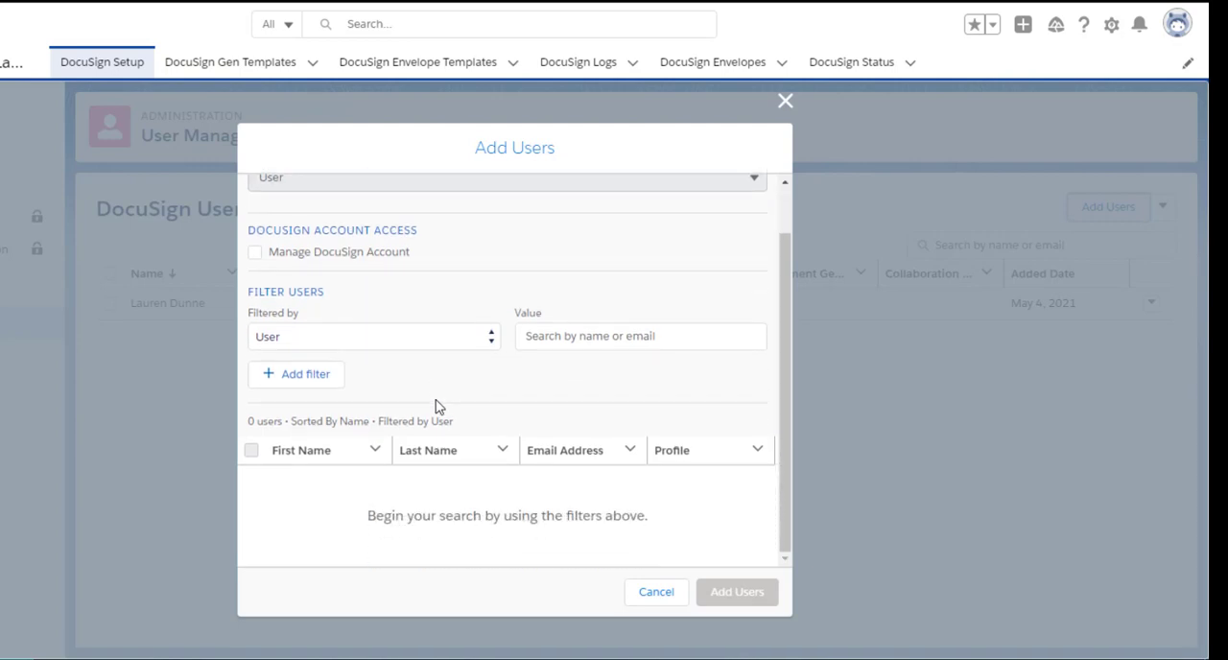
left_click(640, 336)
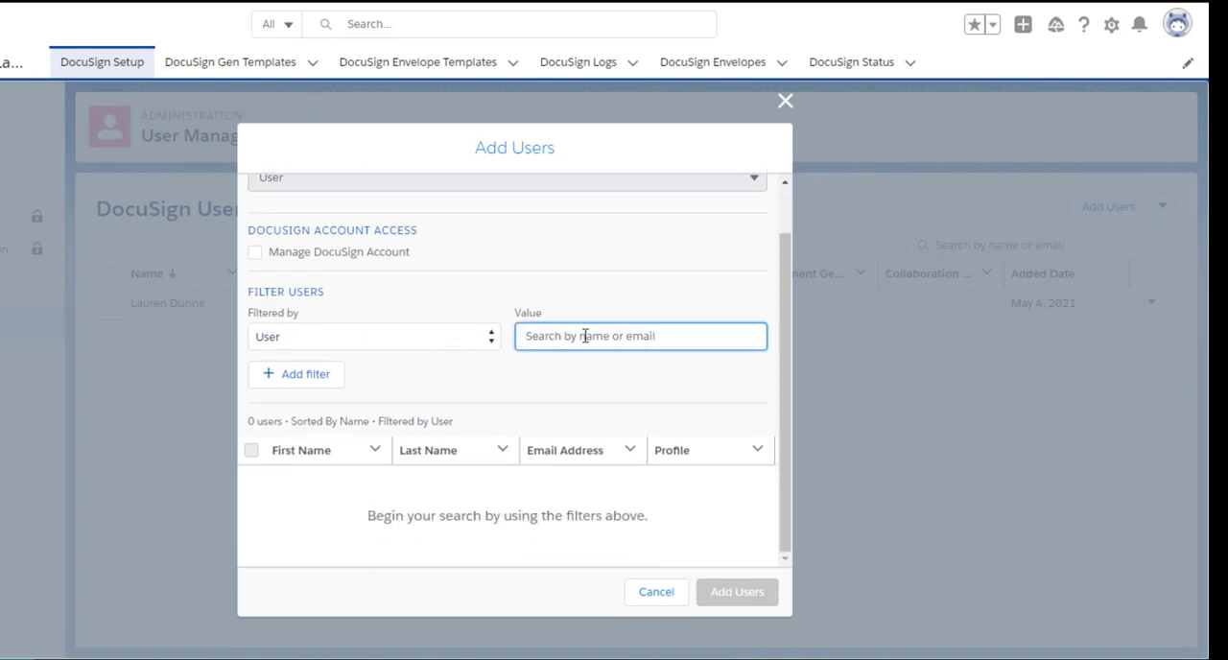
left_click(372, 336)
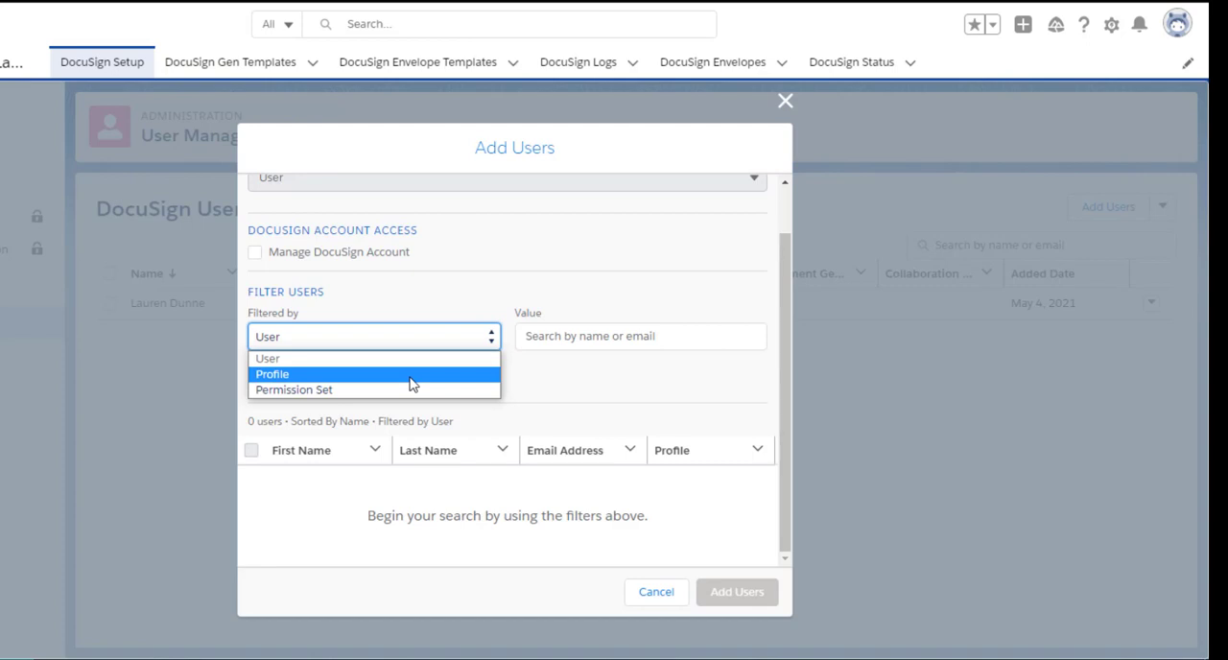
mouse_move(508, 374)
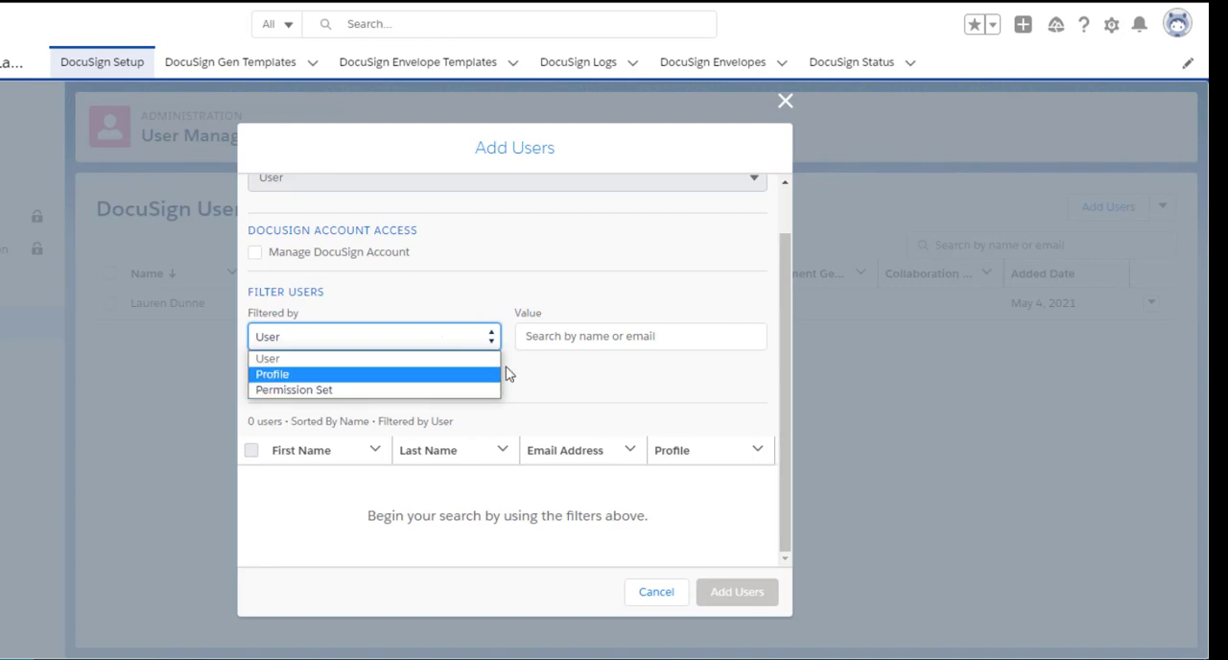
mouse_move(353, 373)
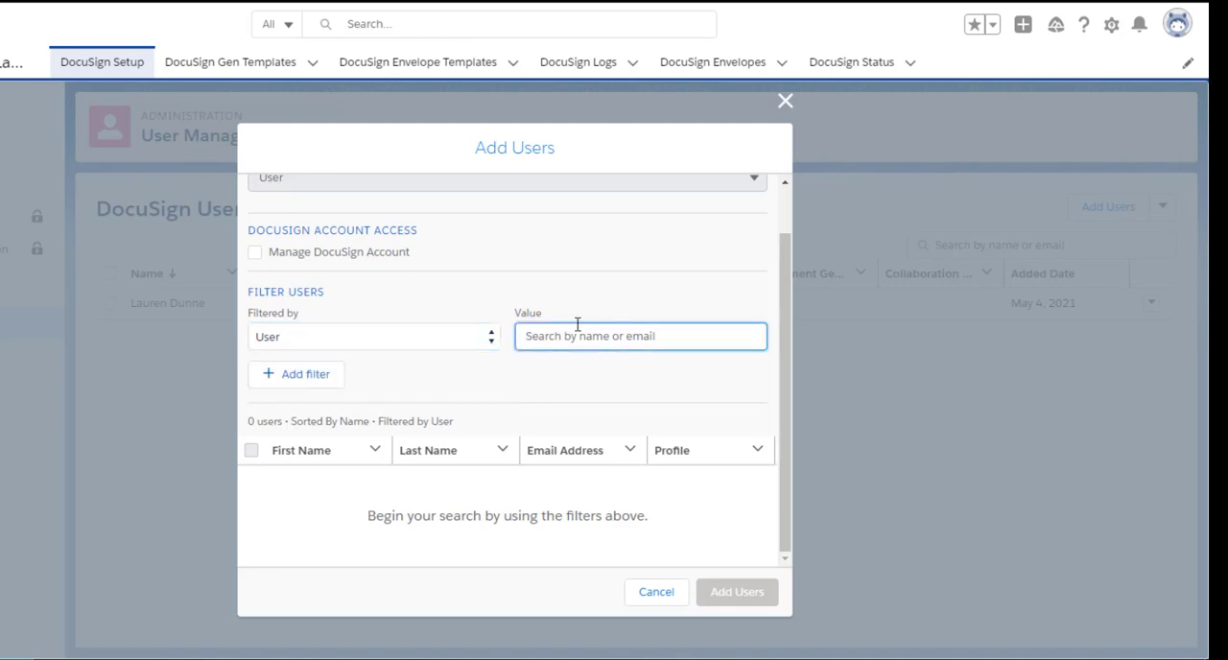
type("test")
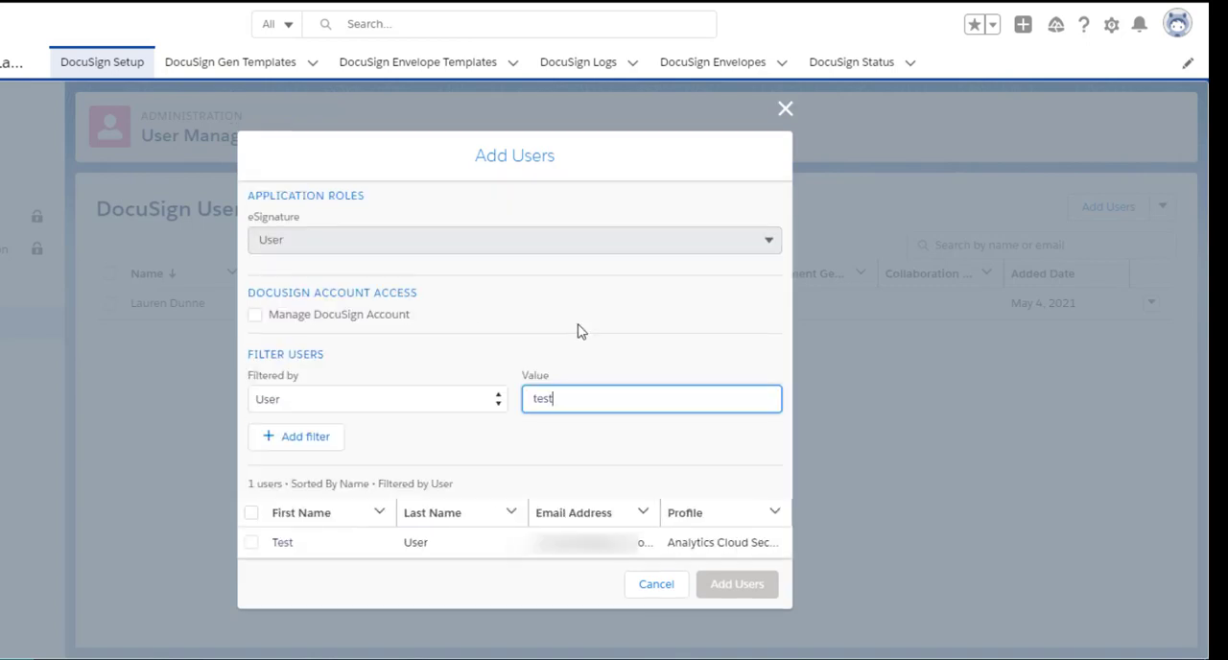
left_click(301, 513)
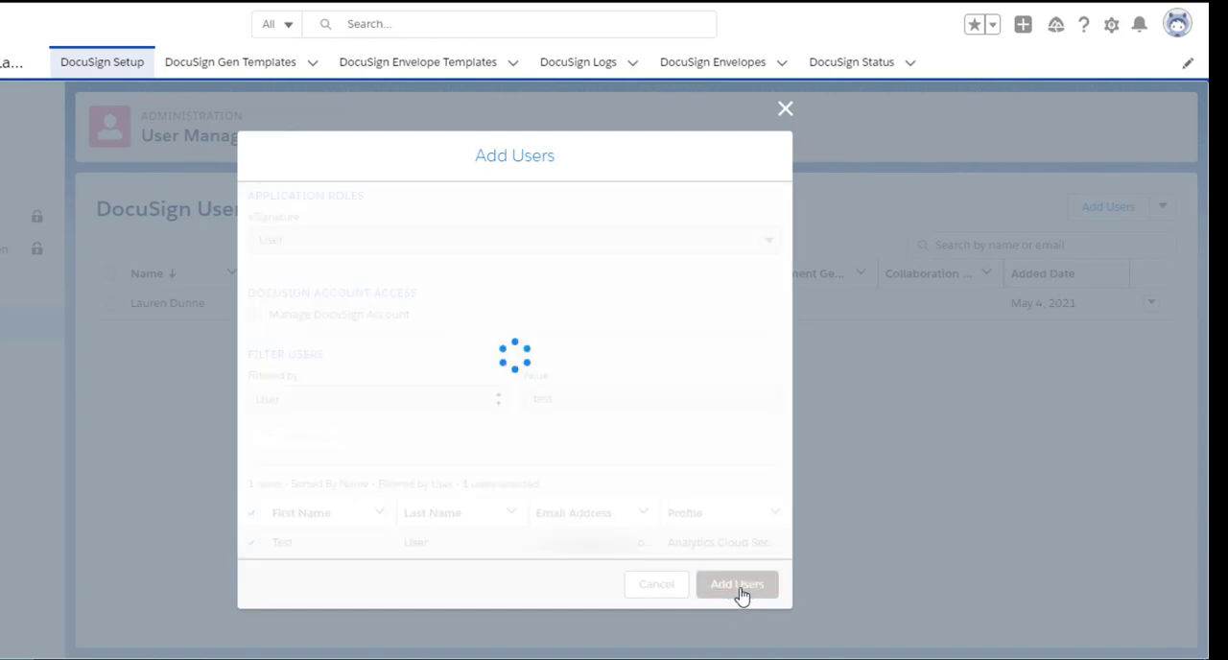
left_click(736, 583)
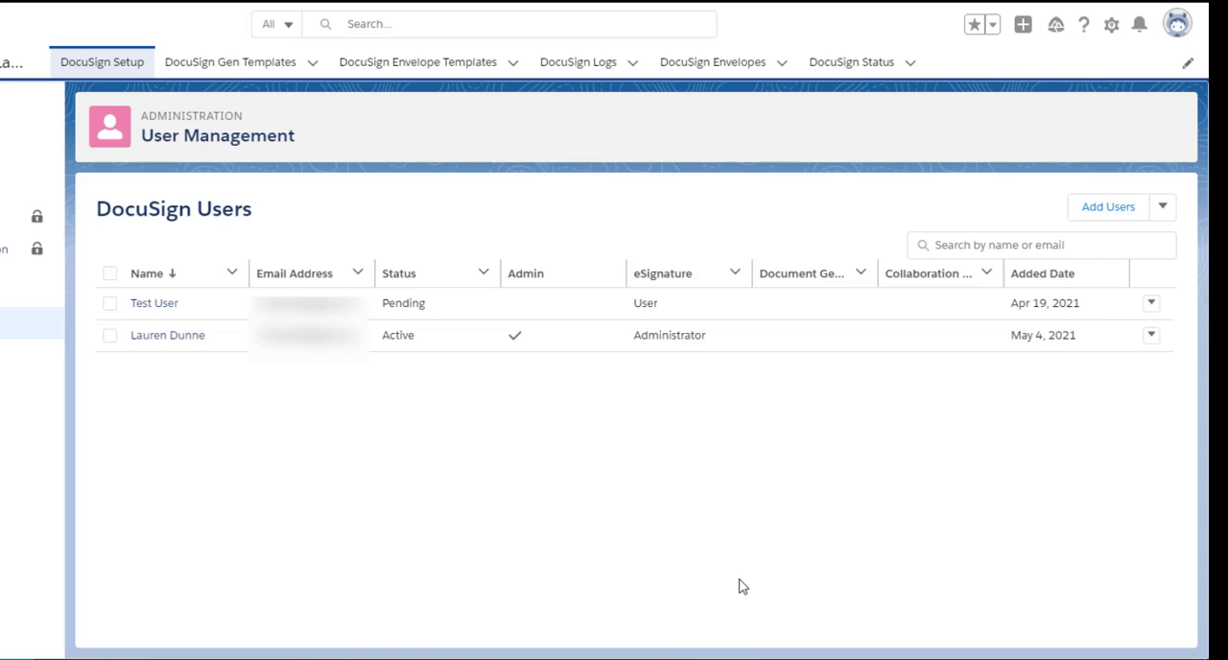
left_click(1151, 303)
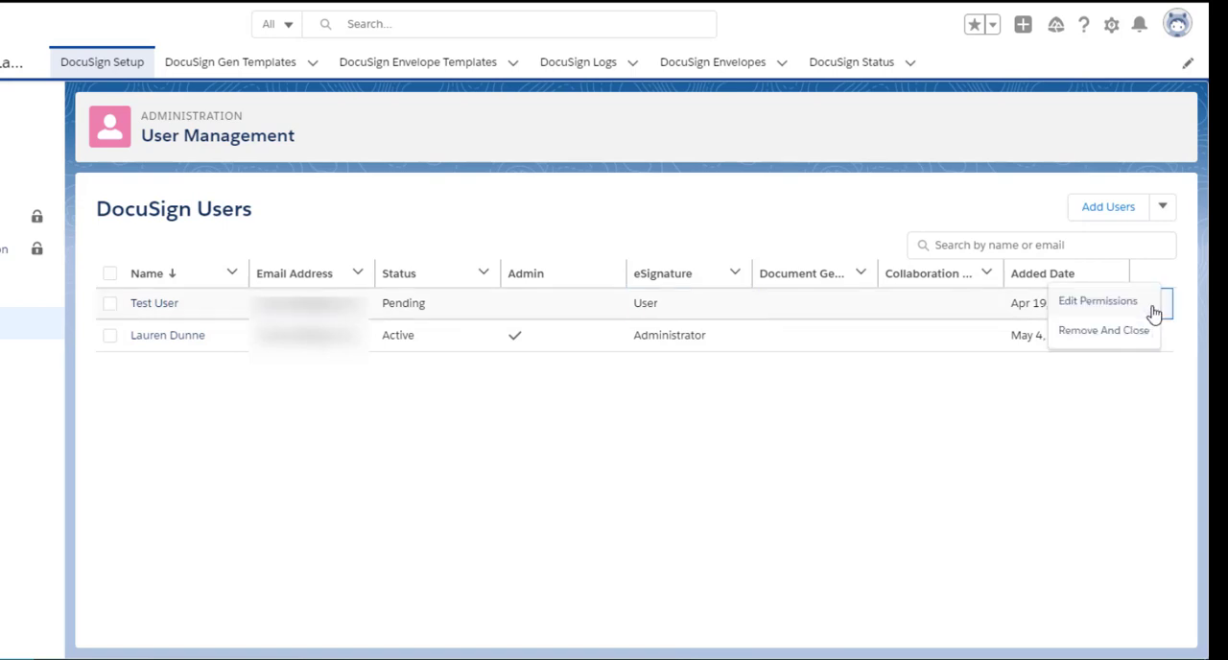
mouse_move(1120, 315)
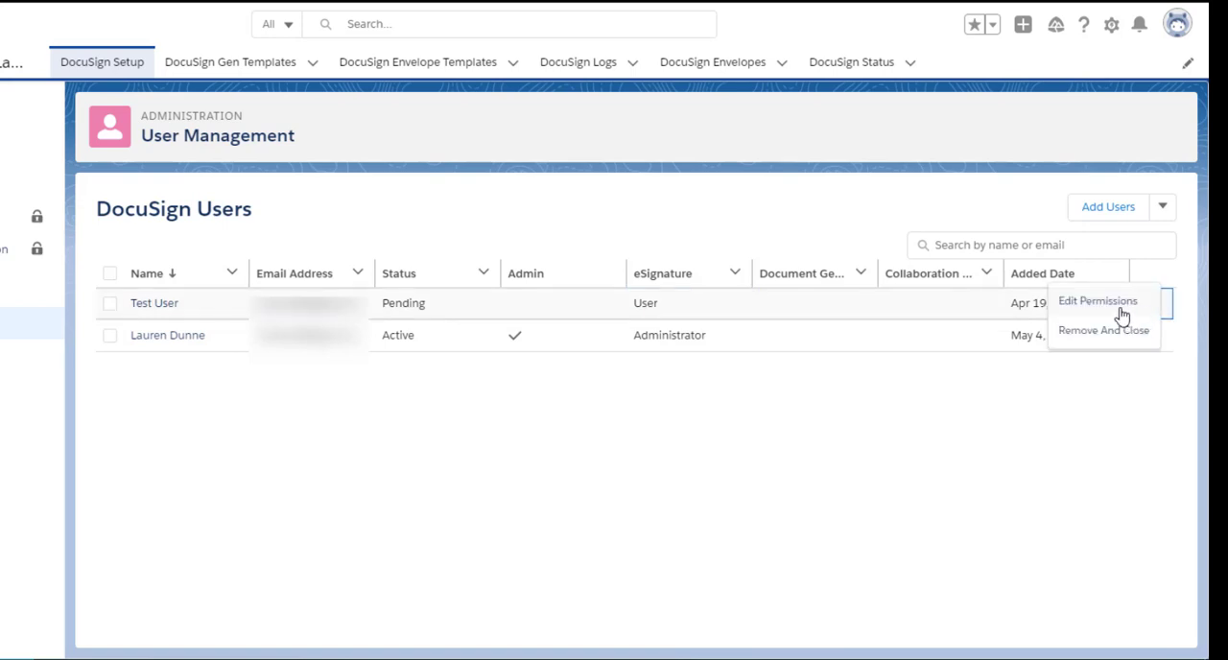
left_click(1097, 300)
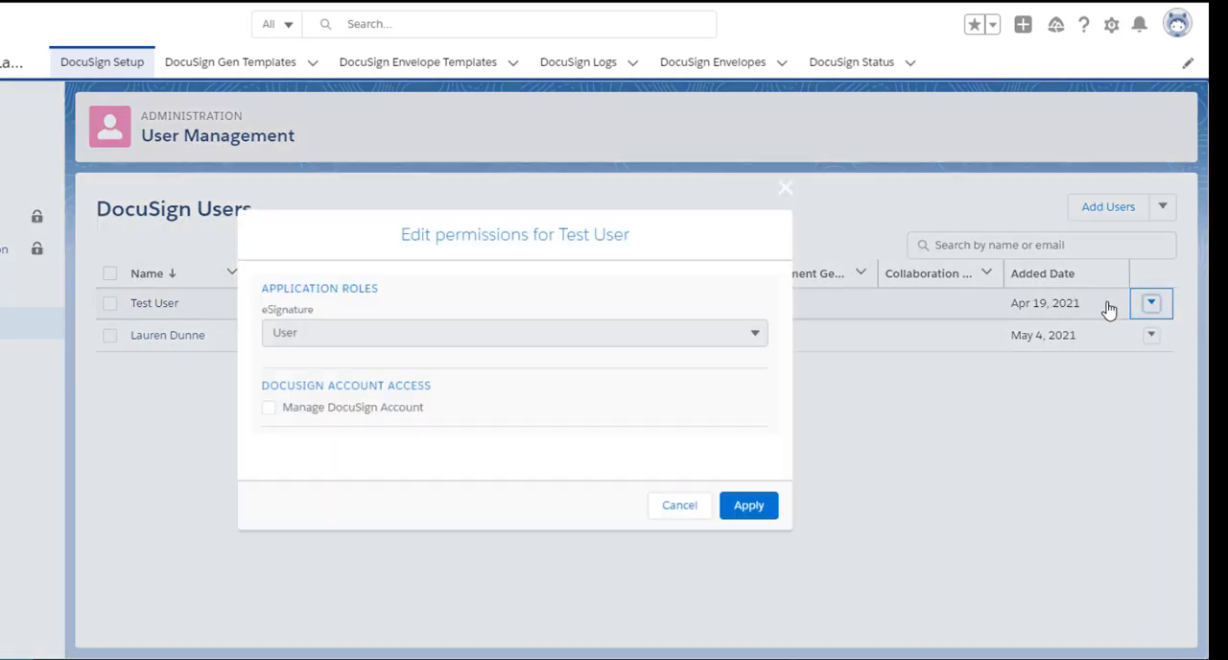
left_click(268, 407)
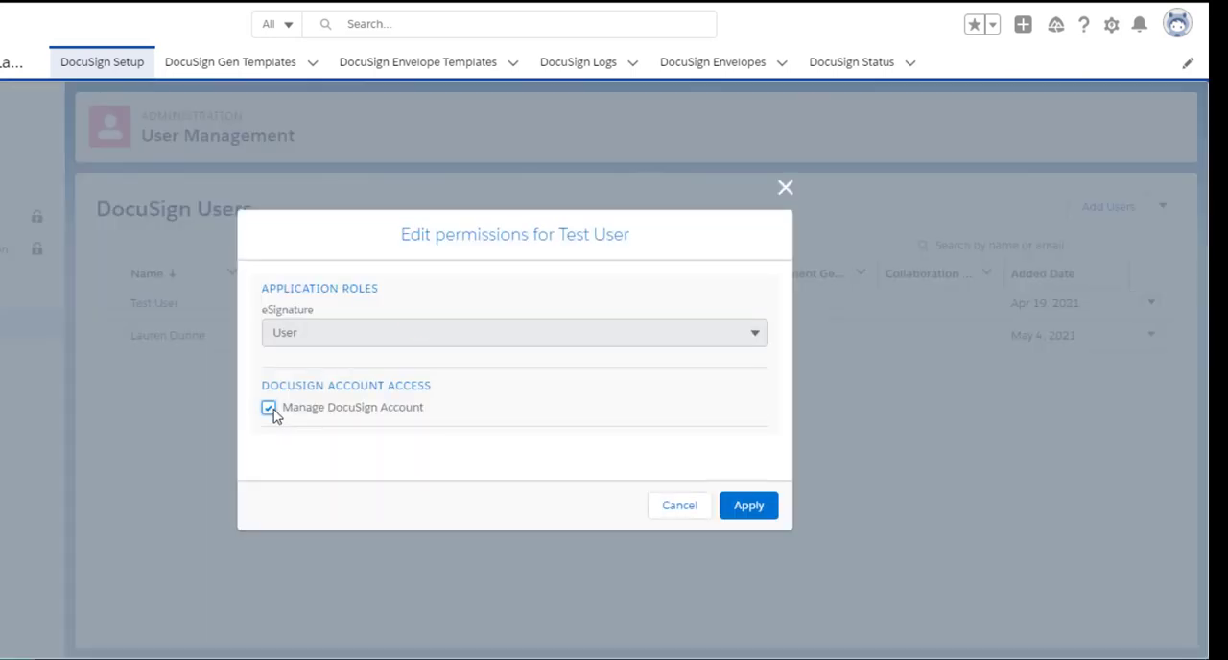
left_click(748, 505)
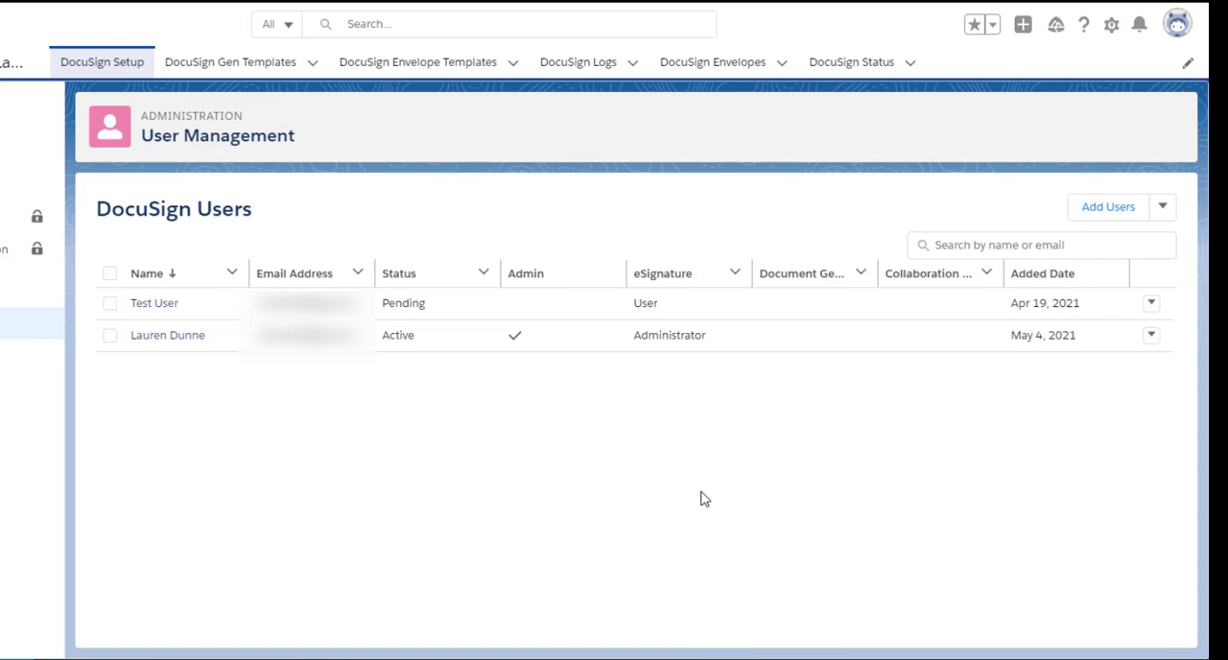
- Return to the DocuSign Apps Launcher home via the DocuSign Setup tab
left_click(102, 61)
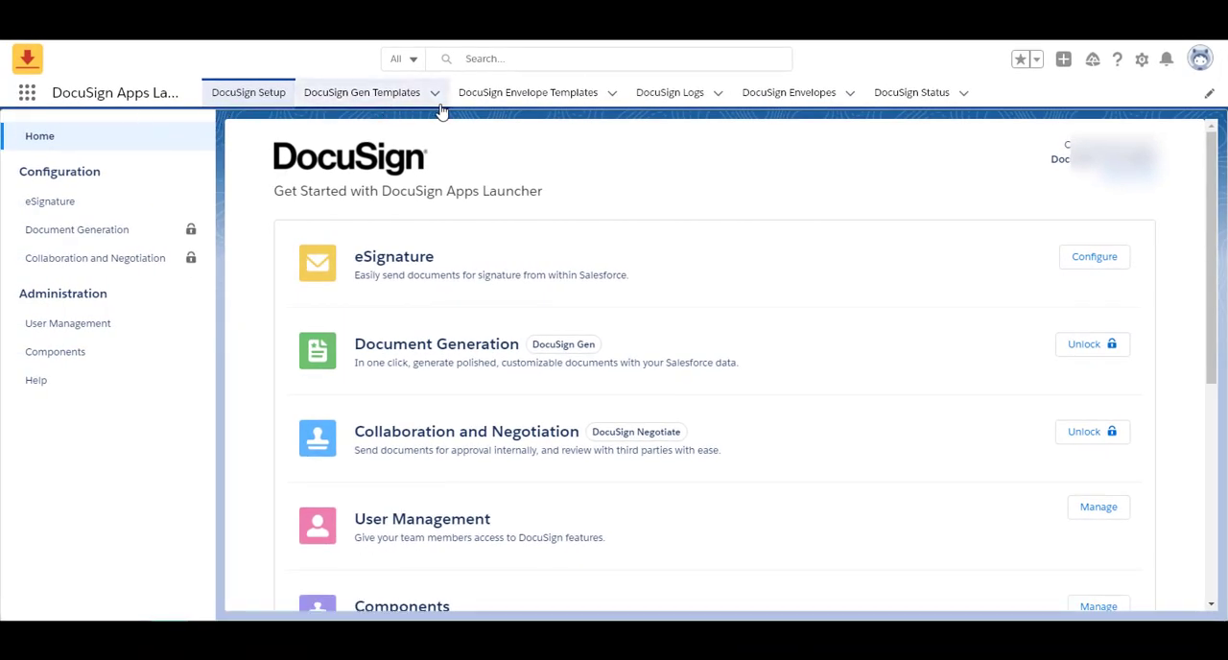
mouse_move(528, 92)
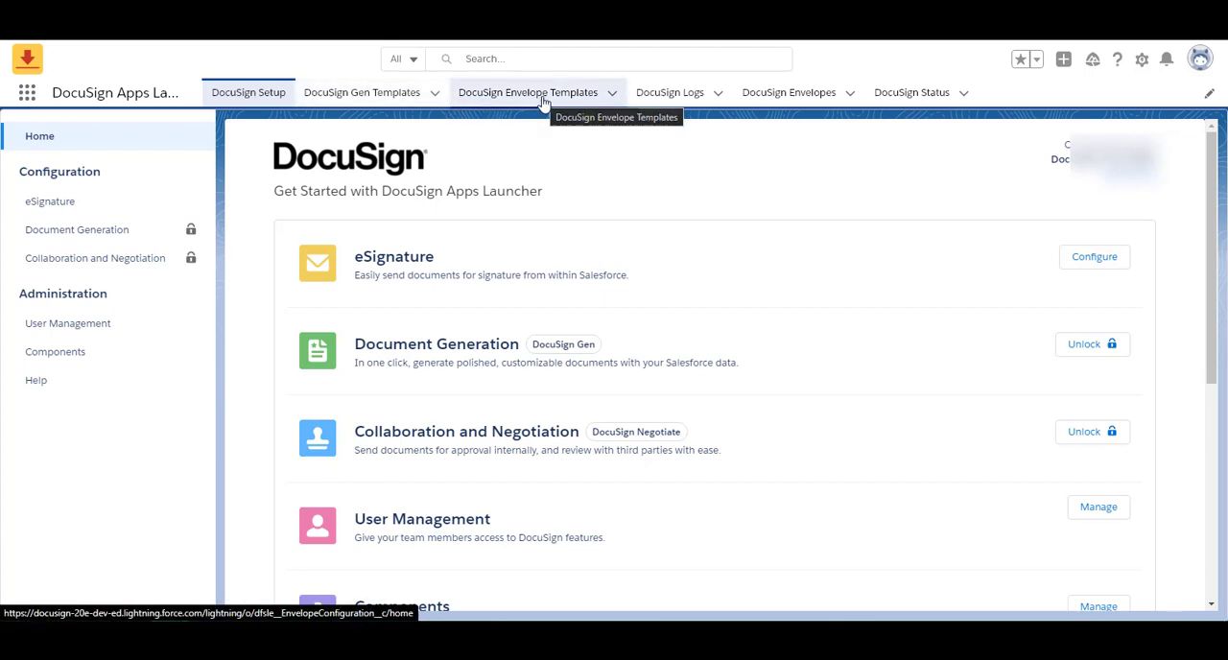
- Start a new envelope template named 'Purchase Order' with Opportunity as data source
left_click(528, 92)
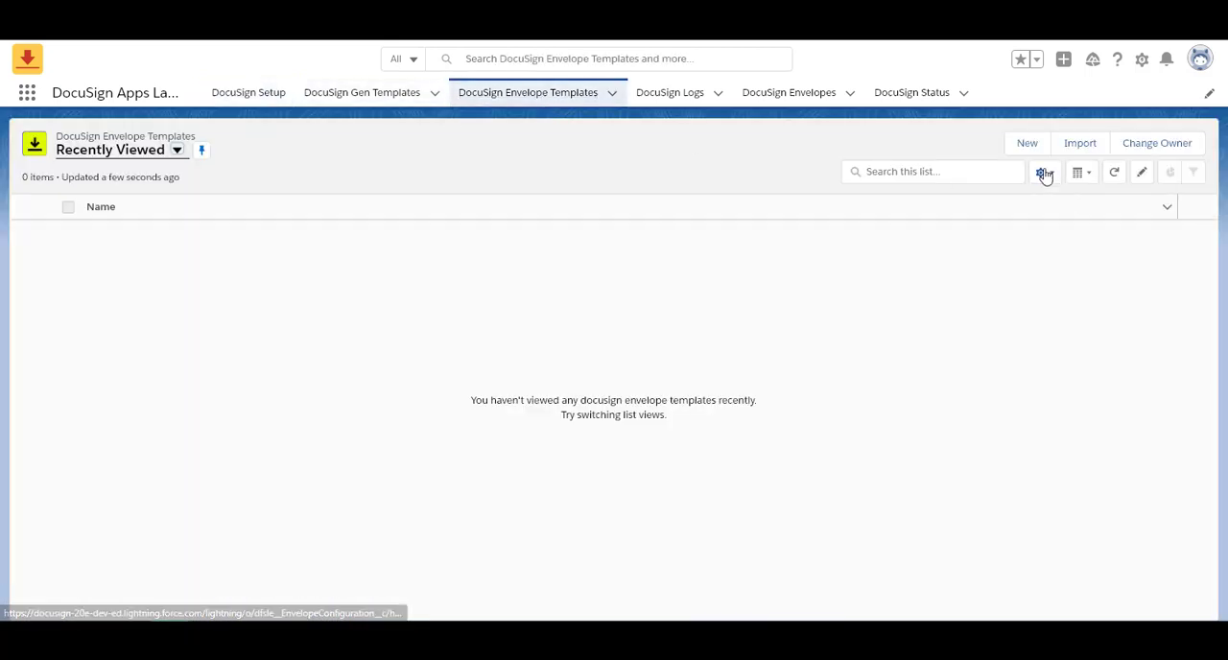
left_click(1026, 141)
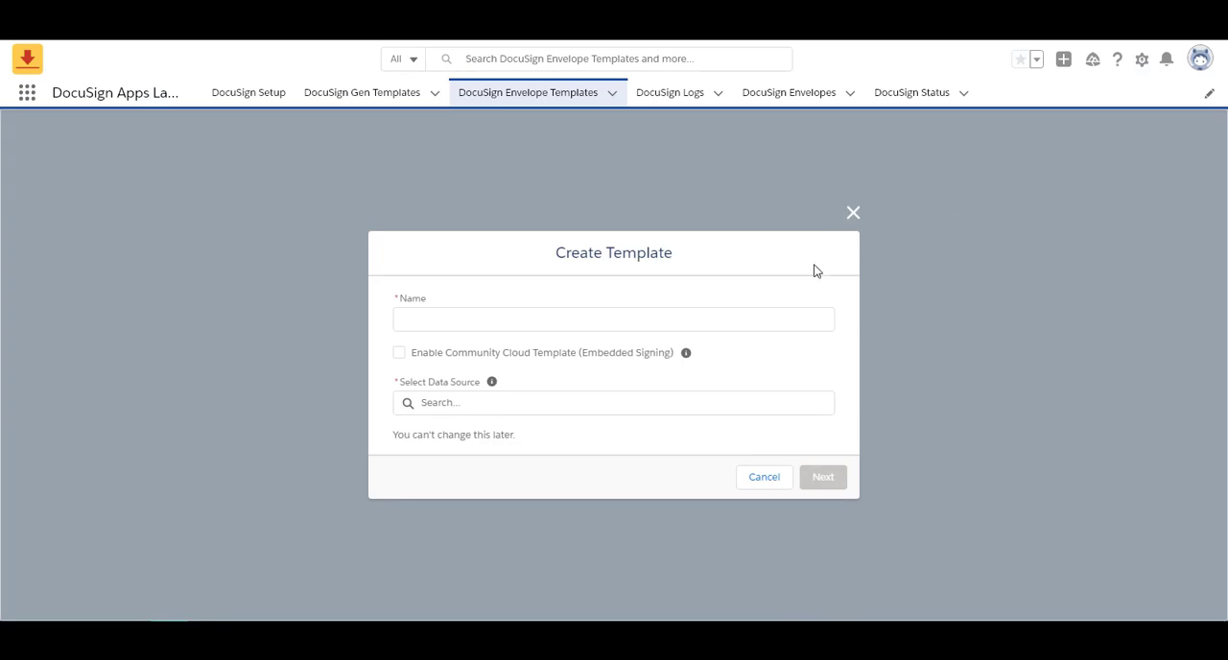
type("Purchase Order")
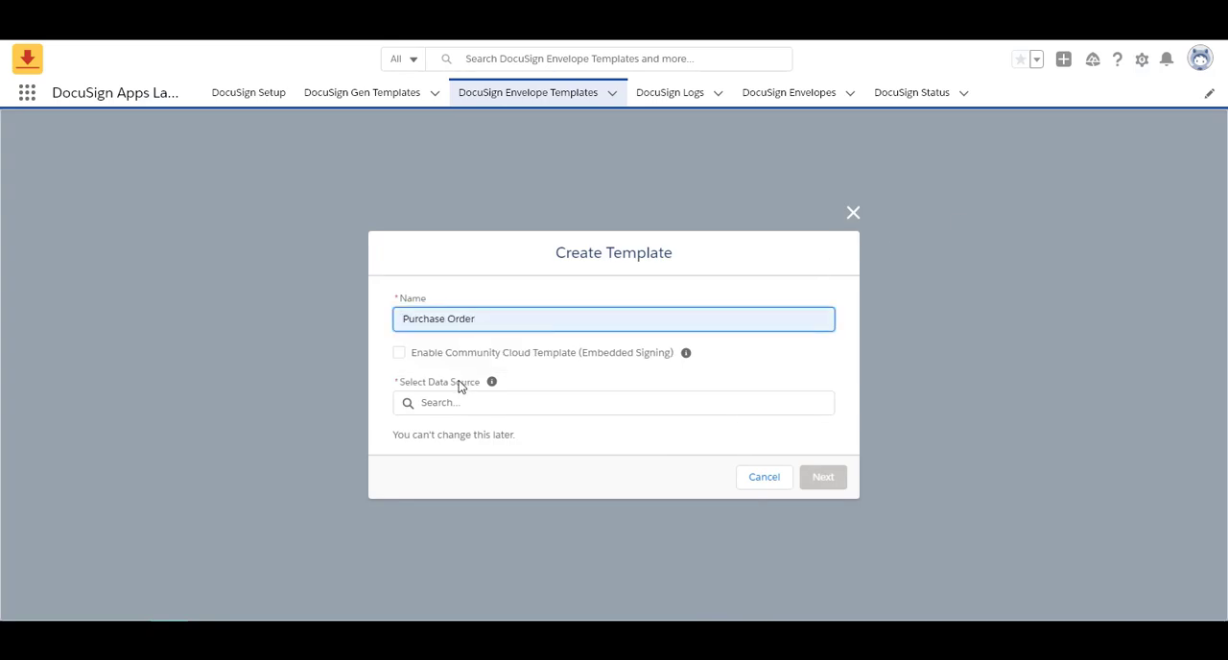
left_click(614, 403)
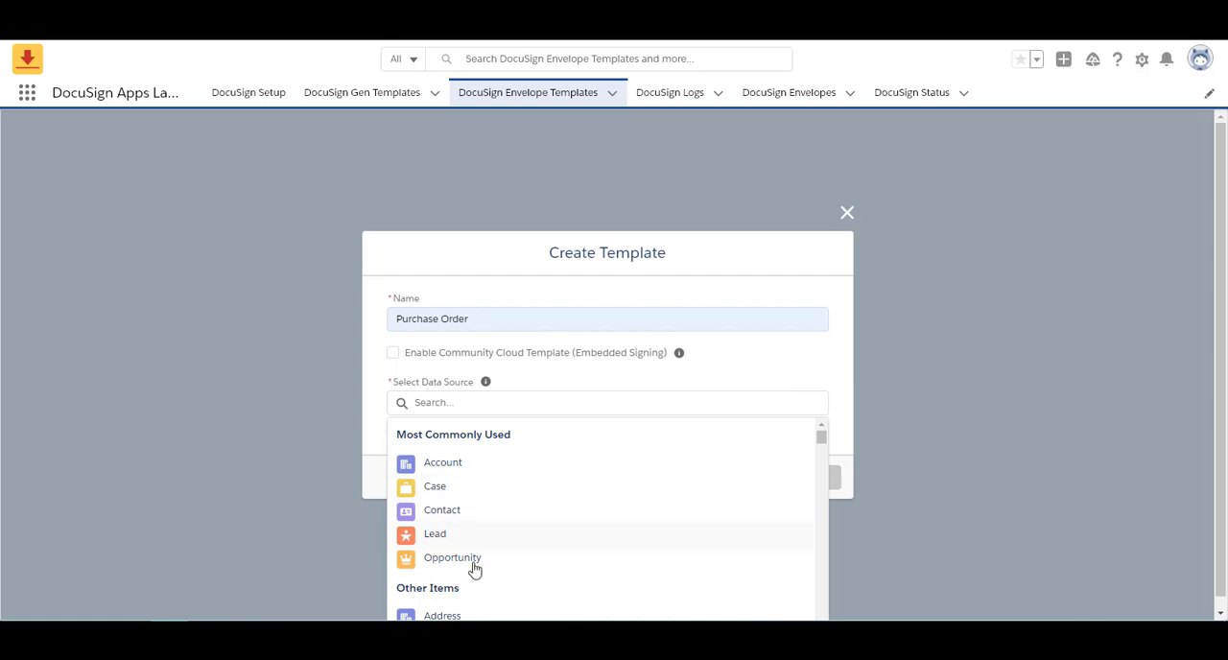
mouse_move(468, 564)
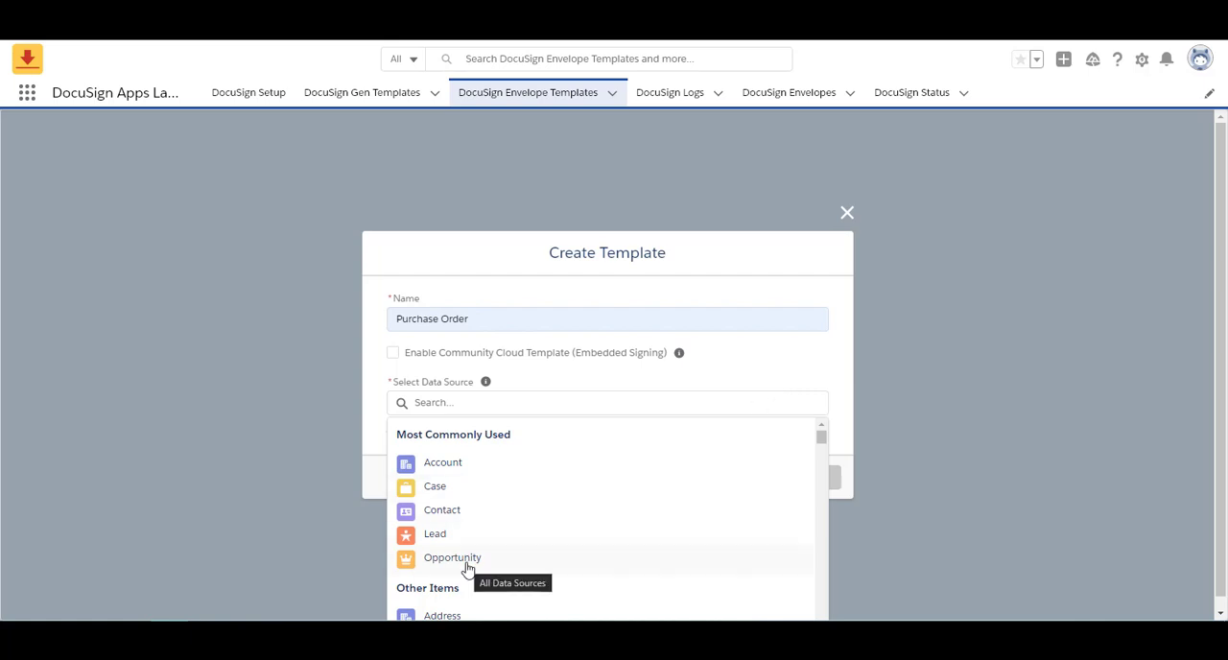
left_click(453, 557)
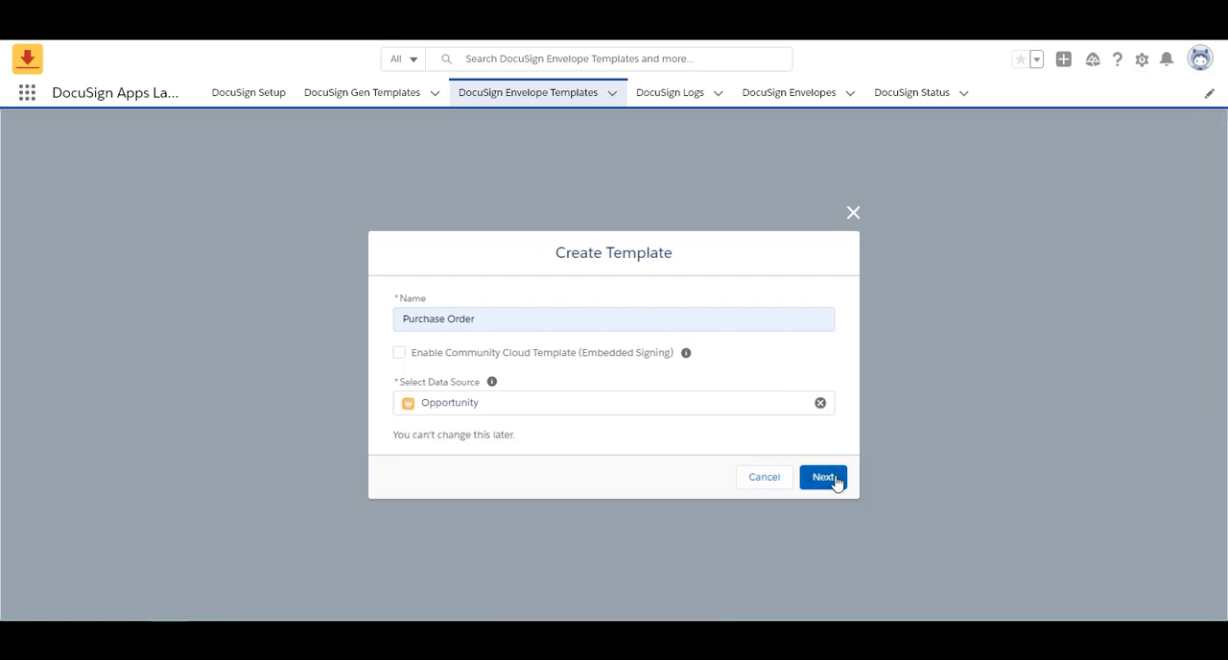
- Create the template and upload Fresh Software Sales Order Template2.docx as its document
left_click(821, 476)
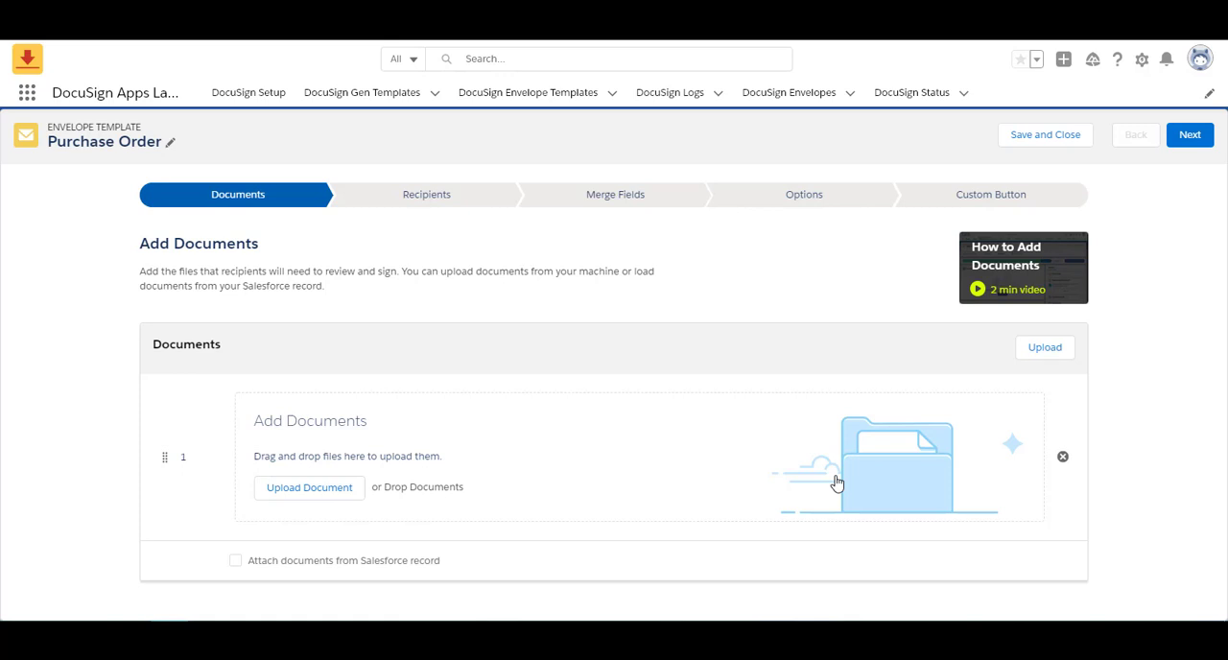
mouse_move(330, 491)
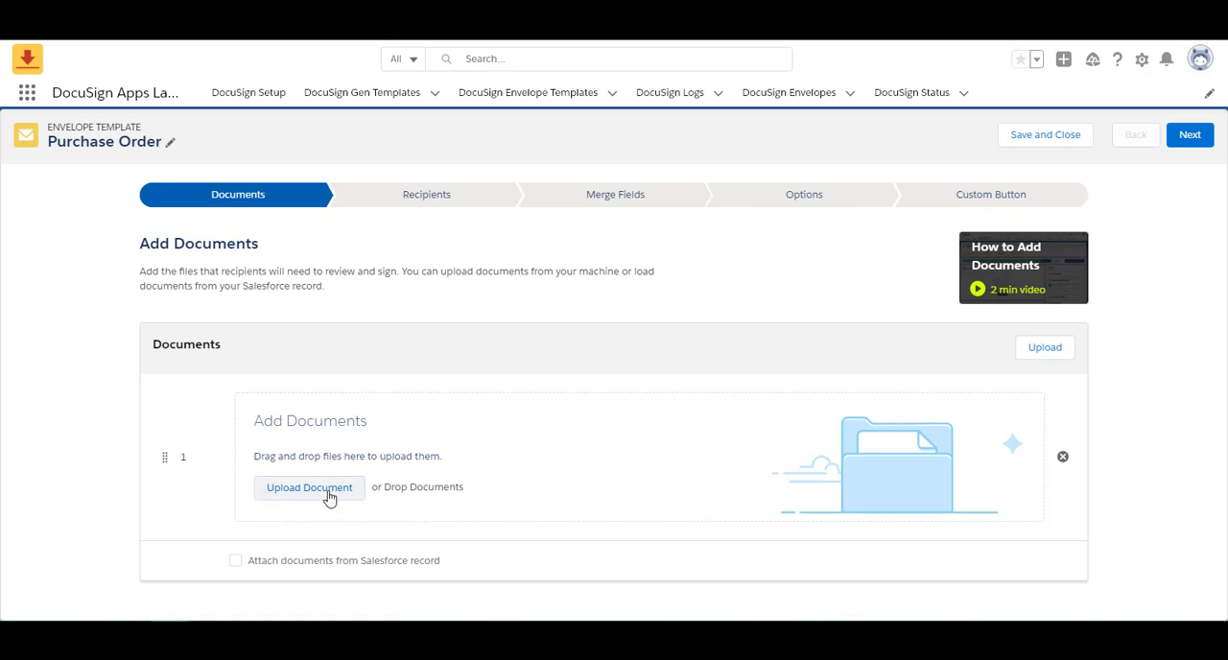
left_click(309, 487)
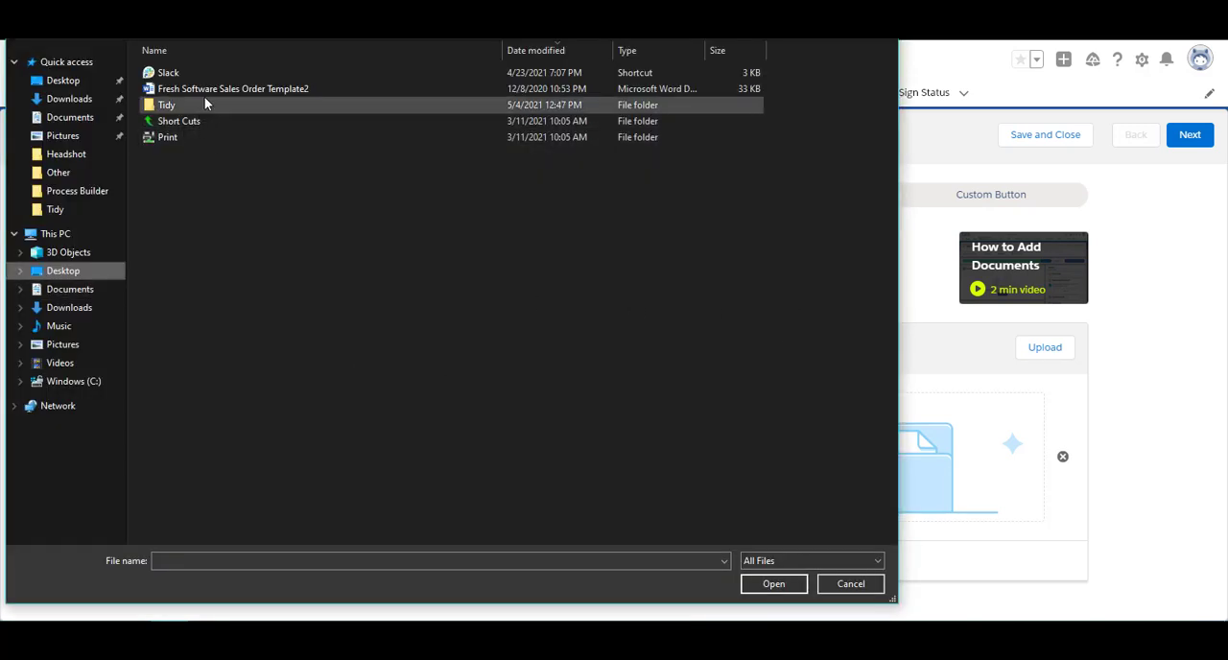
left_click(232, 89)
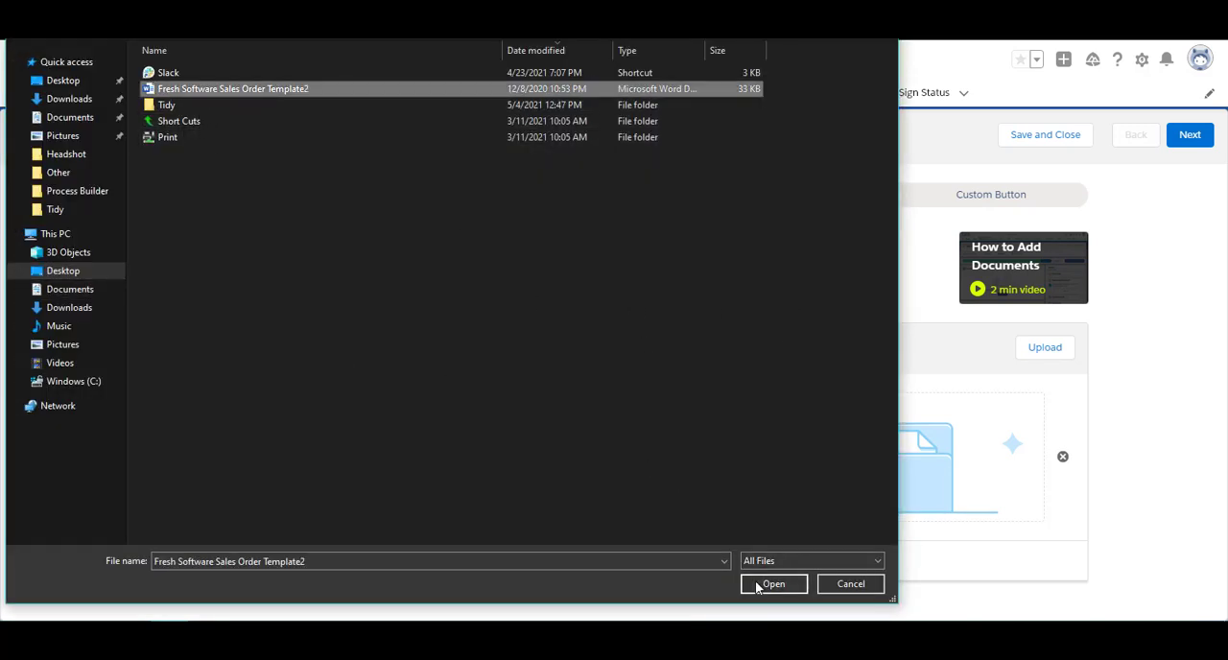
left_click(773, 584)
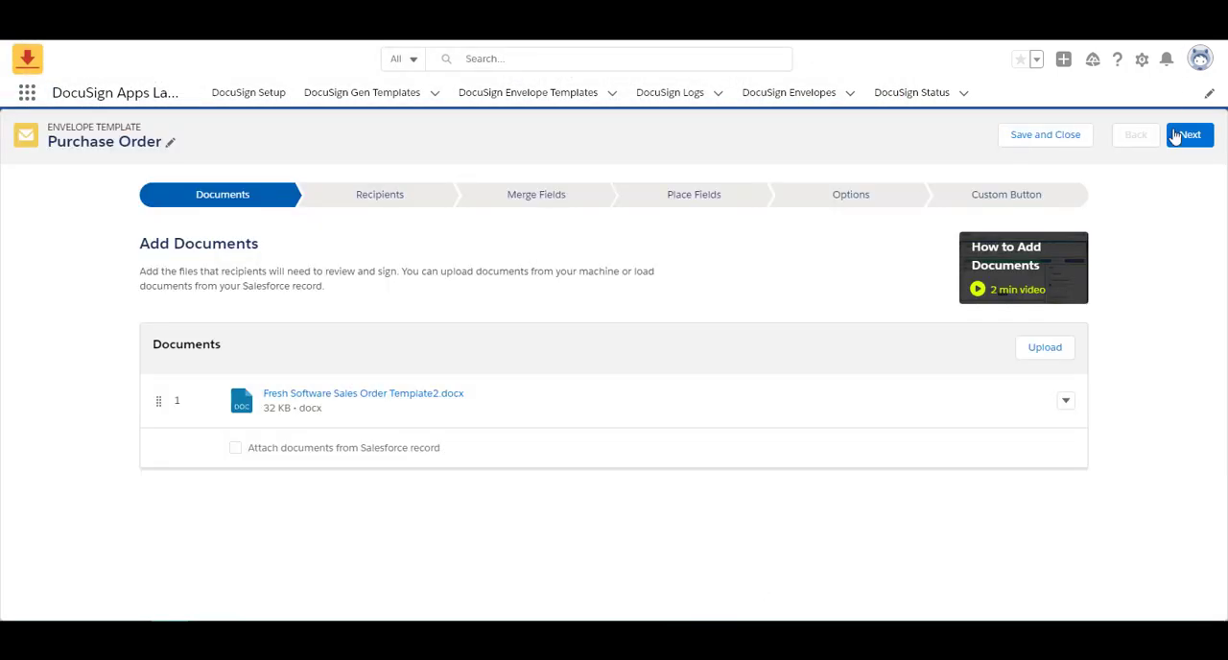
- Add a recipient sourced from the Opportunity's Owner record field
left_click(1189, 135)
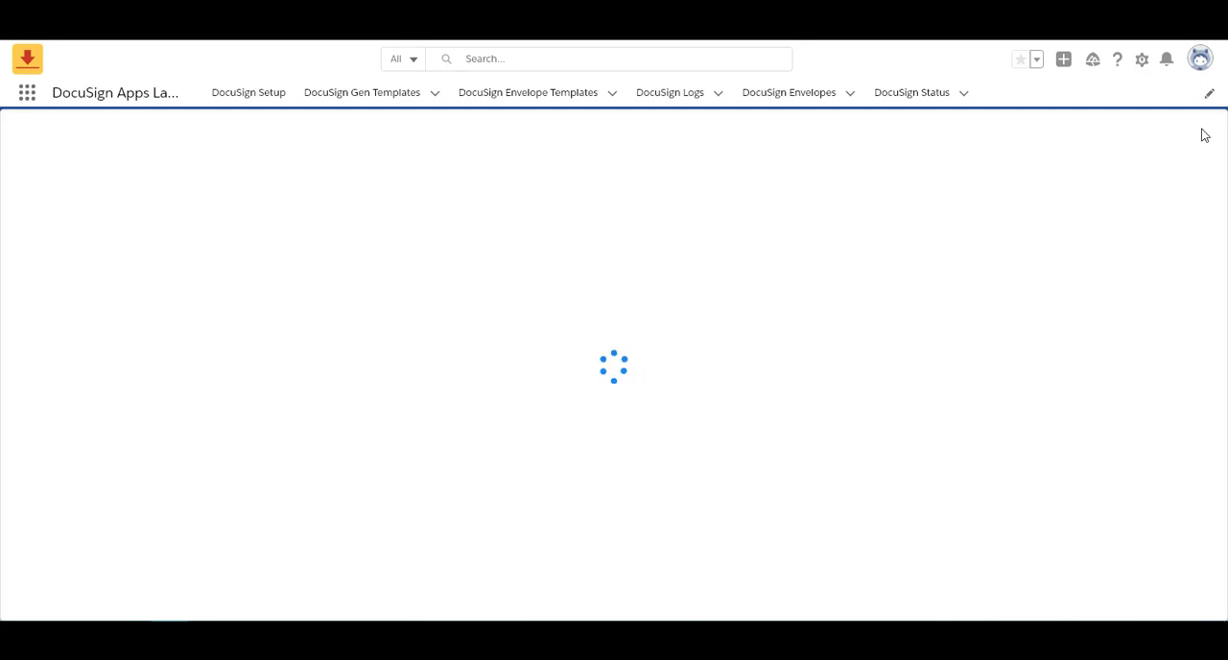
left_click(1009, 355)
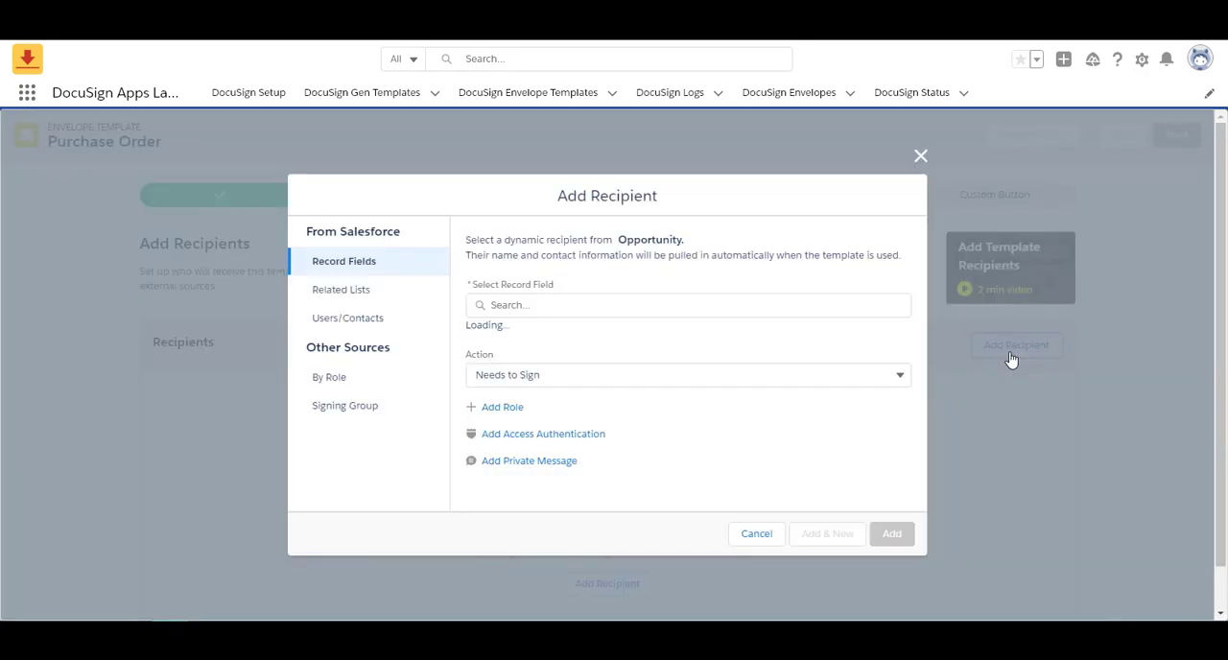
left_click(686, 305)
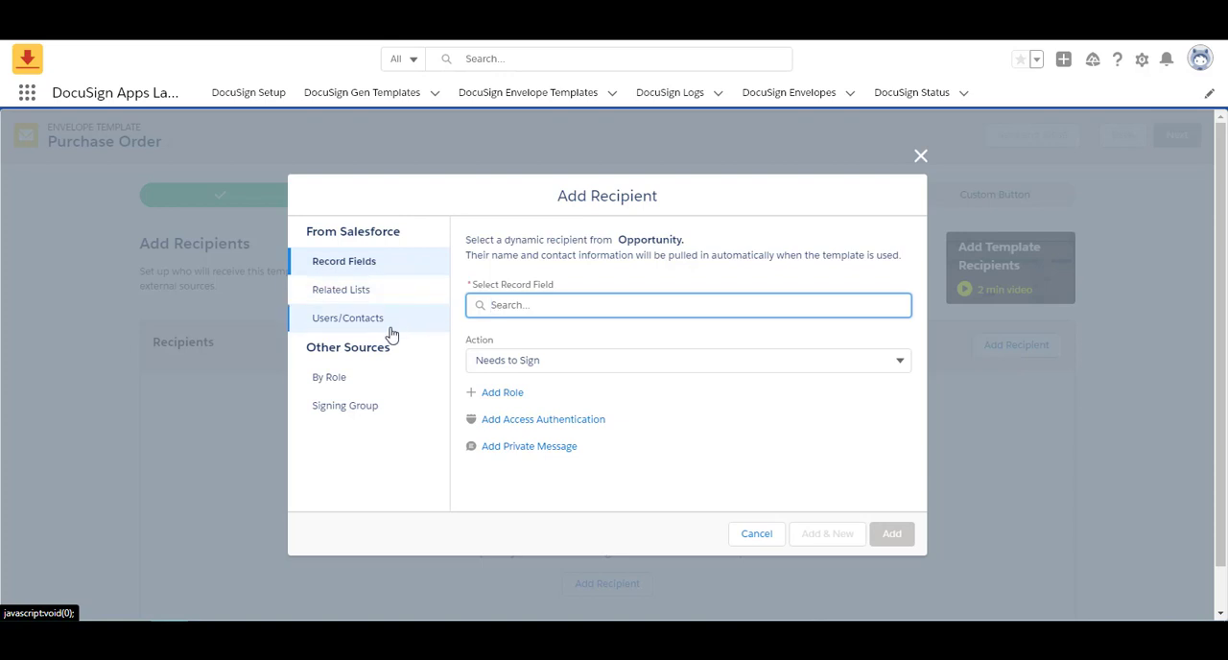
mouse_move(380, 374)
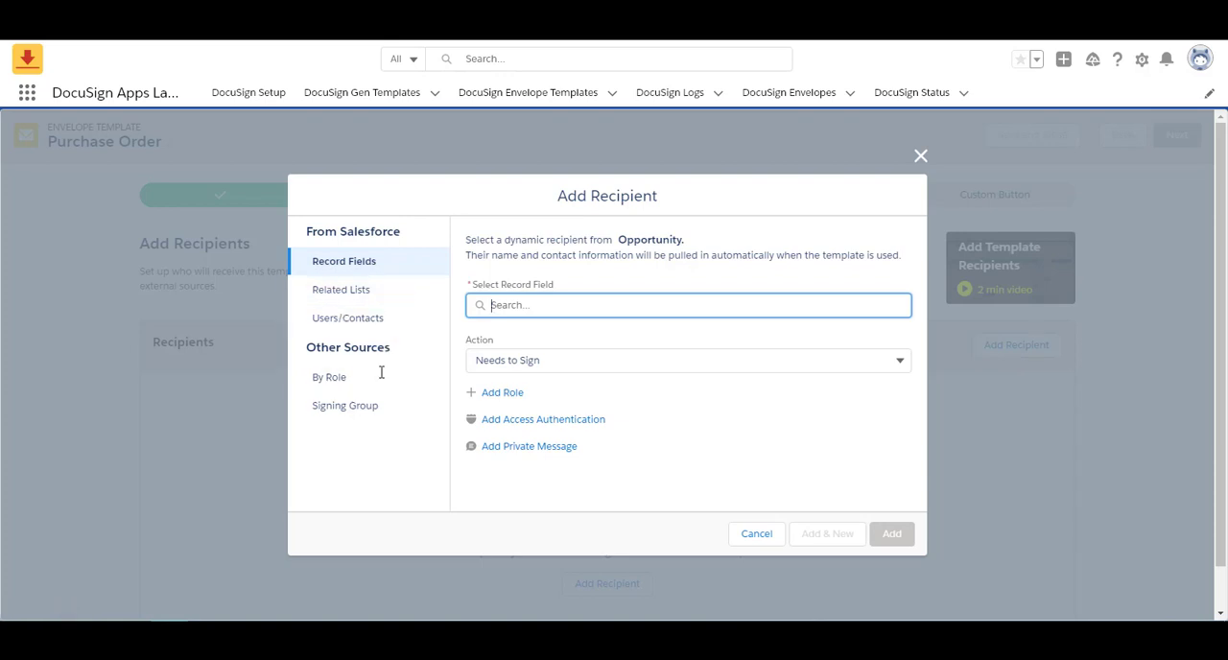
type("ow")
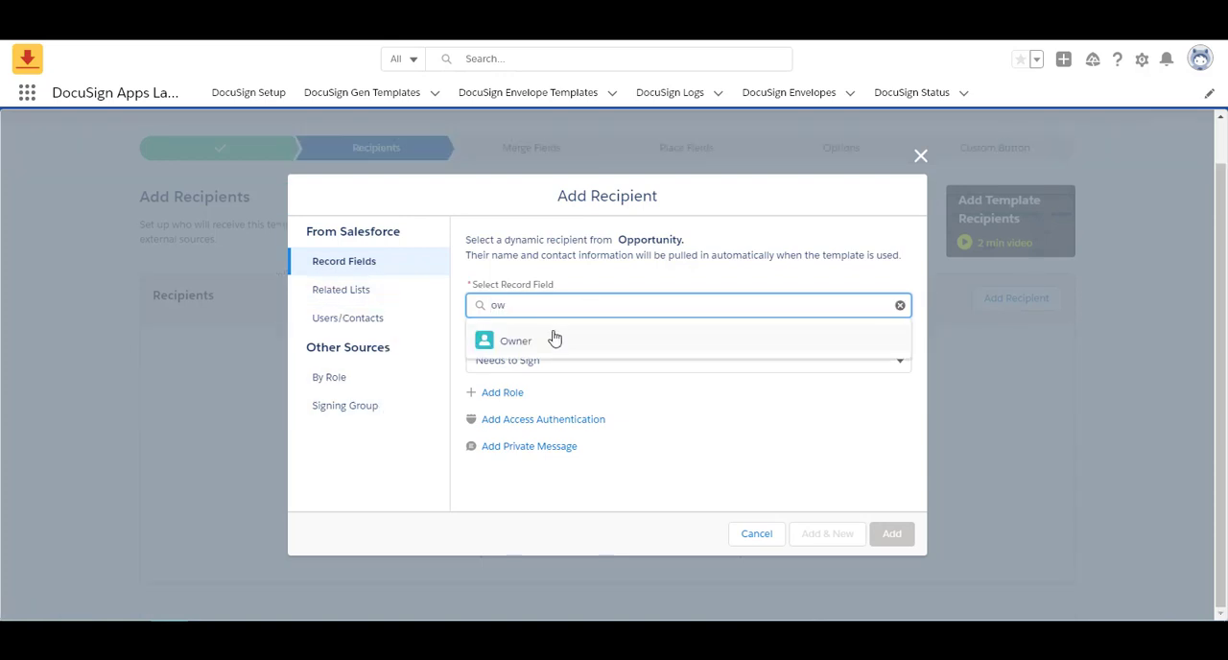
left_click(514, 341)
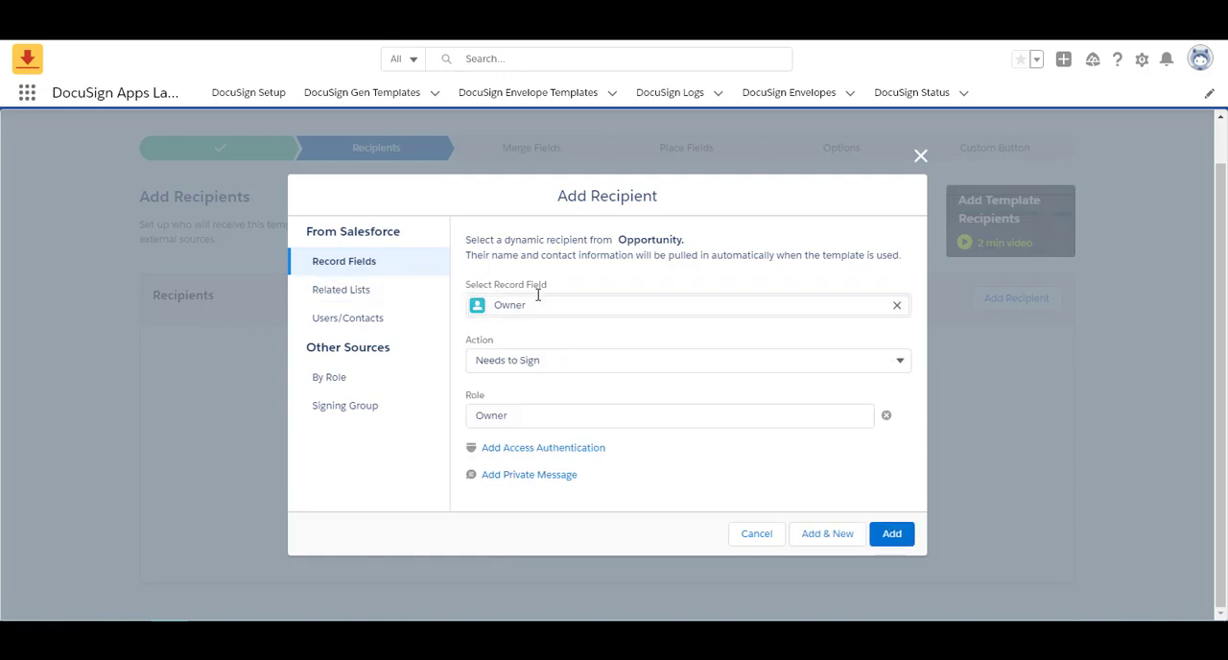
- Keep the recipient's action as Needs to Sign with role Owner
left_click(681, 361)
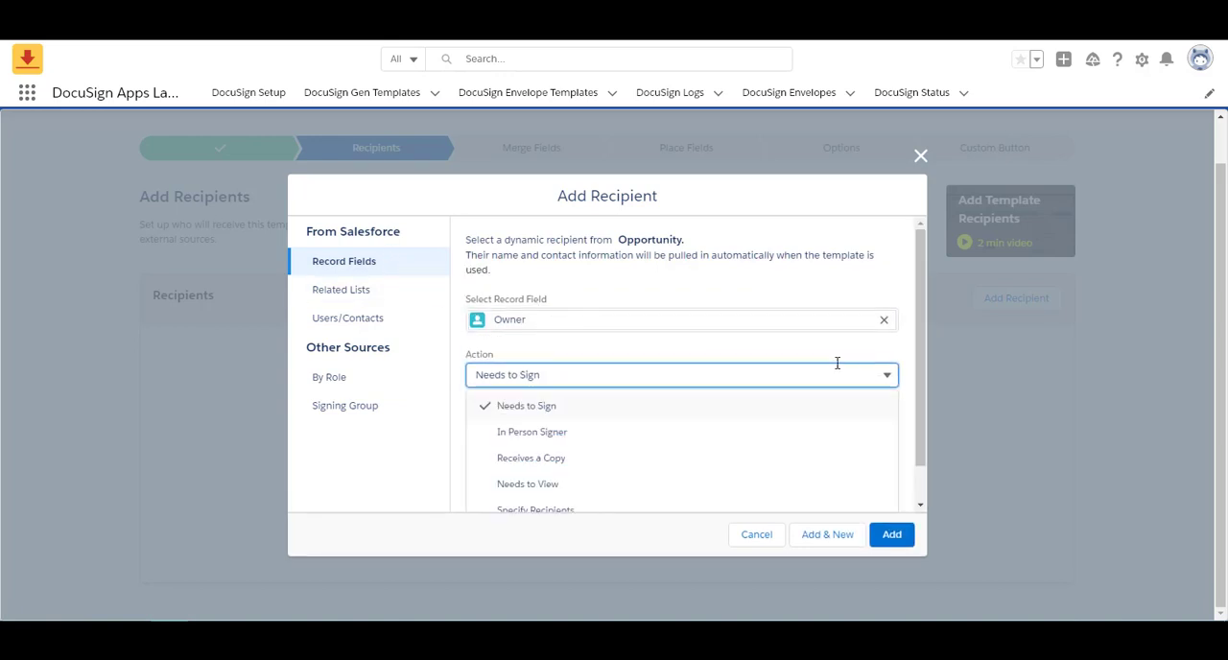
mouse_move(610, 461)
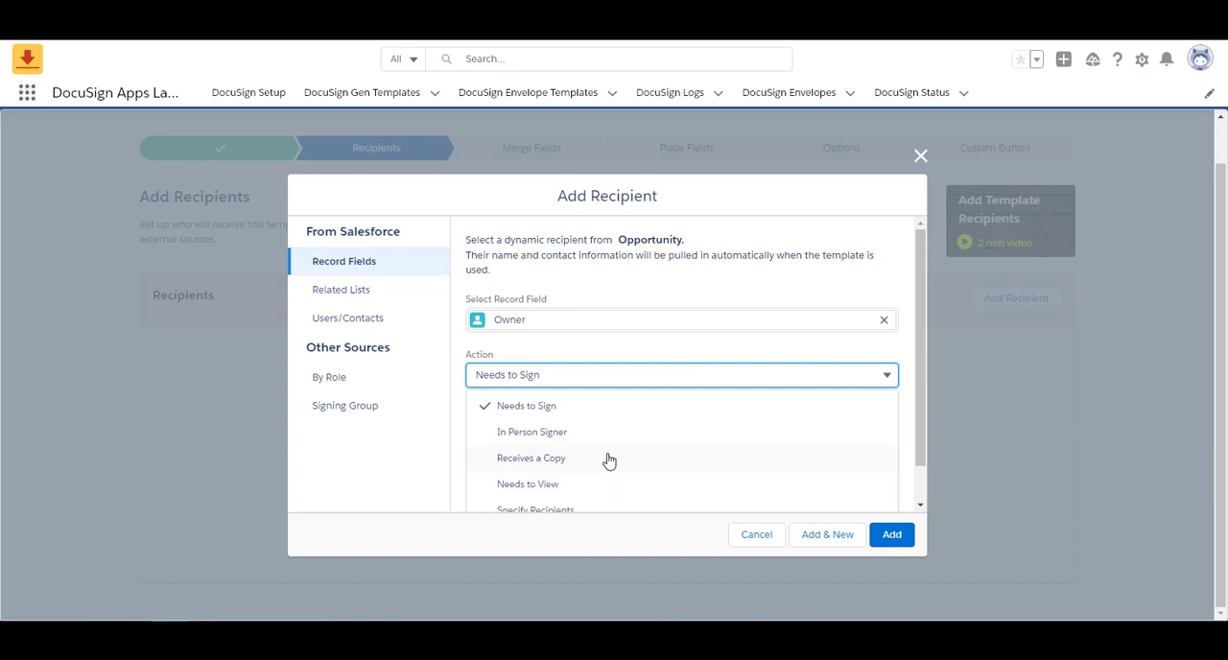
scroll("down", 3)
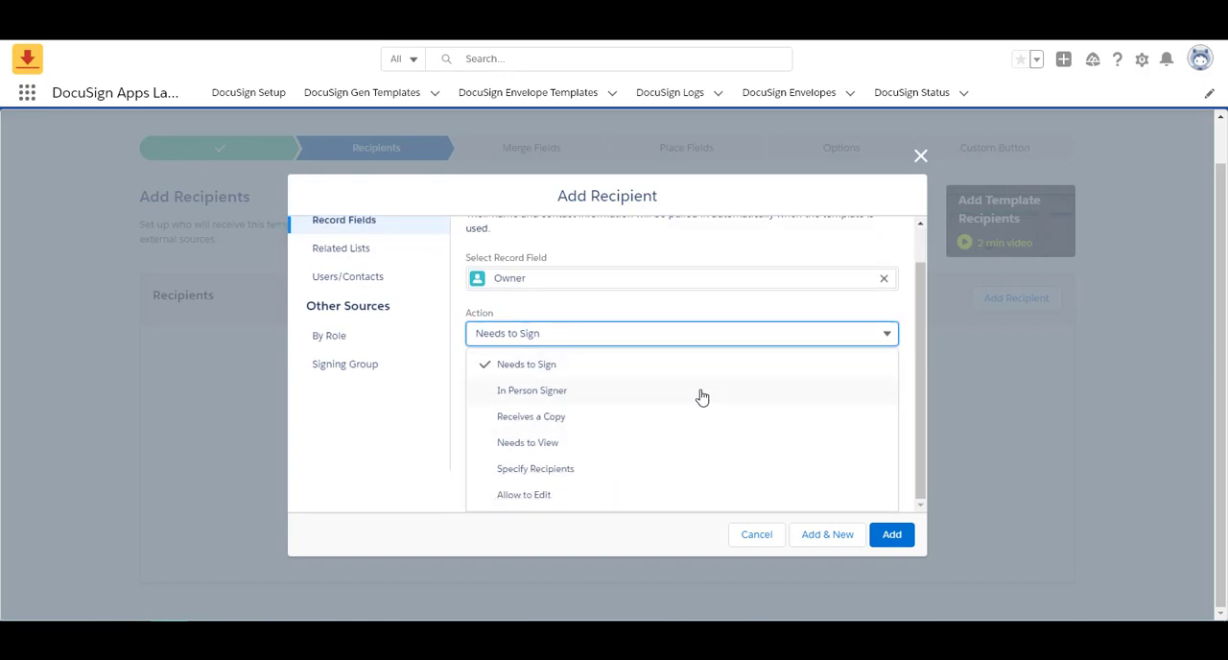
mouse_move(596, 417)
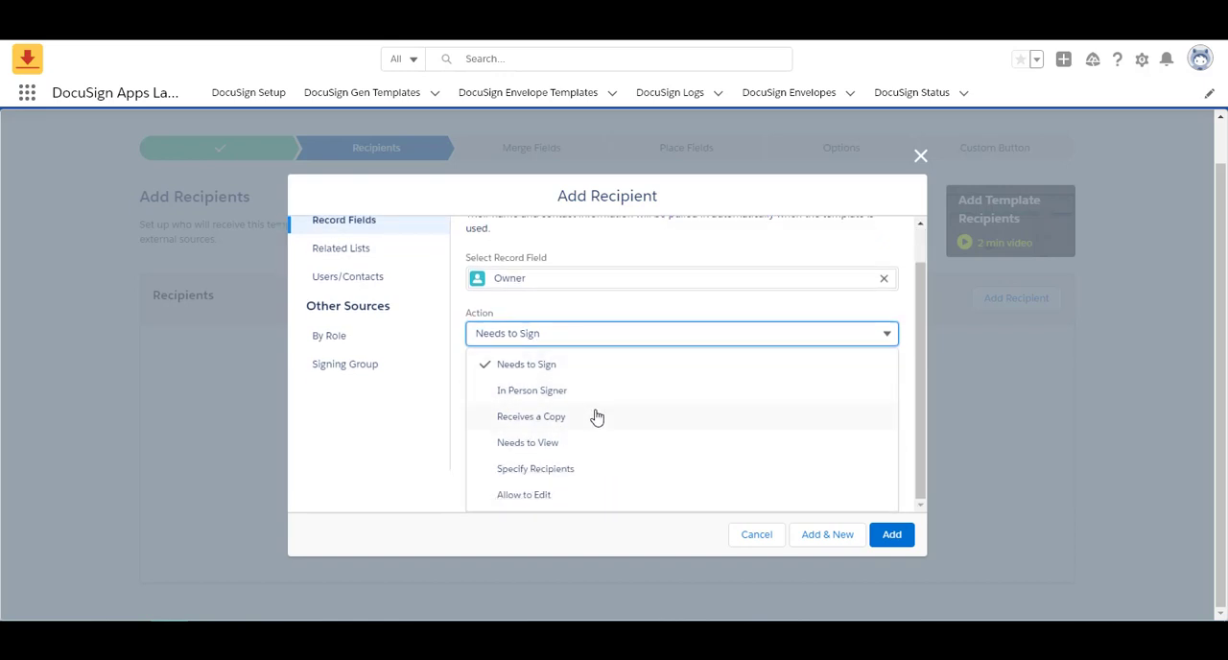
mouse_move(589, 453)
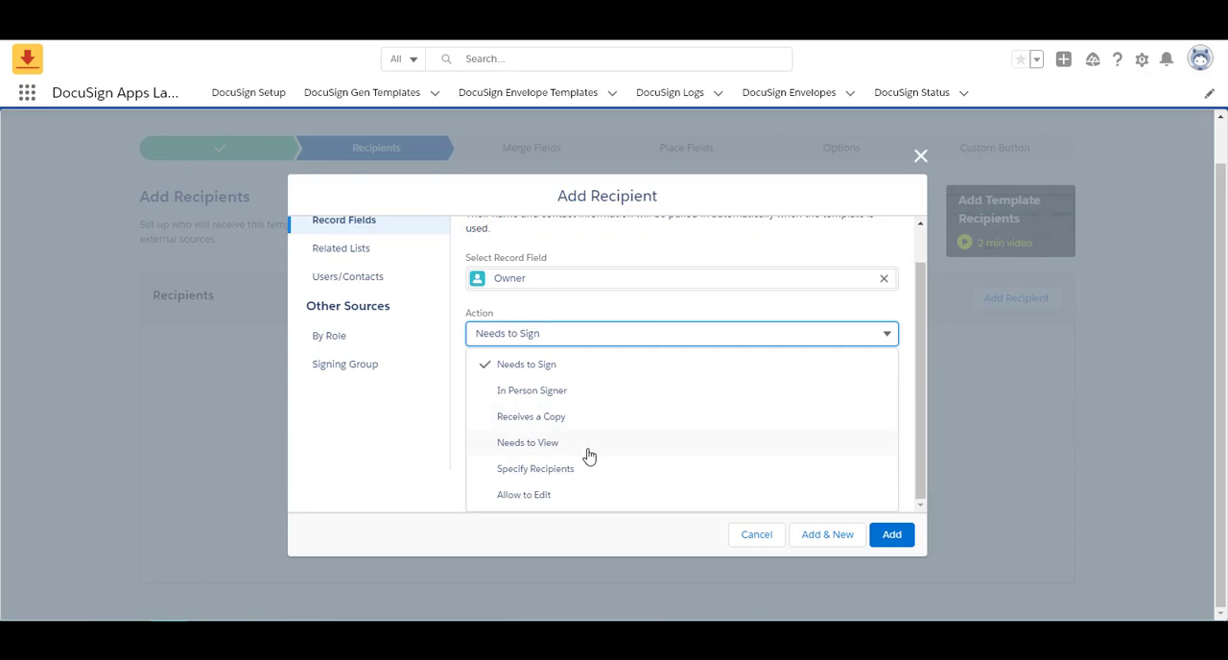
left_click(518, 364)
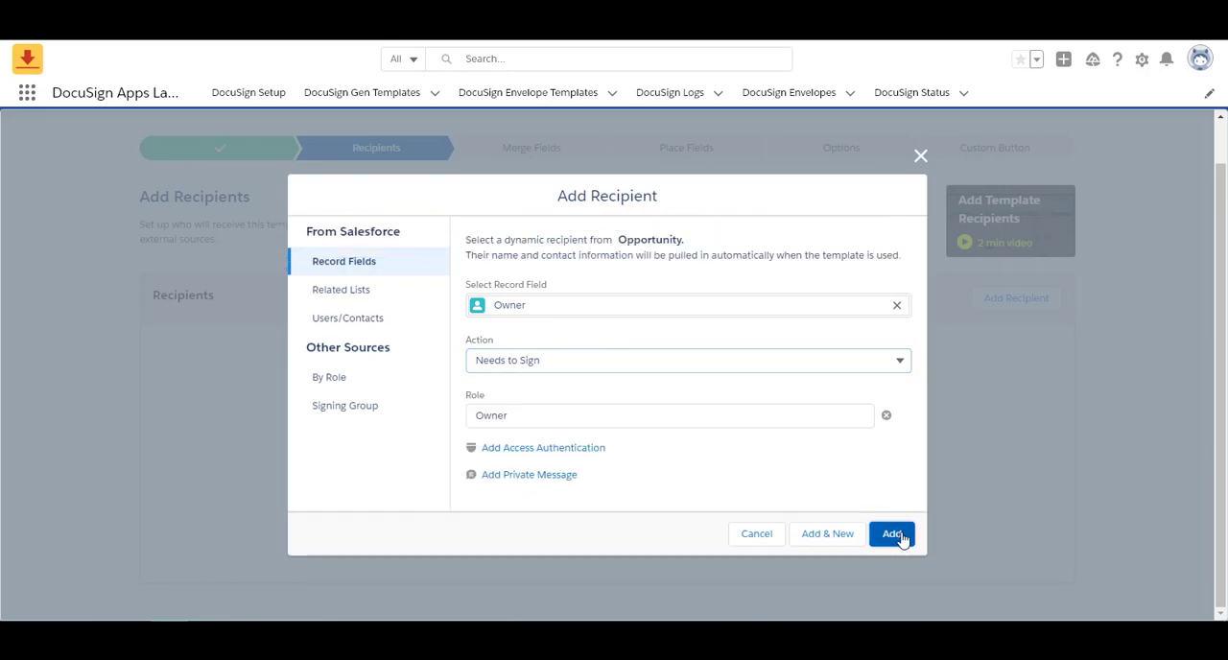
- Confirm Owner as a Needs to Sign recipient and set the email subject to Purchase Order
left_click(890, 533)
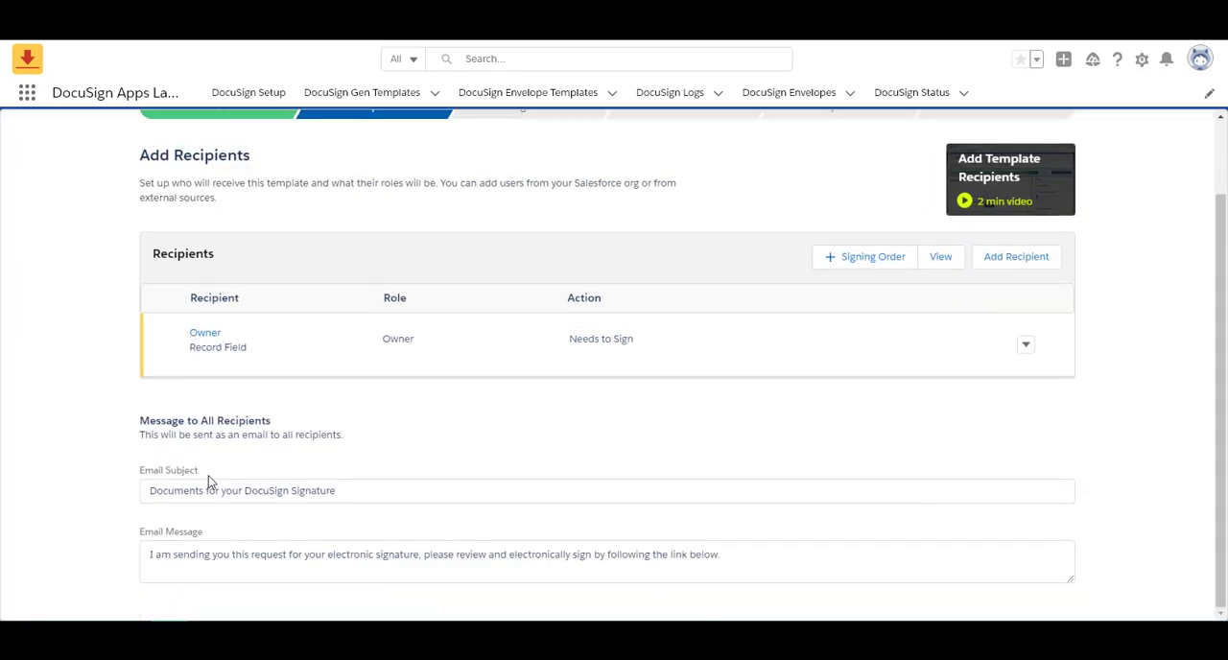
left_click(361, 491)
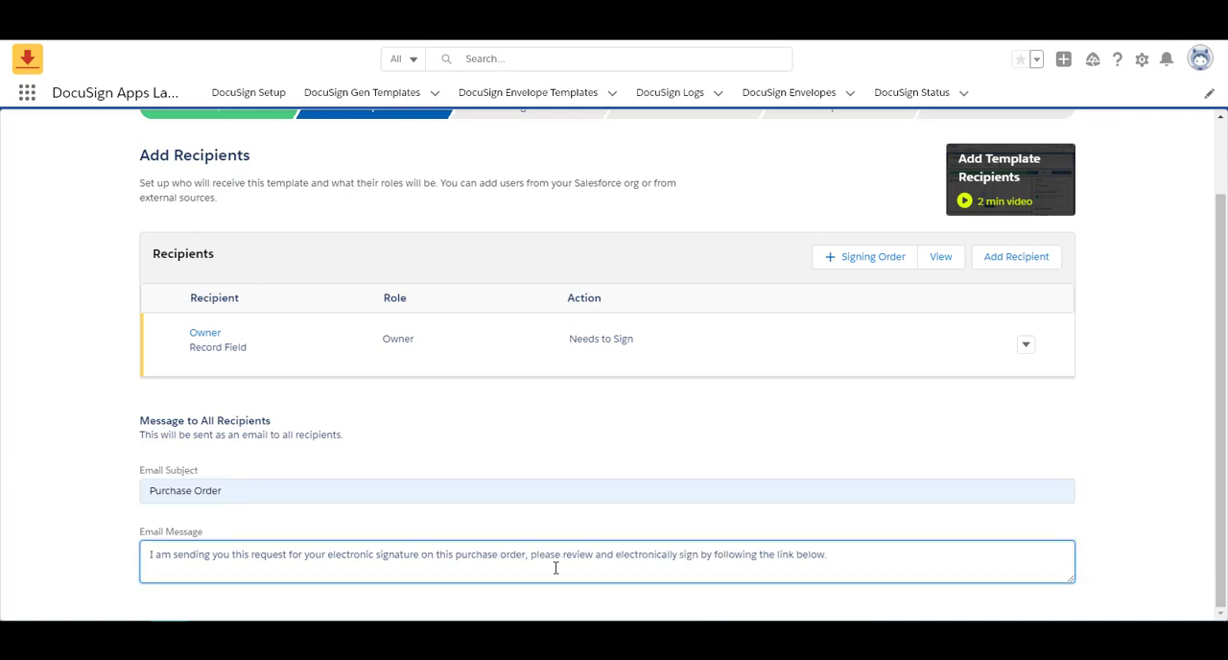
mouse_move(1055, 360)
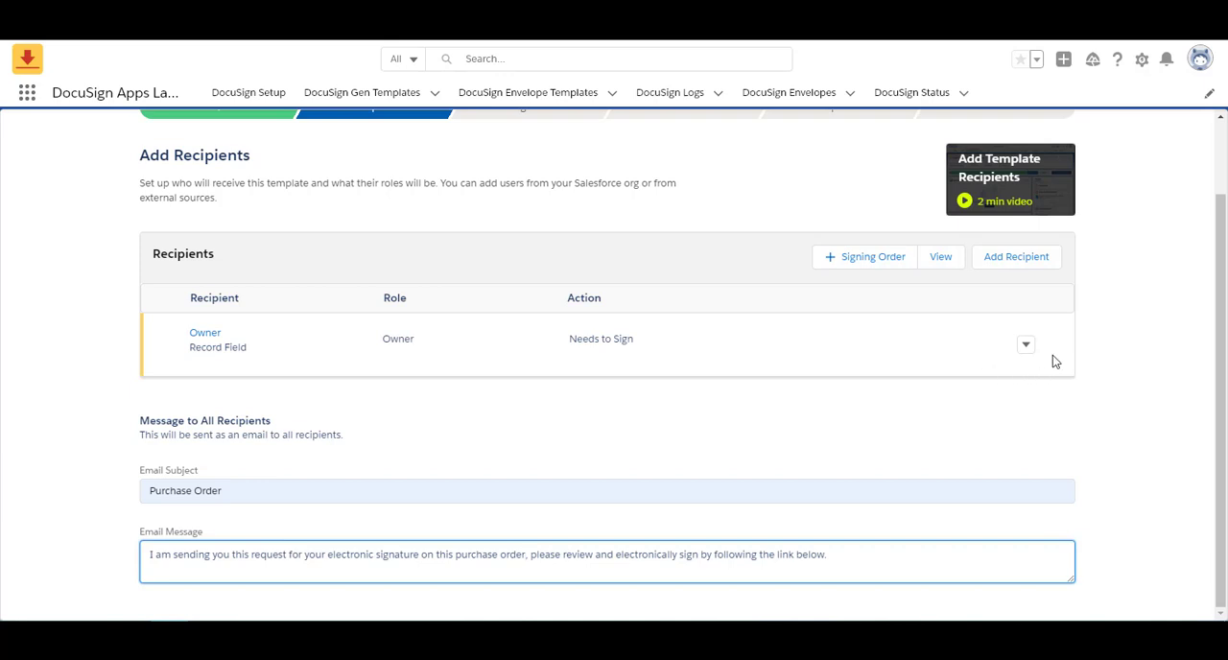
scroll("up", 3)
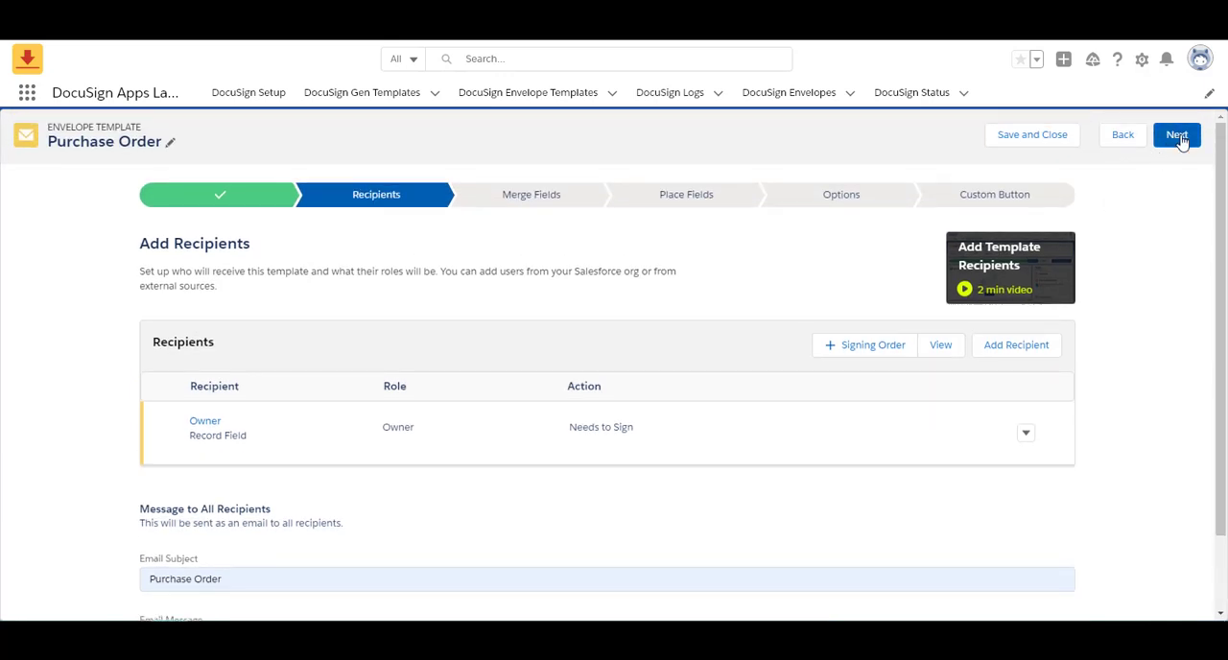
- Add a merge field sourced from the Opportunity's Order Number field
left_click(1176, 134)
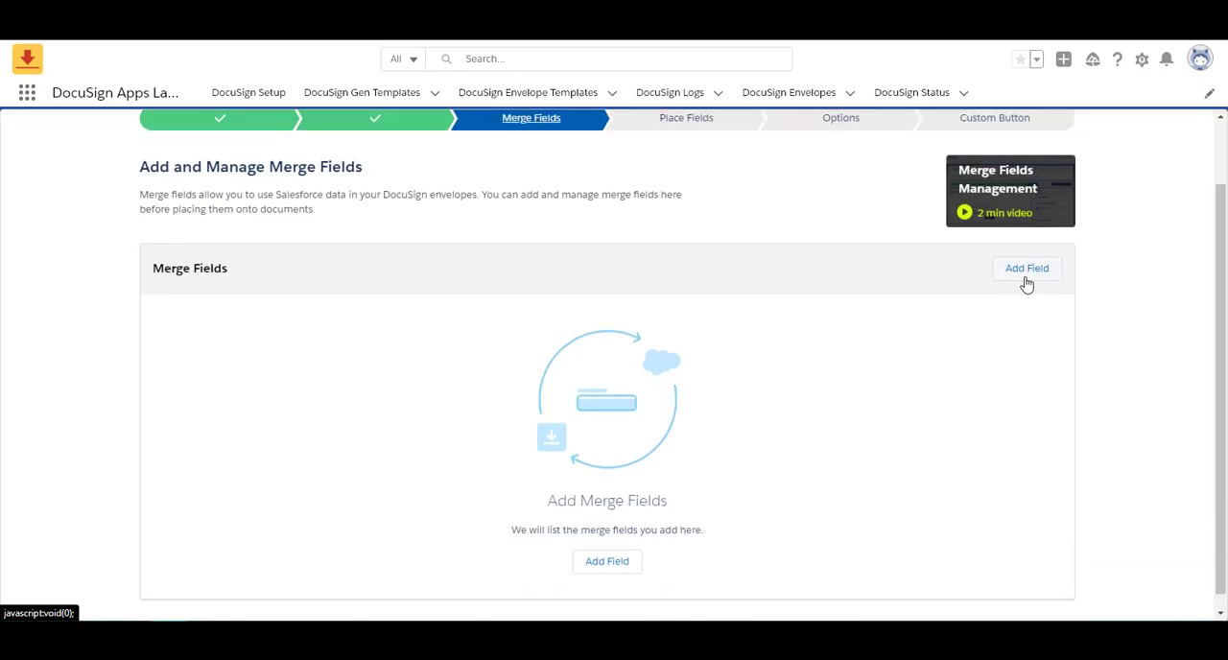
left_click(1026, 269)
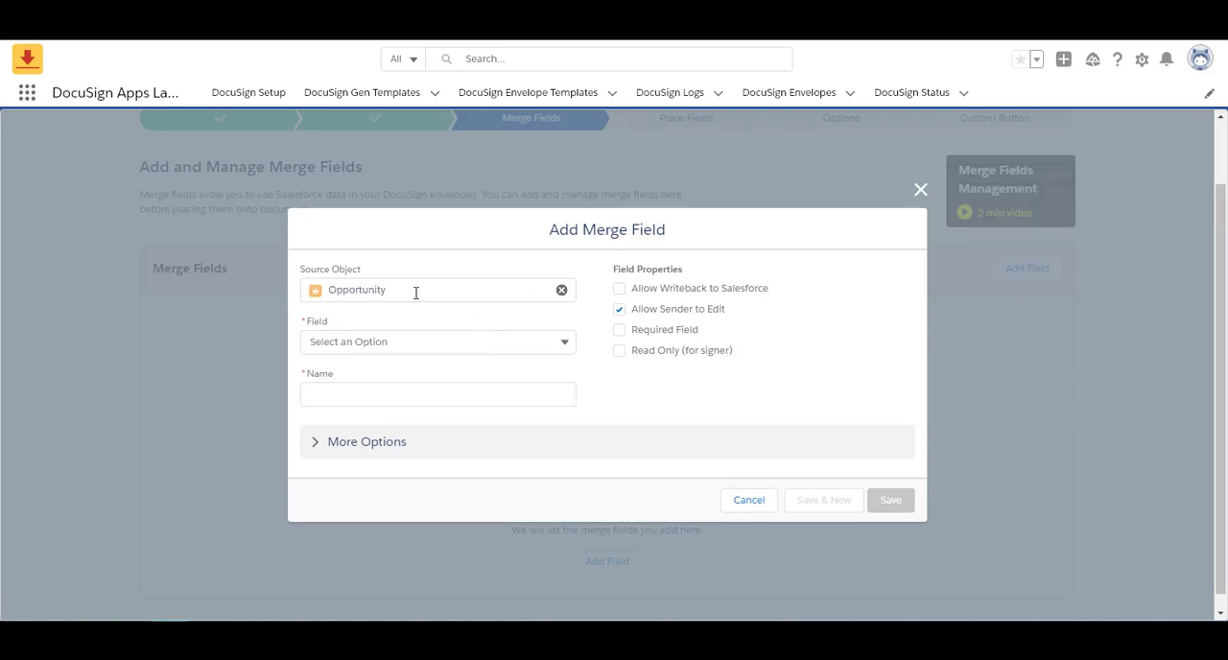
mouse_move(449, 342)
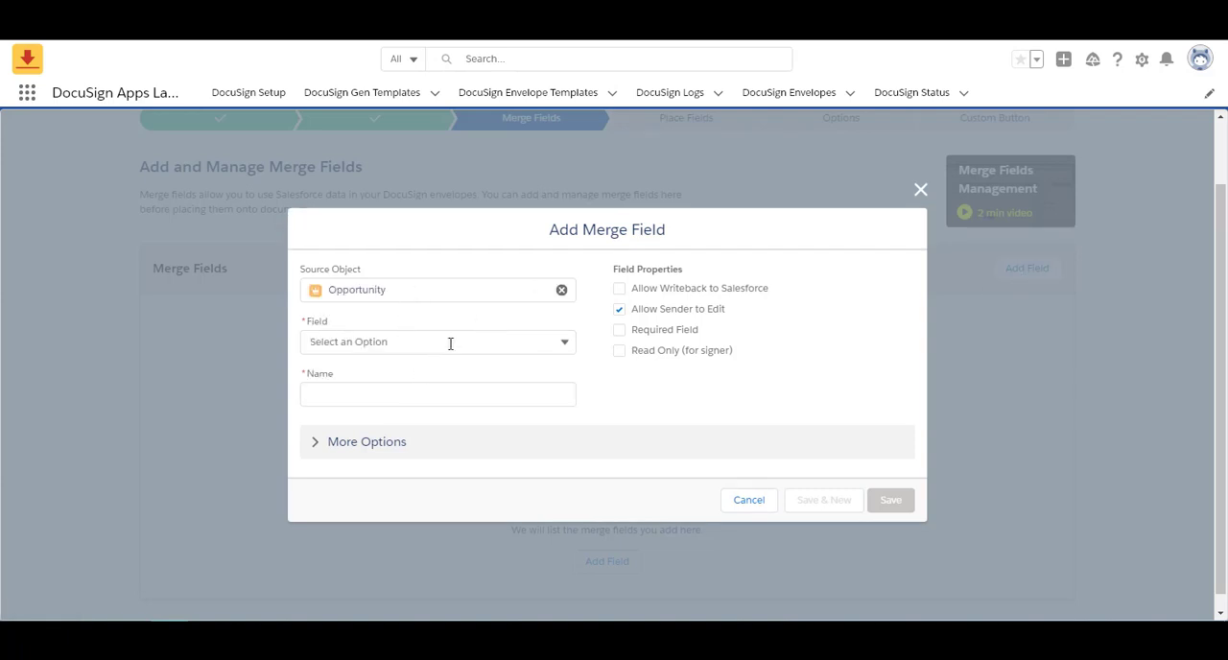
left_click(437, 342)
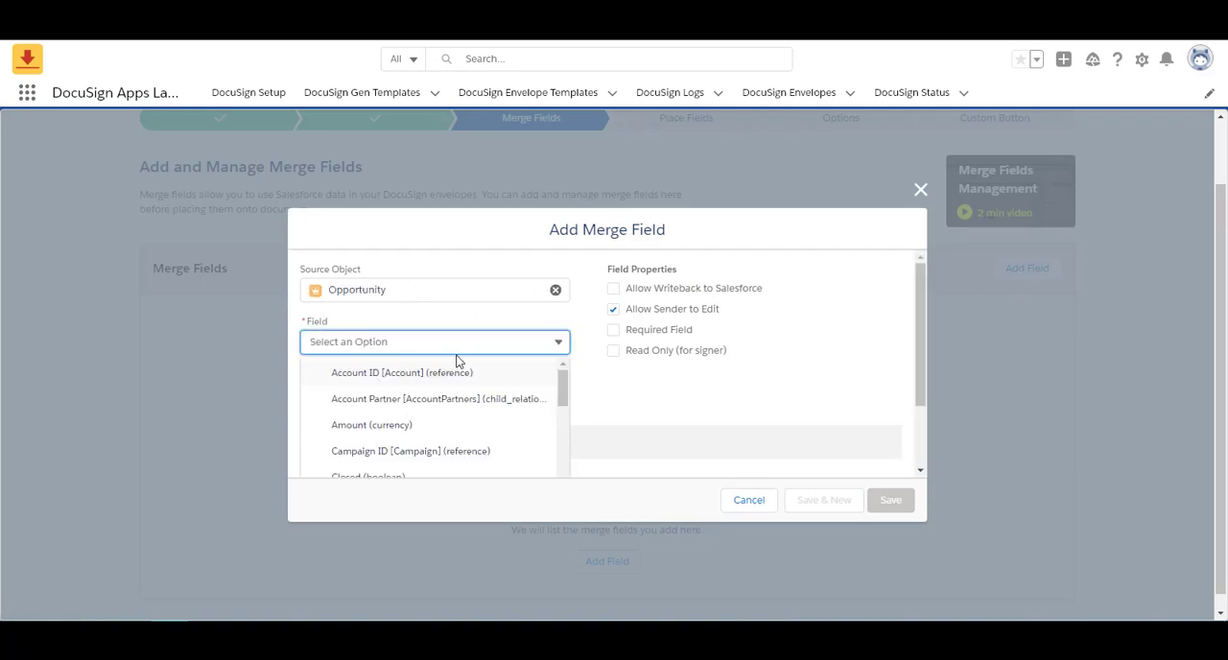
scroll("down", 3)
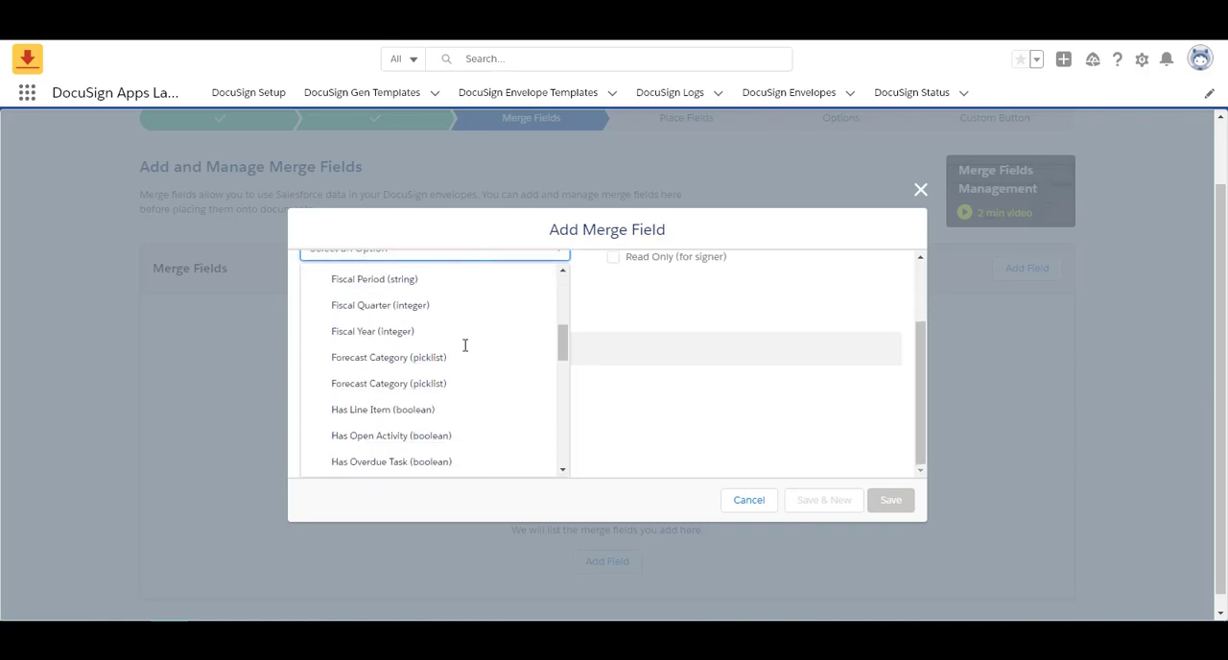
scroll("down", 3)
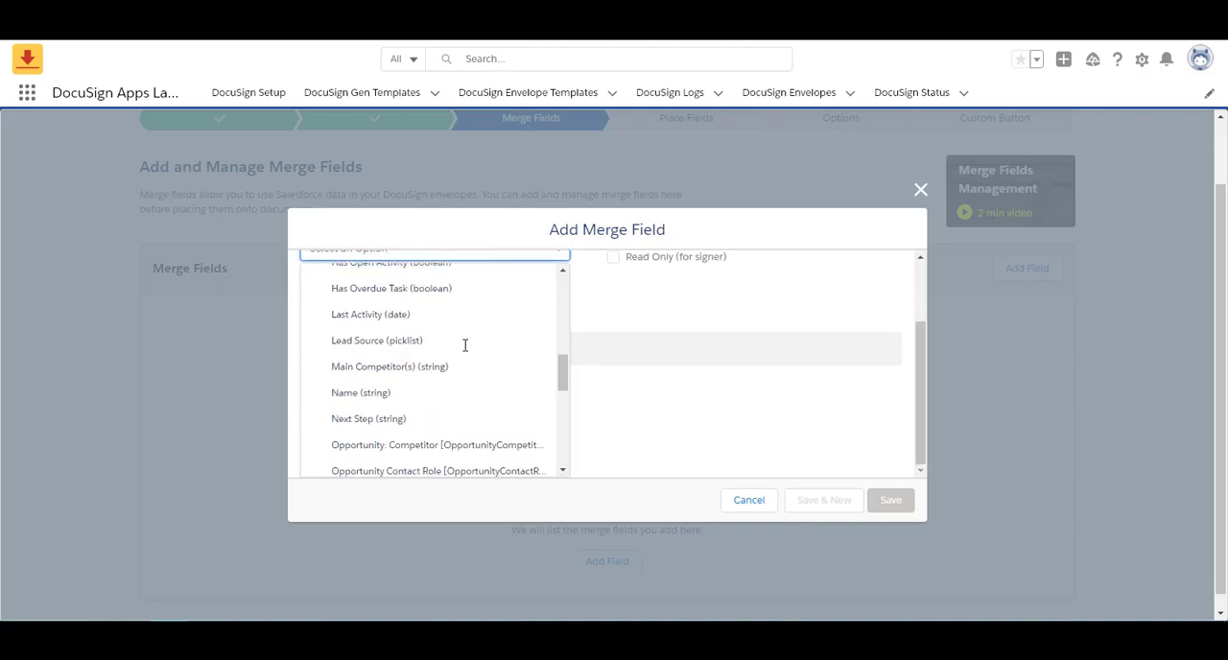
scroll("down", 3)
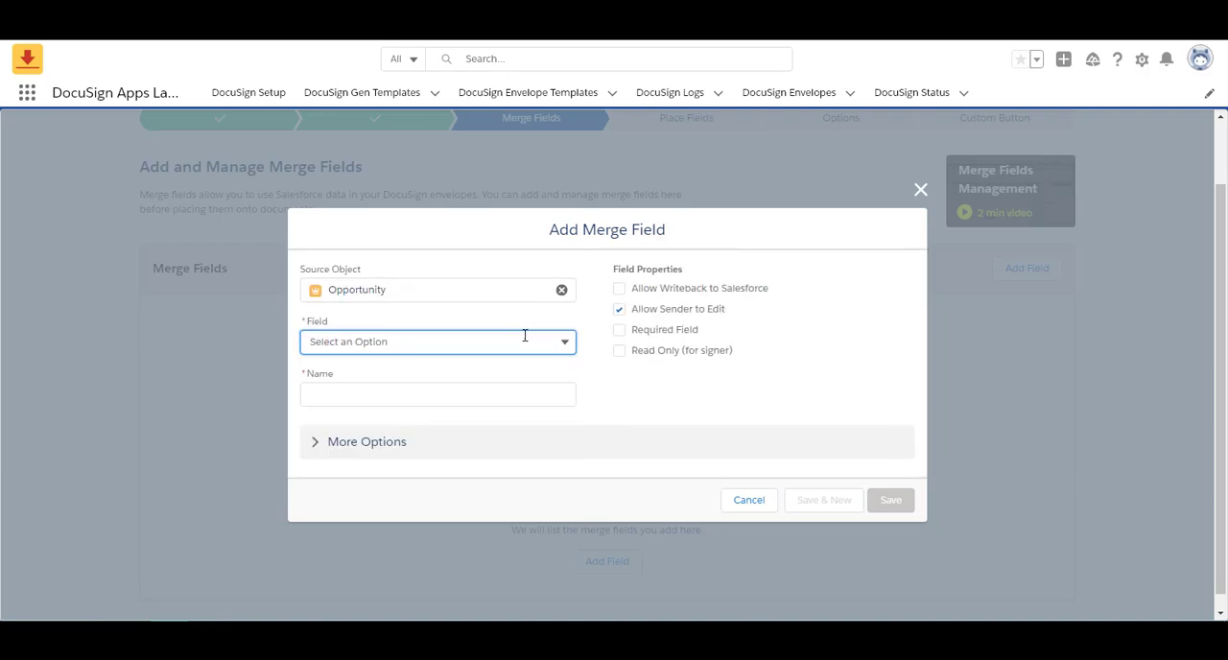
left_click(438, 341)
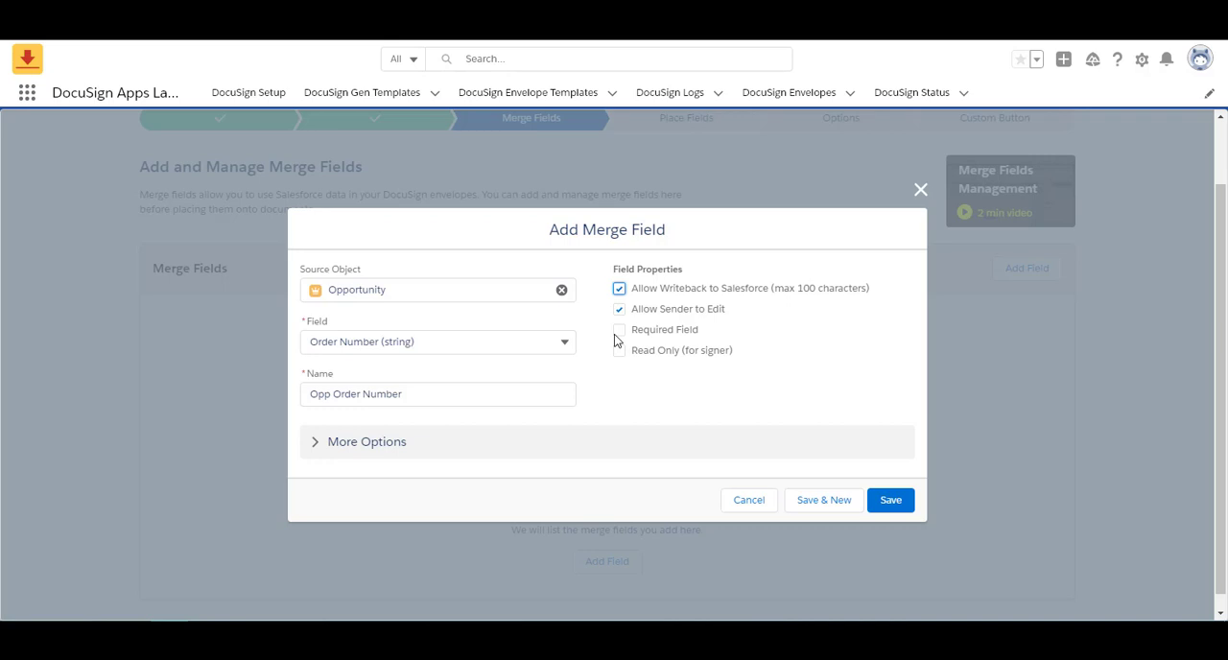
- Name it Opp Order Number, make it required with writeback, and save it
left_click(618, 330)
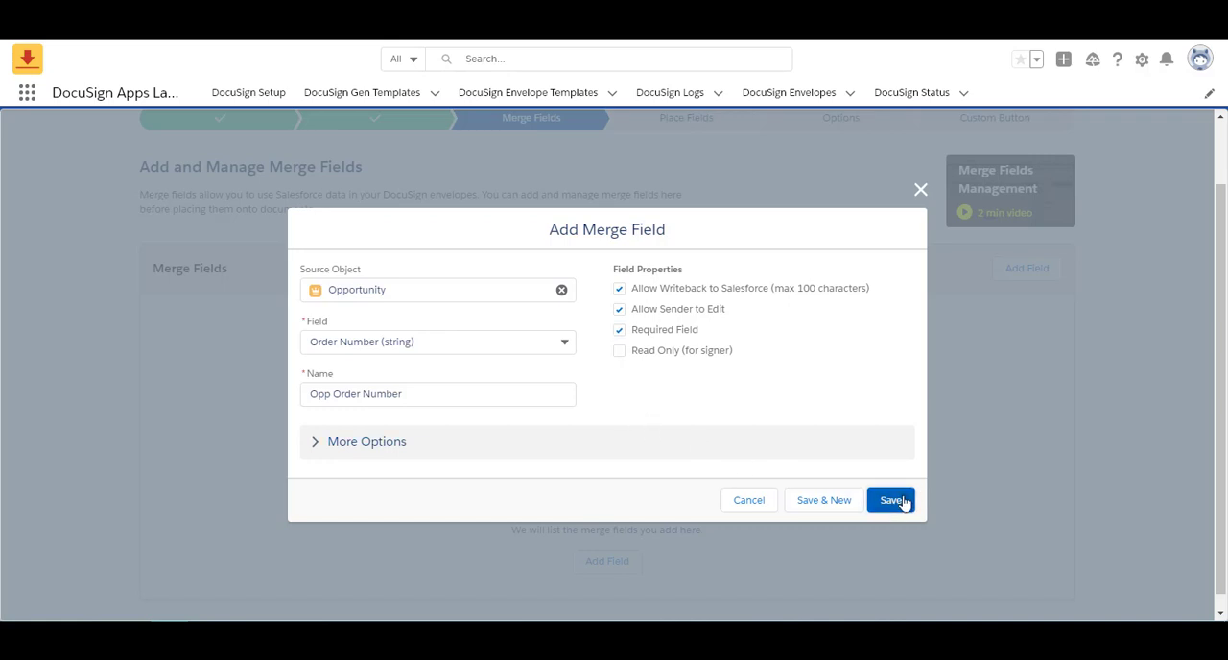
left_click(891, 499)
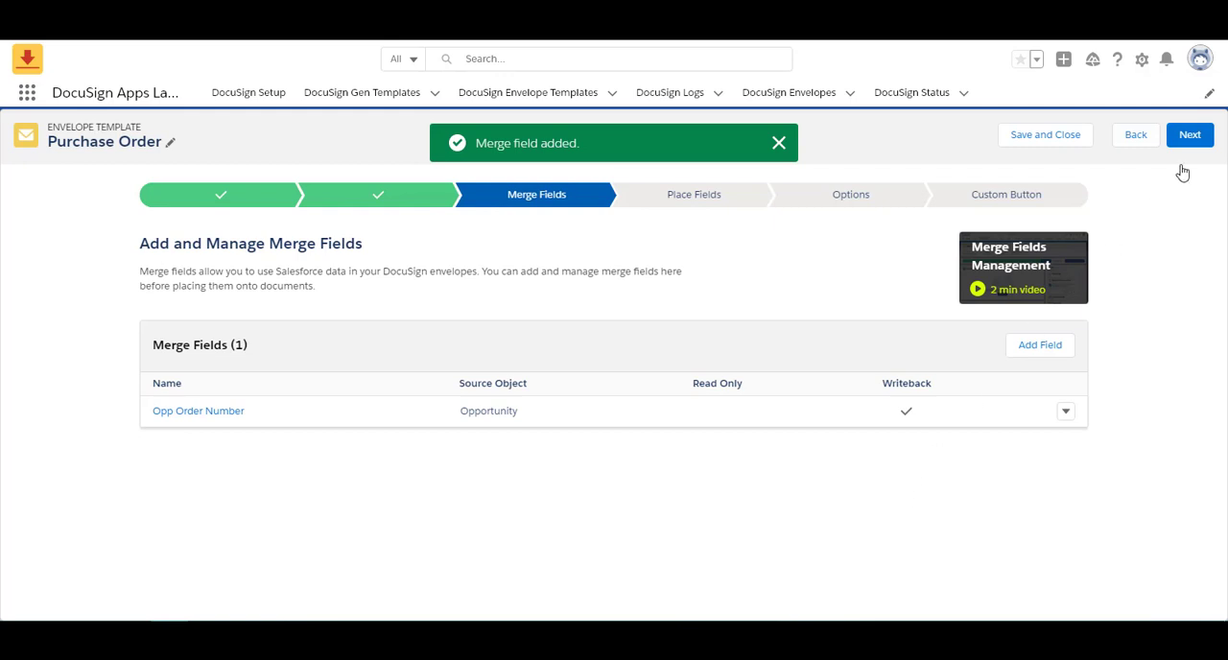
left_click(1189, 134)
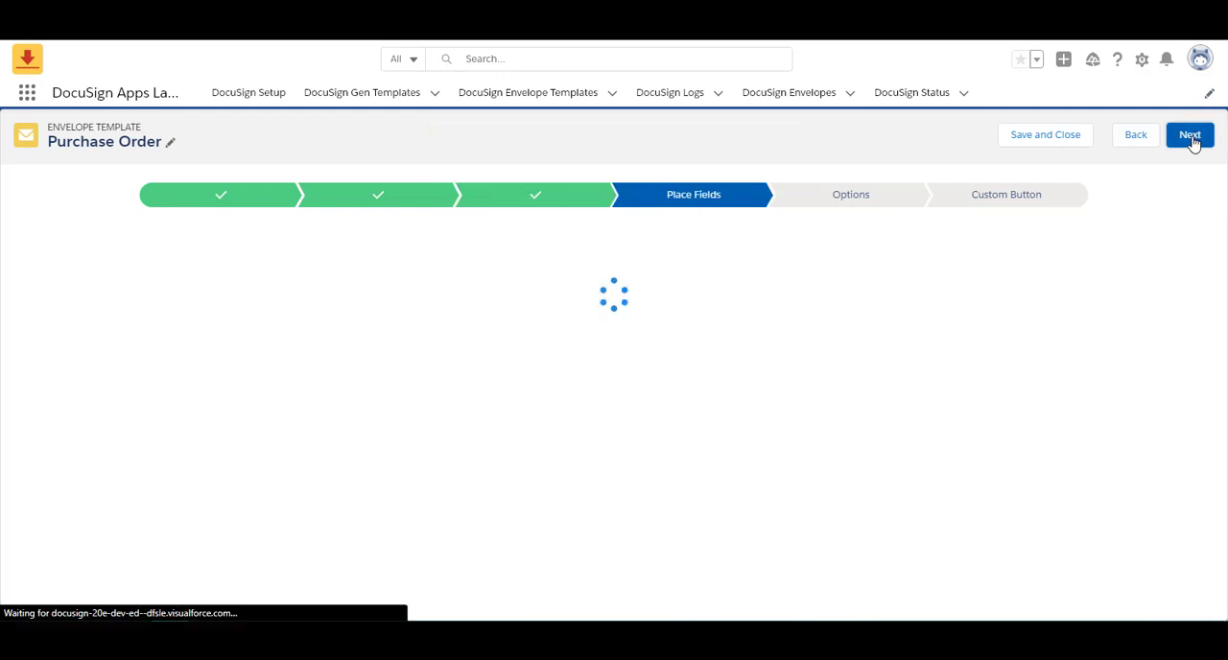
left_click(1189, 135)
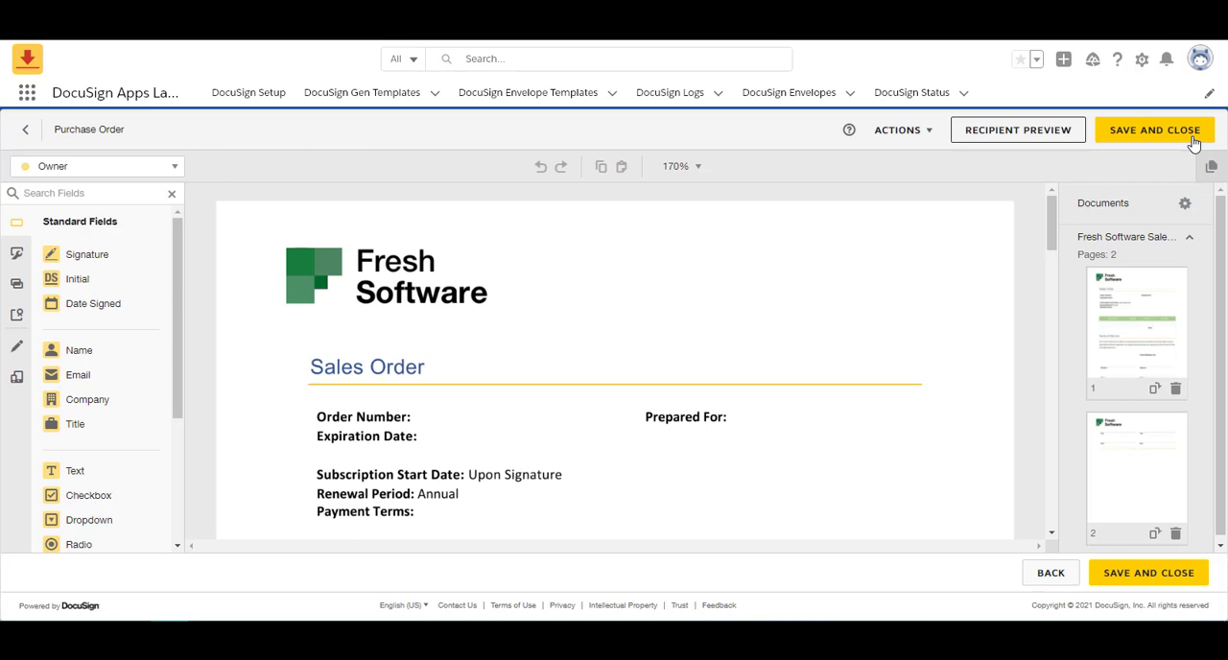
mouse_move(1028, 208)
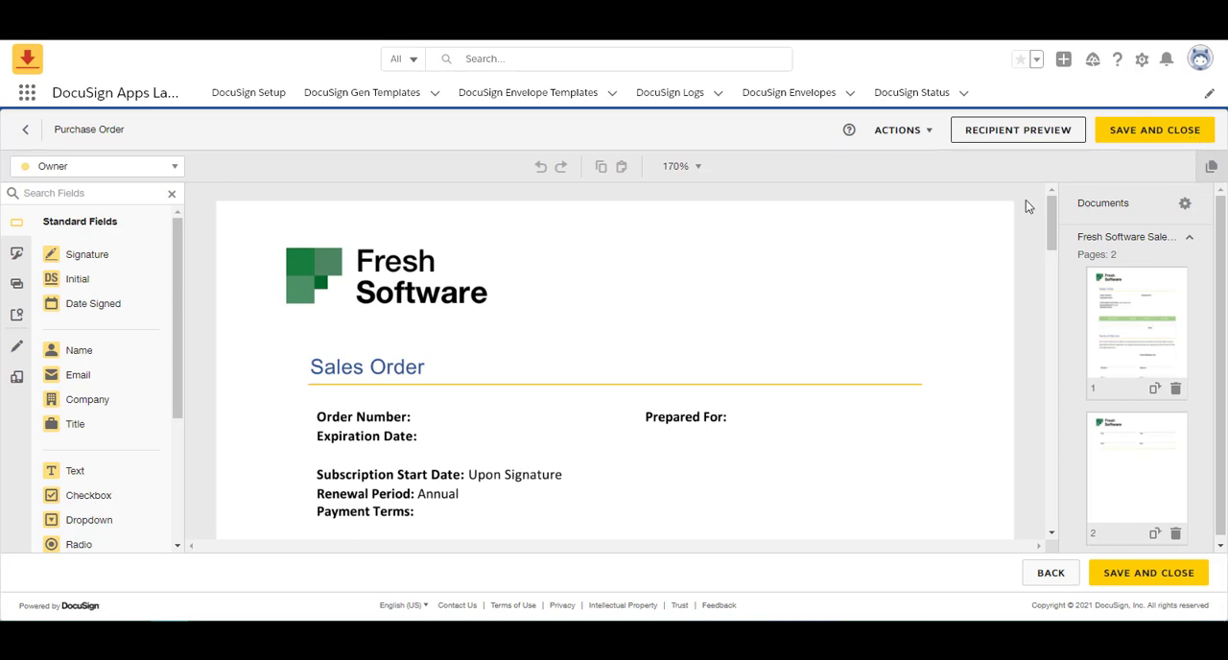
left_click(15, 289)
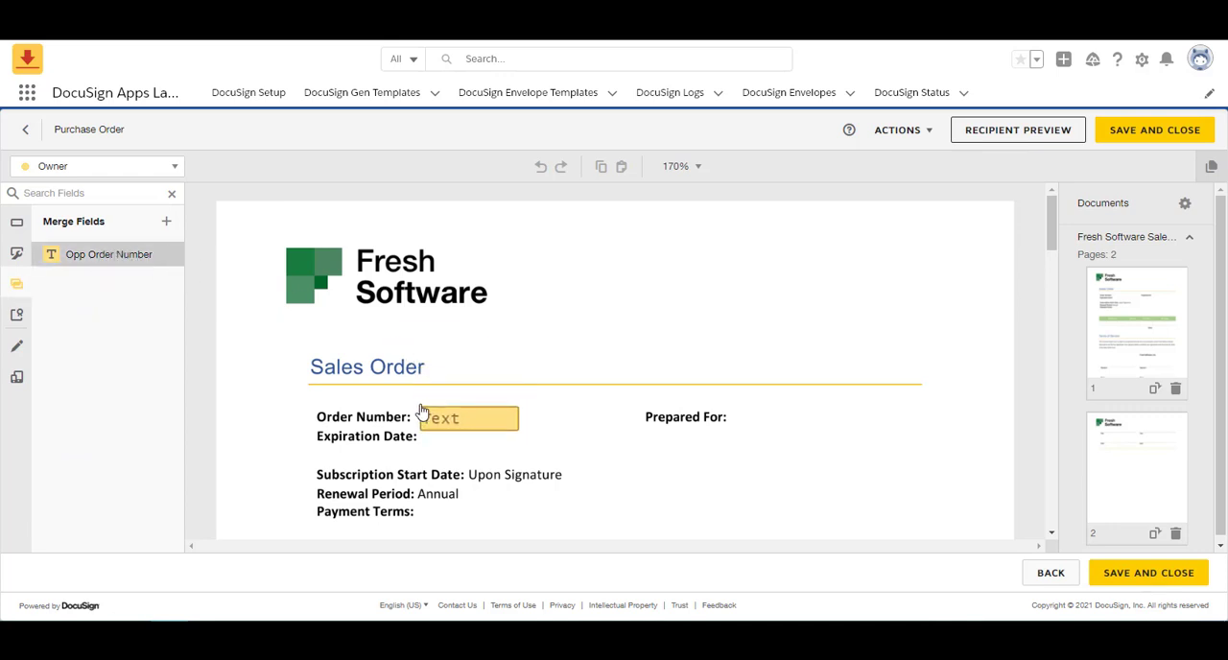
left_click(465, 419)
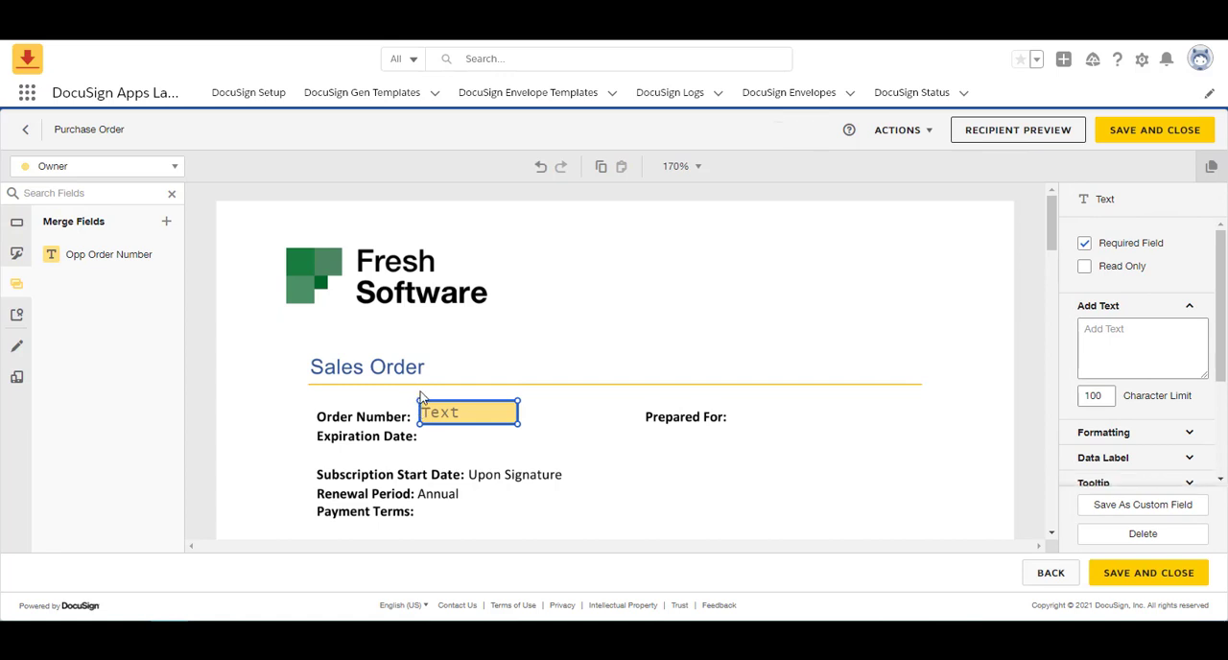
mouse_move(424, 393)
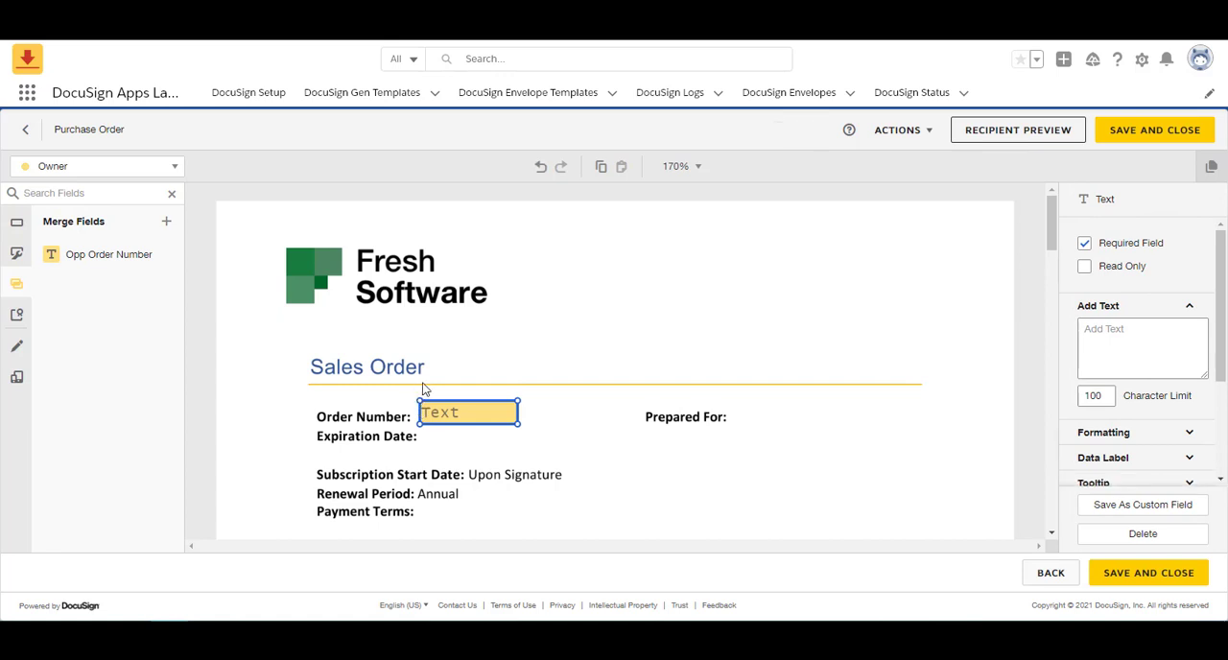
left_click(1141, 504)
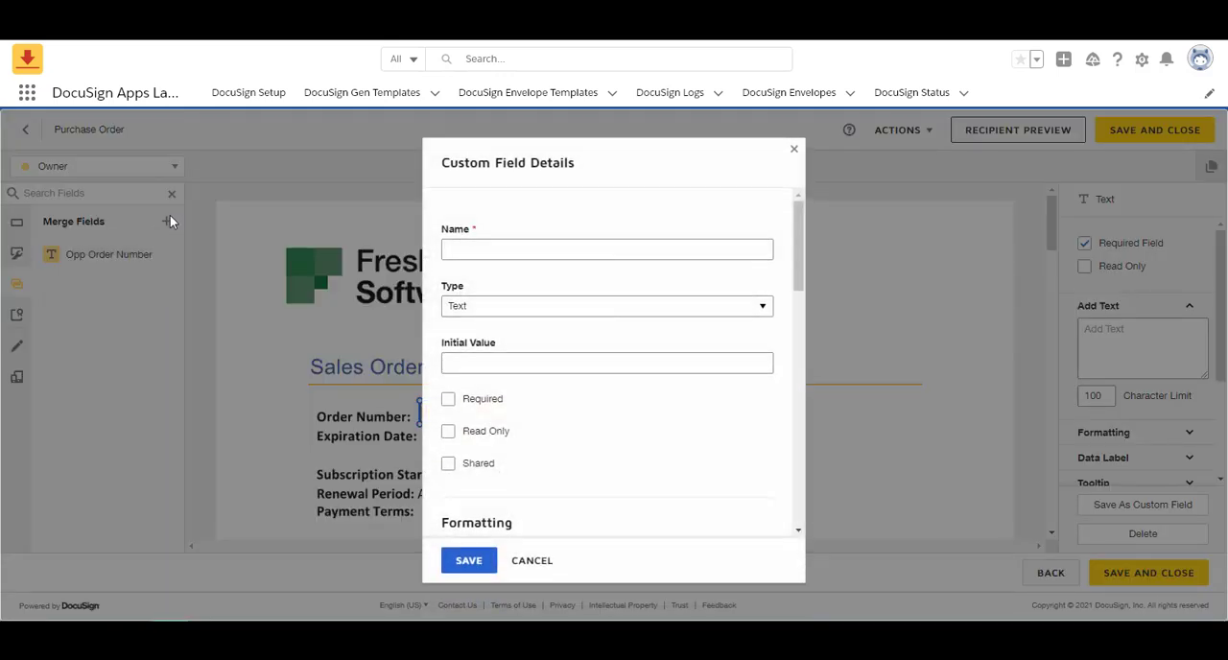
left_click(607, 249)
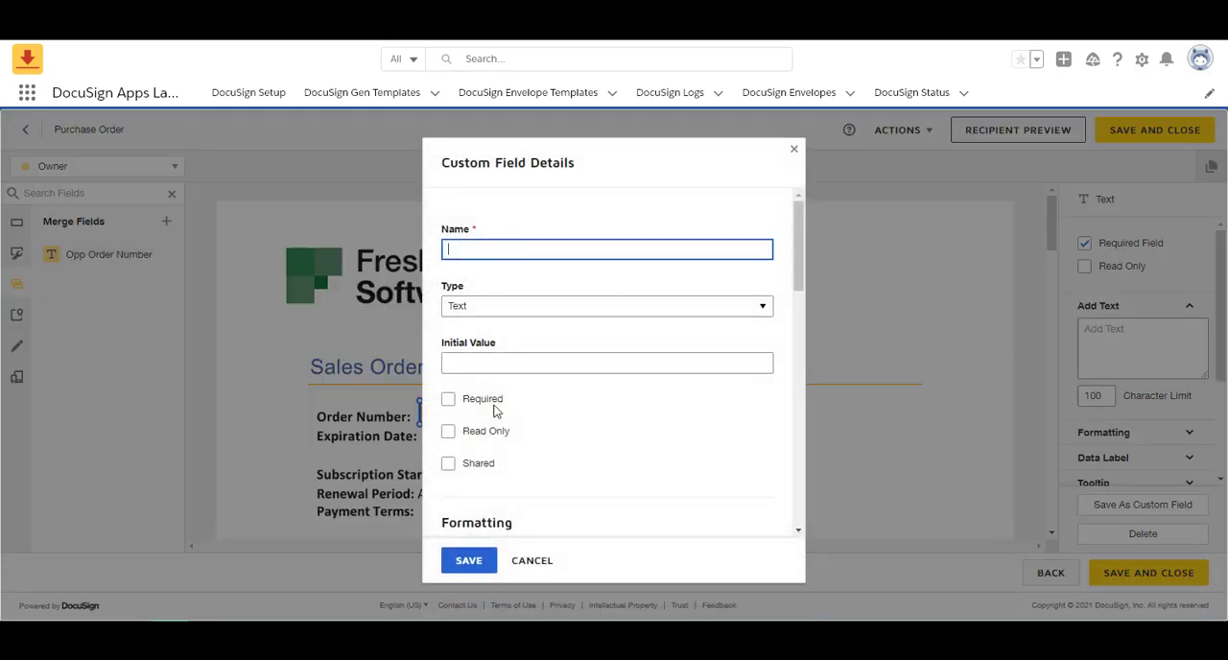
mouse_move(547, 493)
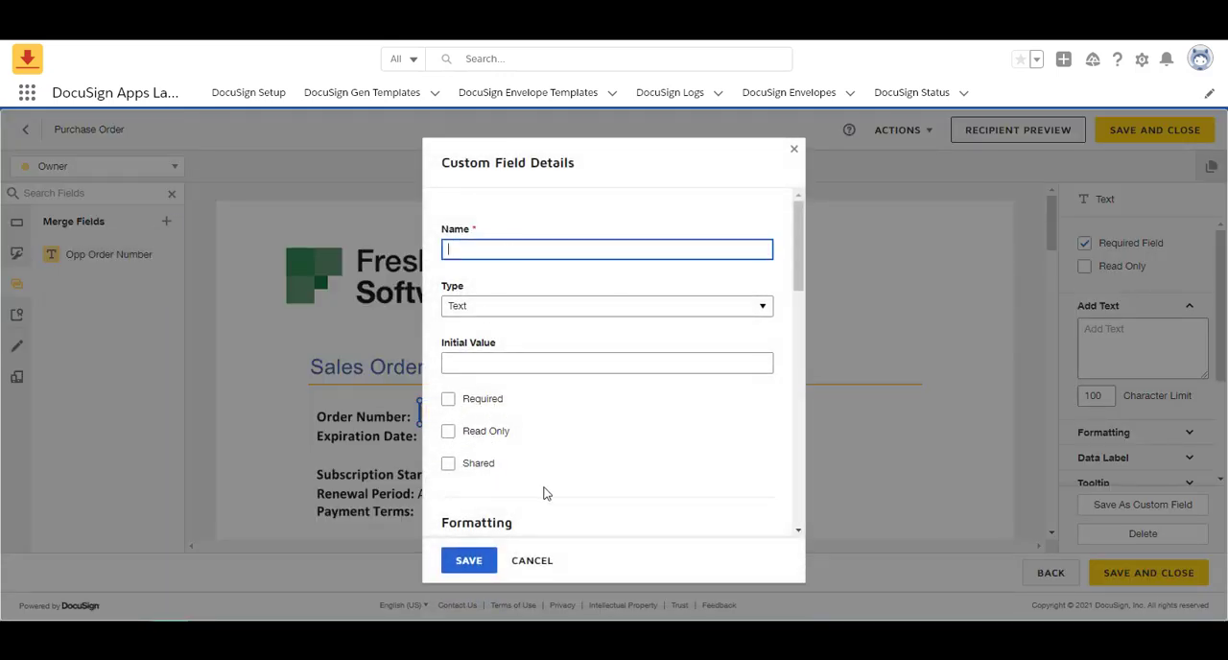
left_click(606, 348)
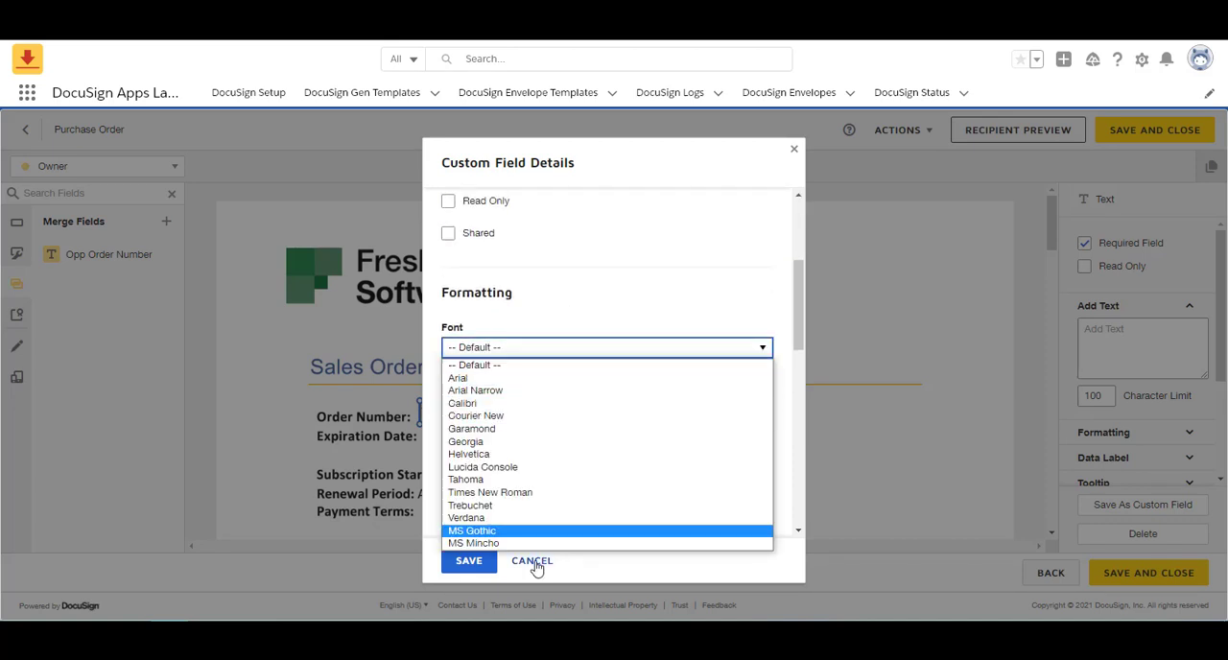
left_click(530, 560)
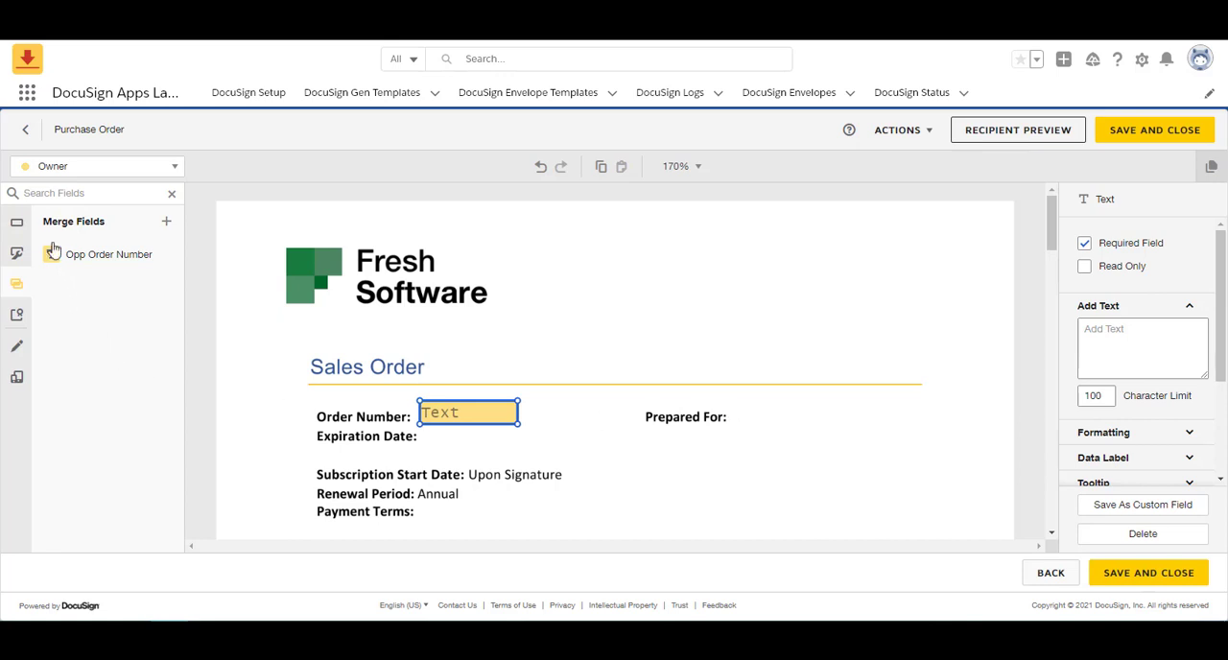
- Place a Signature standard field above the left Signature line of the Sales Order
left_click(16, 222)
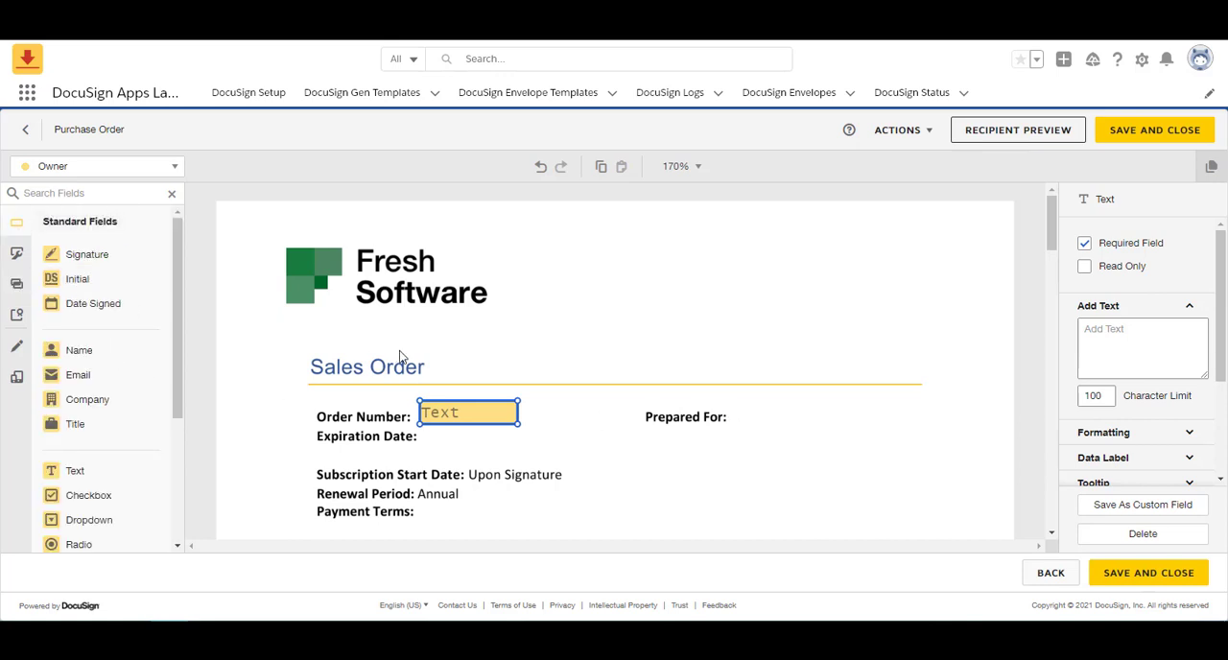
scroll("down", 3)
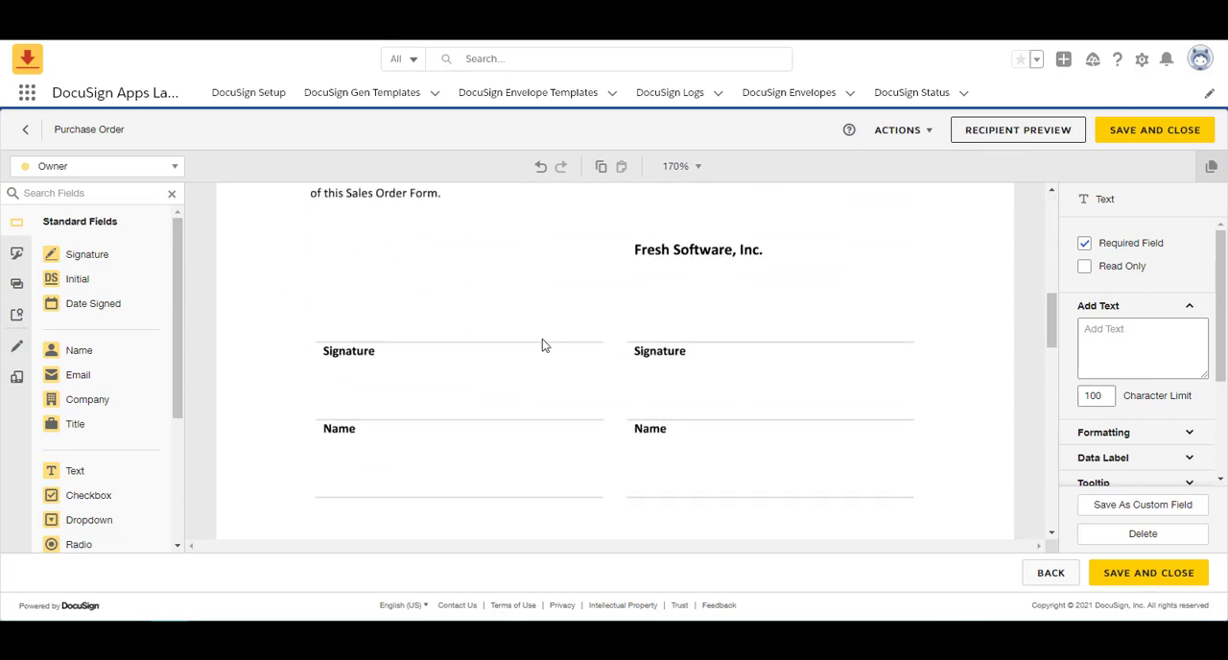
left_click_drag(89, 253, 406, 288)
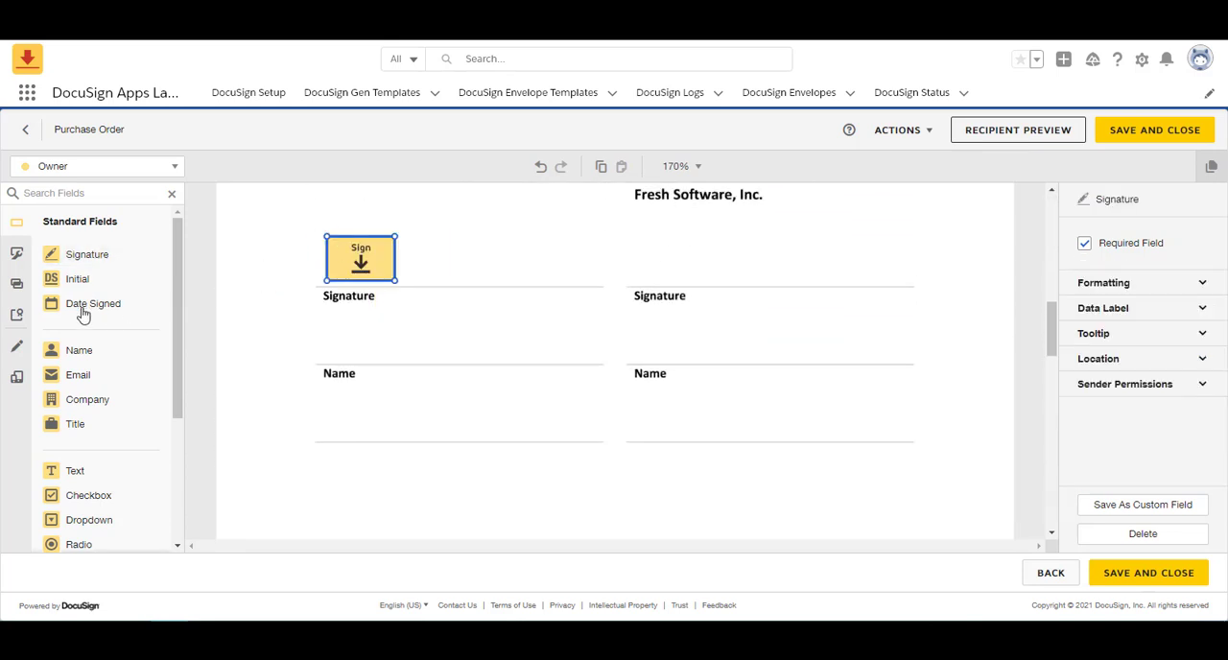
mouse_move(86, 351)
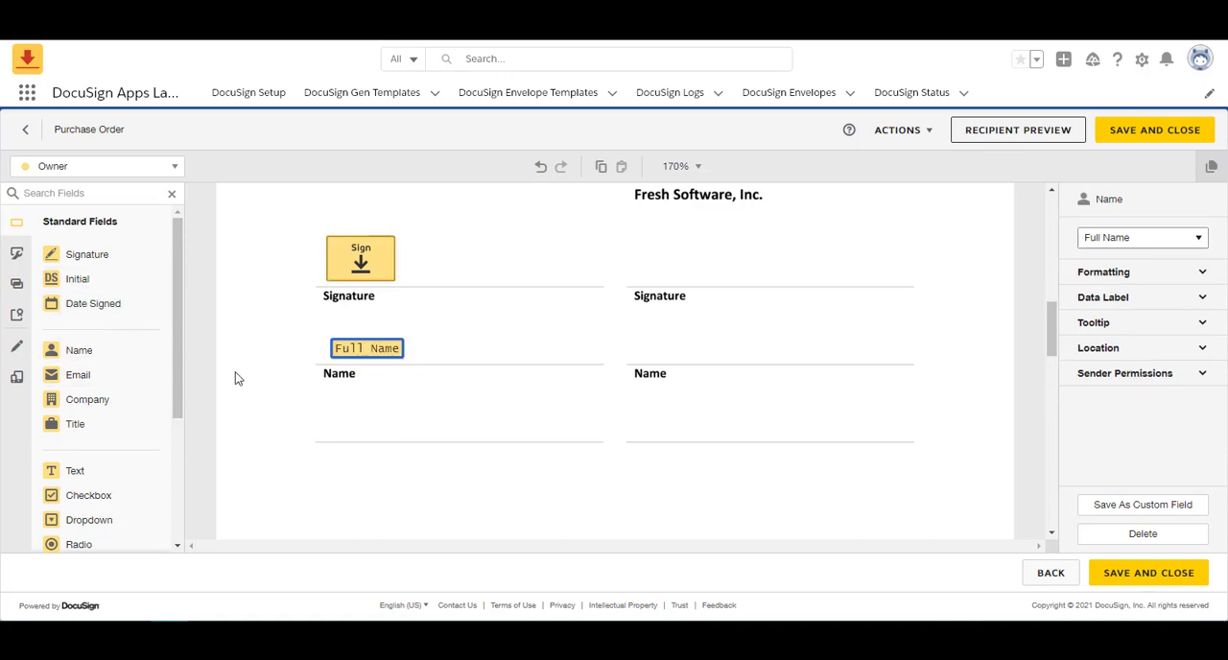
mouse_move(113, 403)
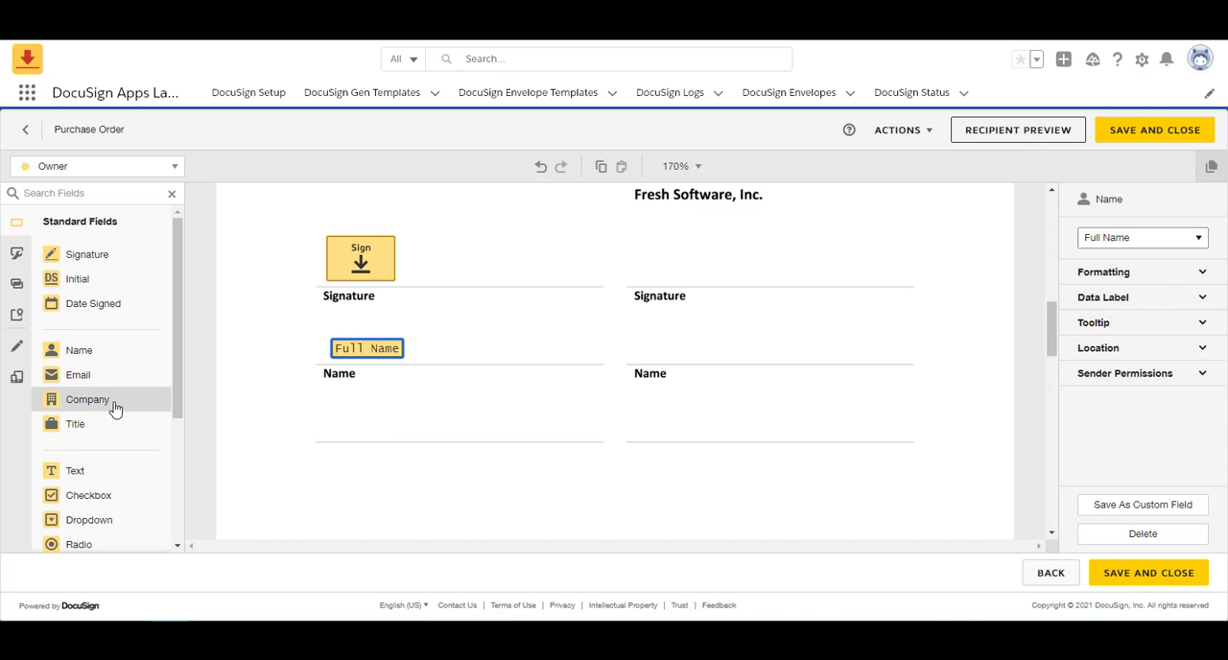
scroll("up", 3)
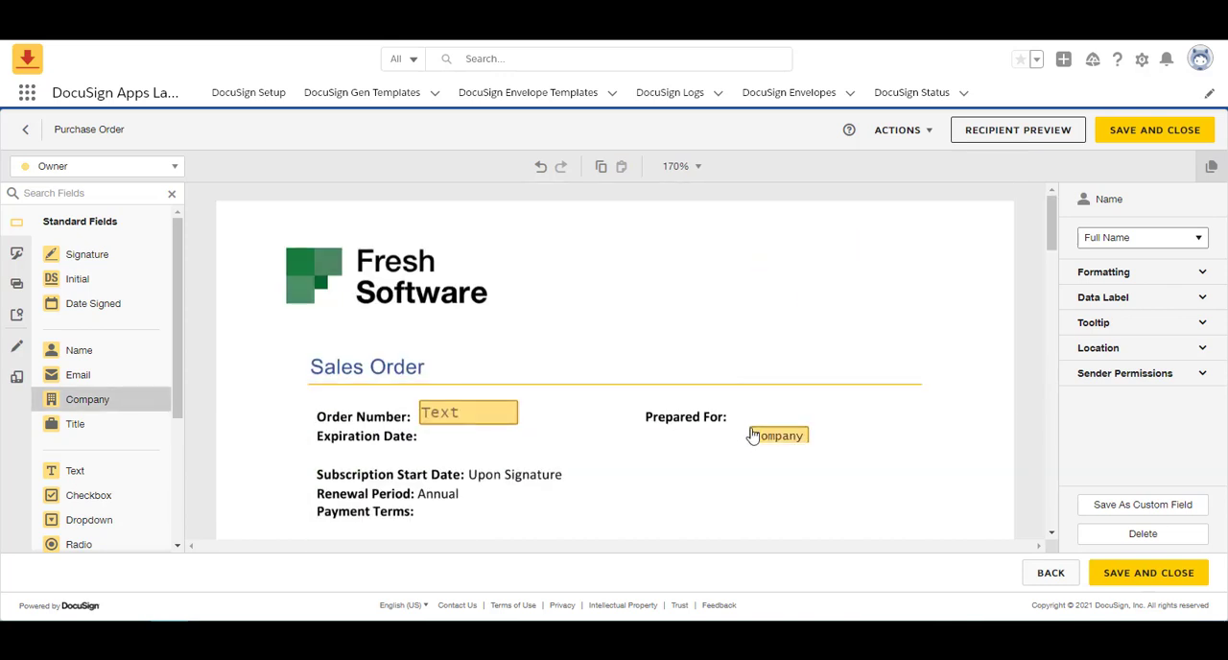
- Place the Company field beside Prepared For and a Title field above the left Title line
left_click(777, 434)
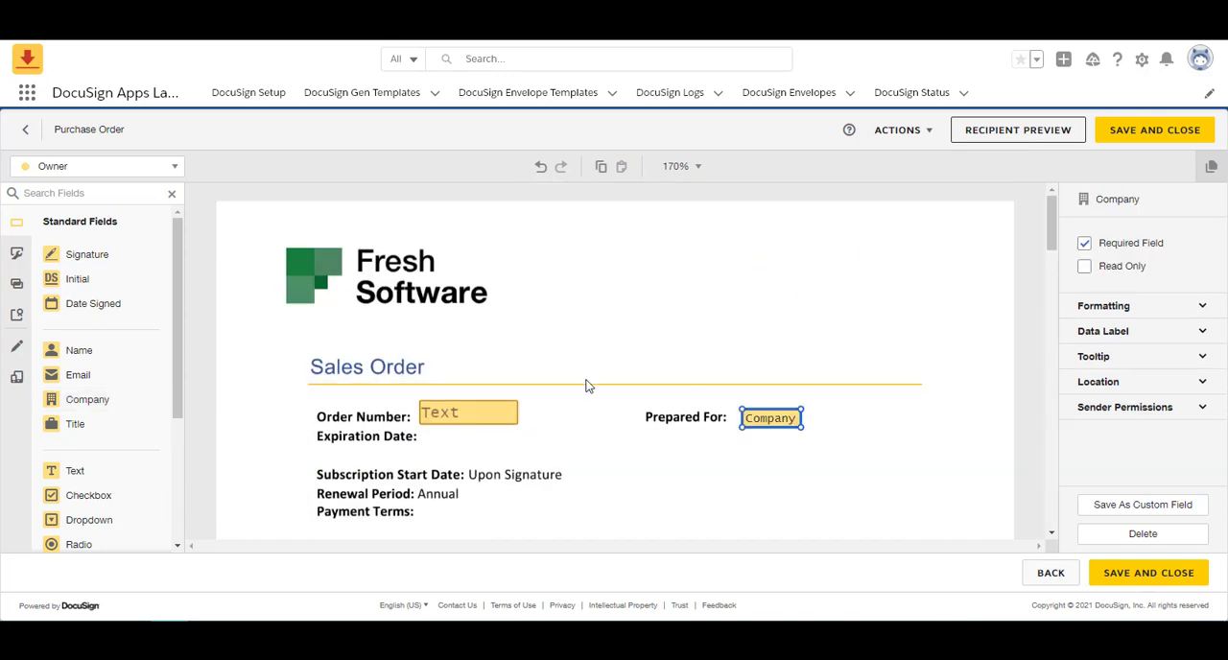
scroll("down", 3)
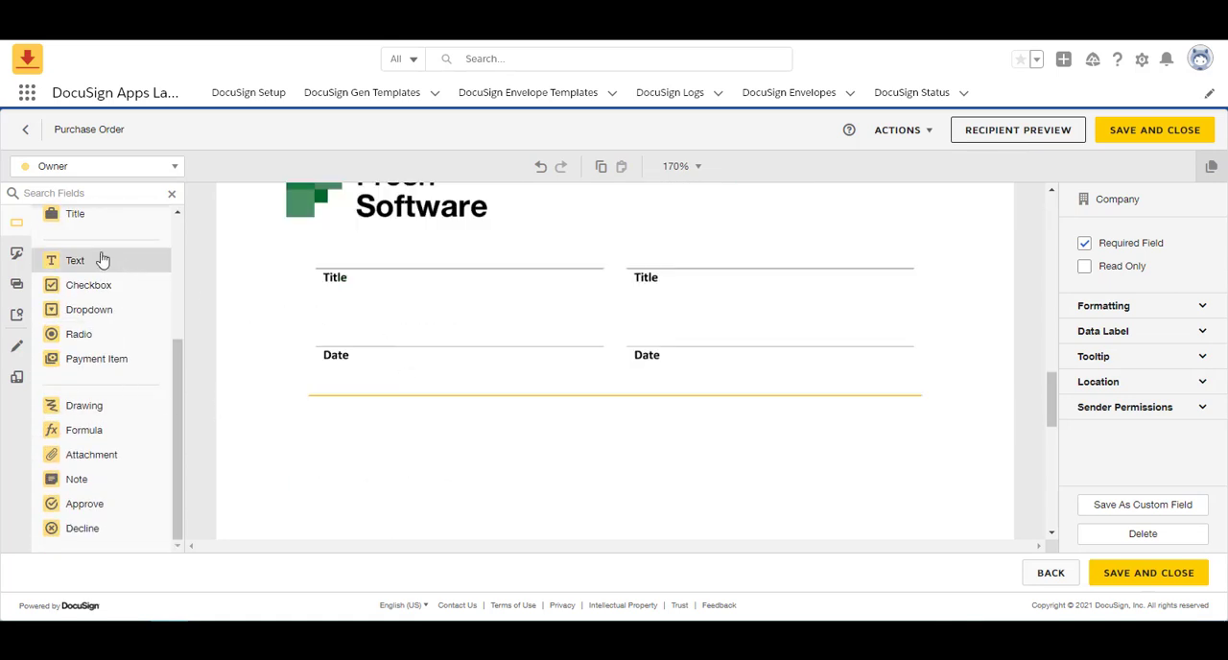
left_click_drag(75, 213, 349, 254)
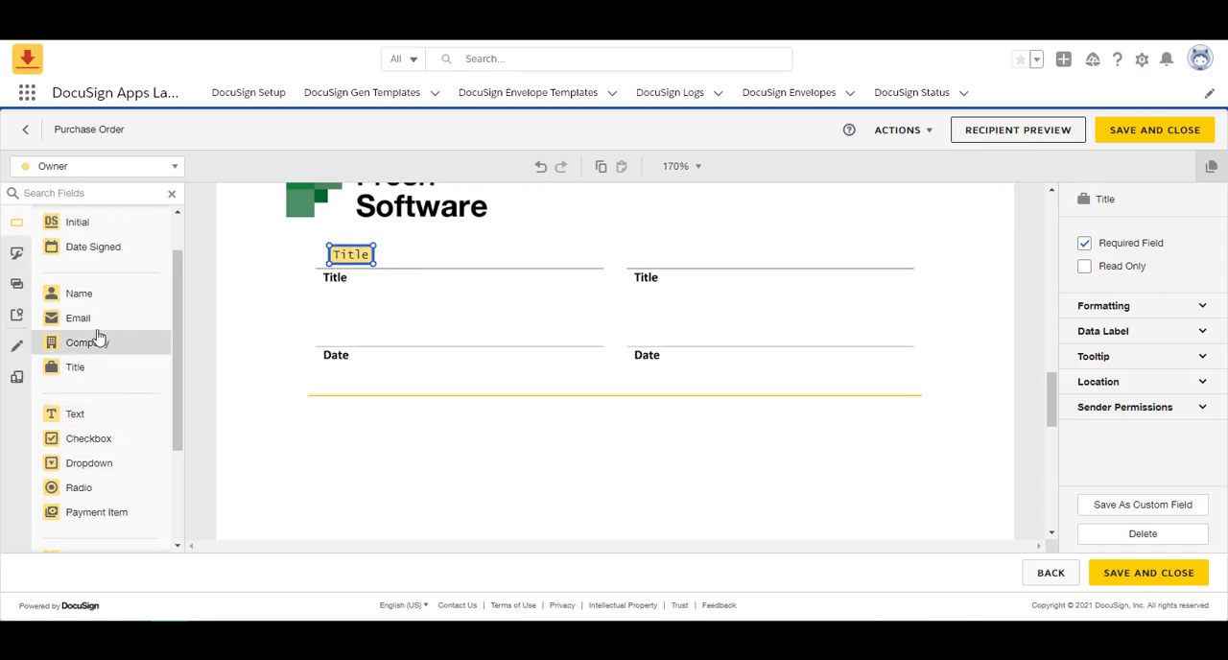
scroll("up", 3)
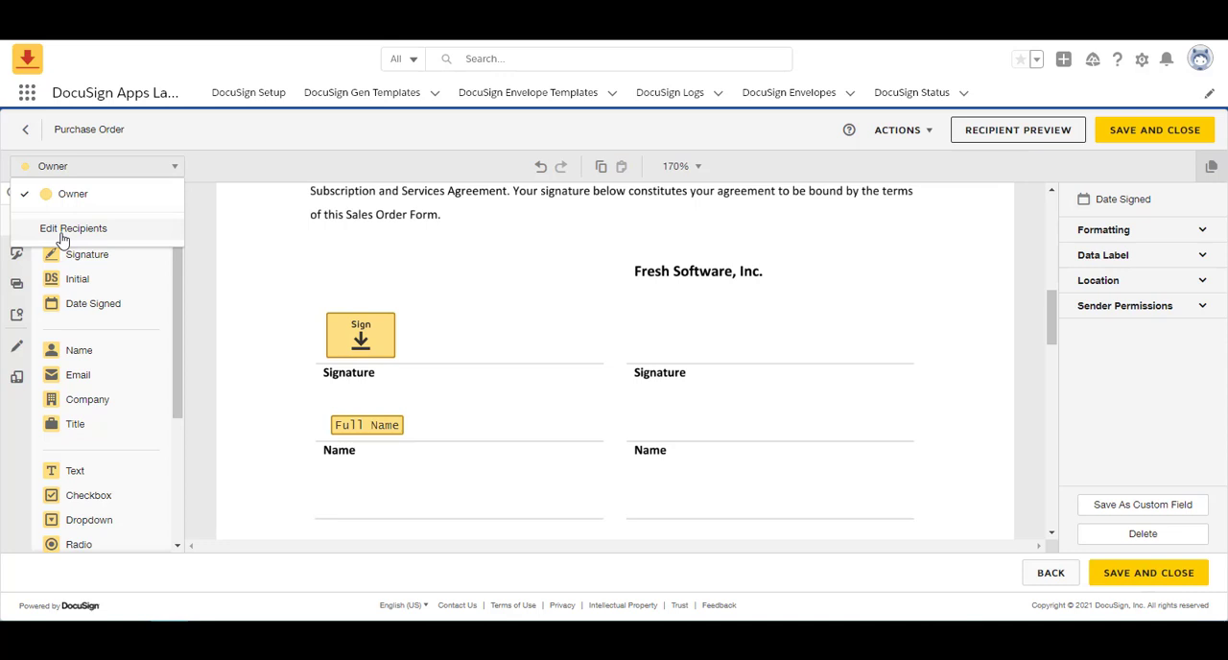
- Enable Set signing order for the Owner recipient, then save and close the template editor
left_click(73, 227)
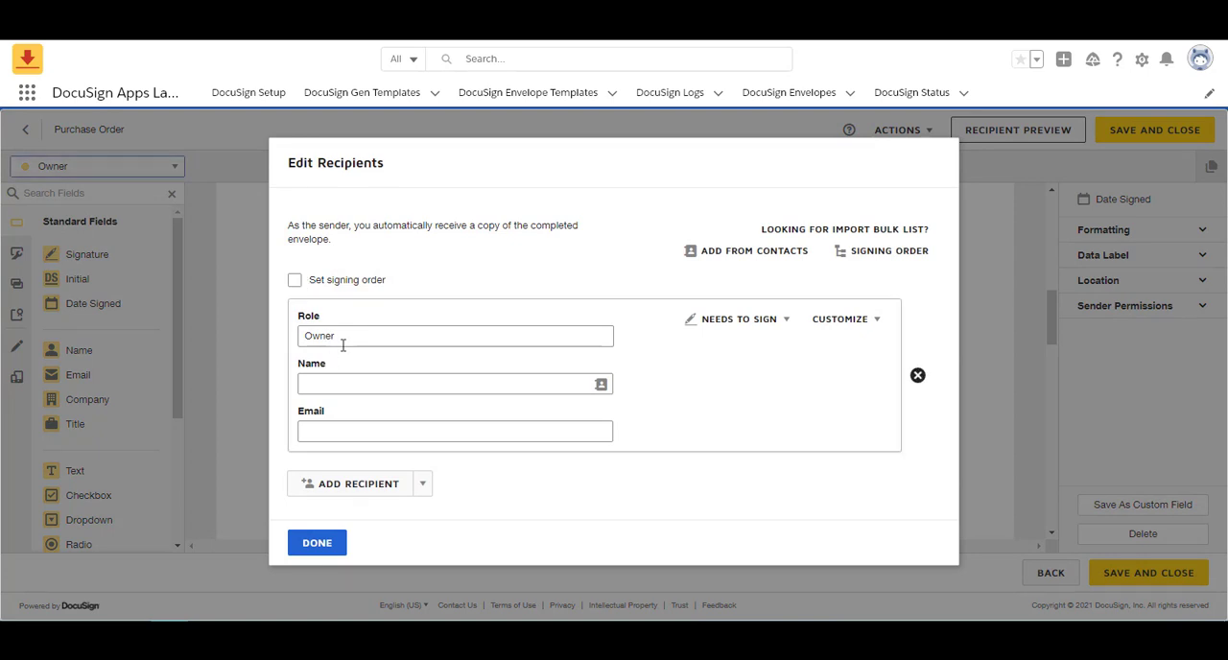
left_click(293, 280)
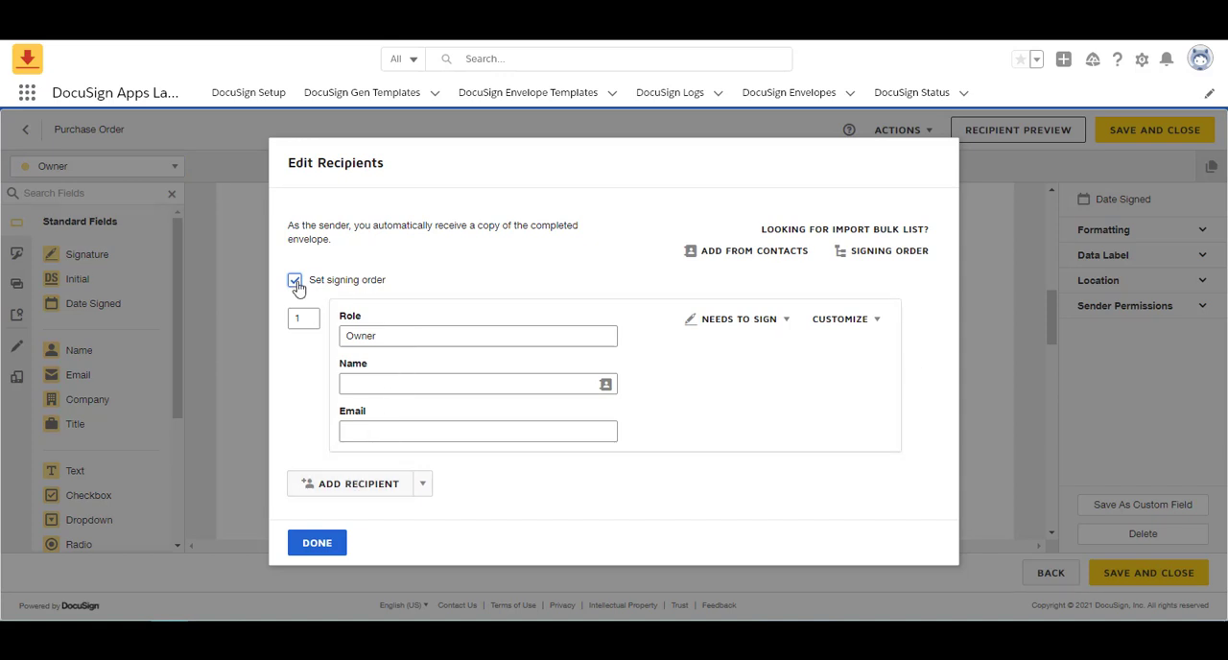
left_click(317, 541)
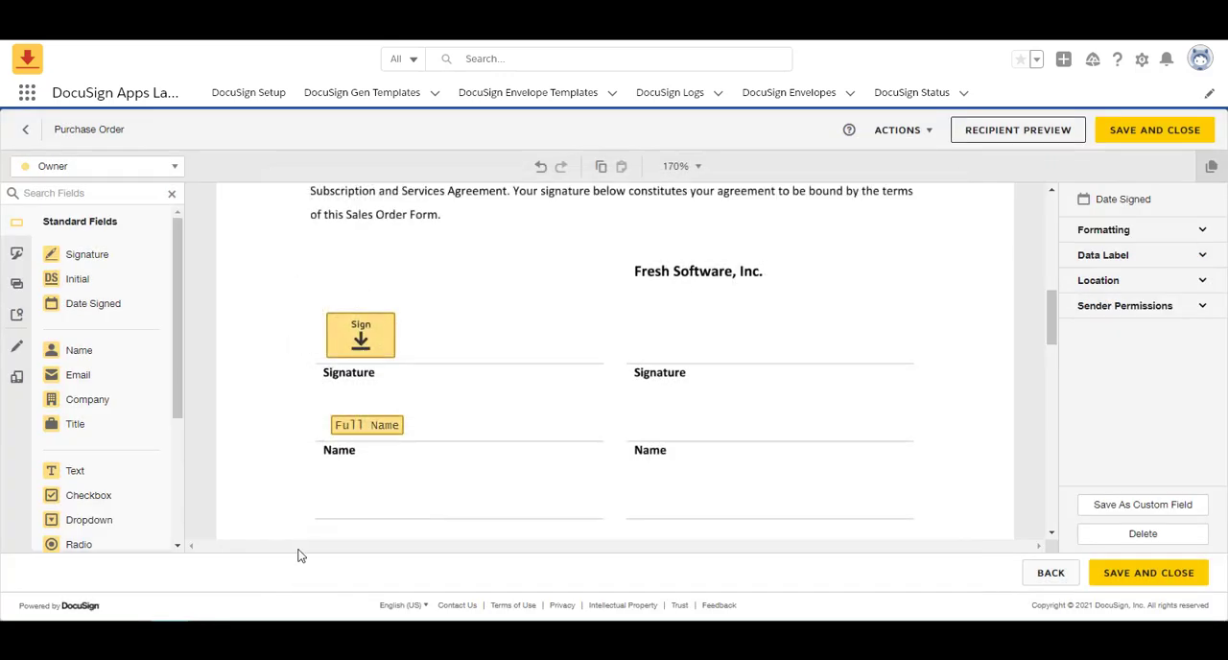
scroll("down", 3)
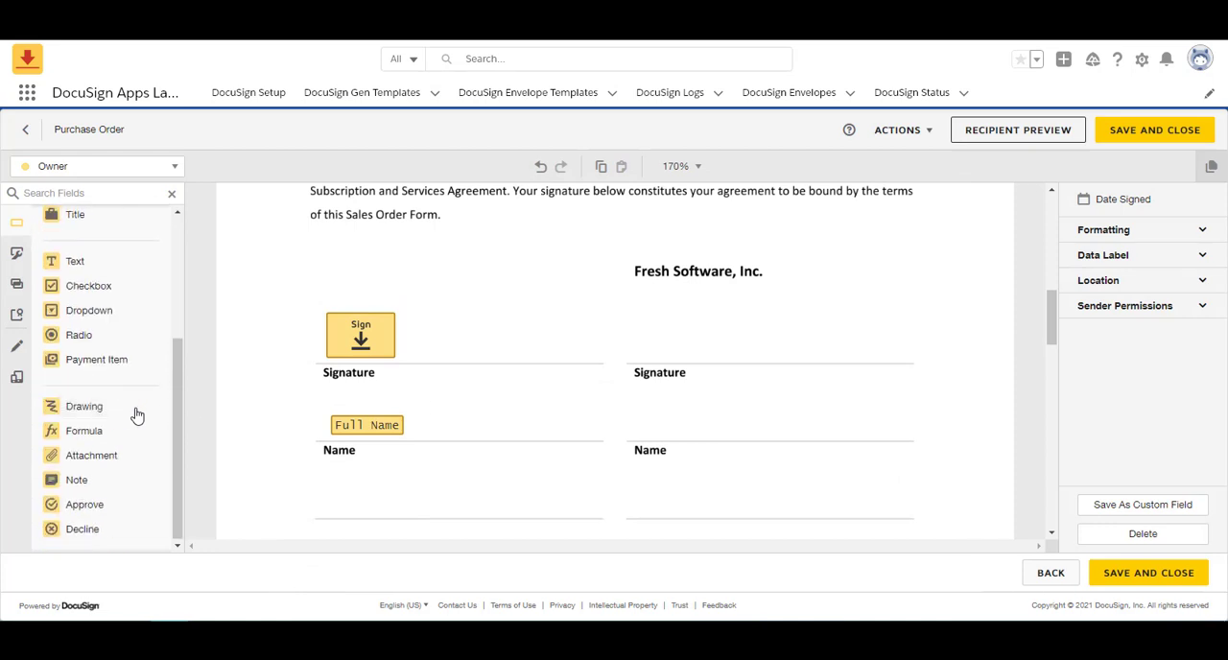
scroll("up", 3)
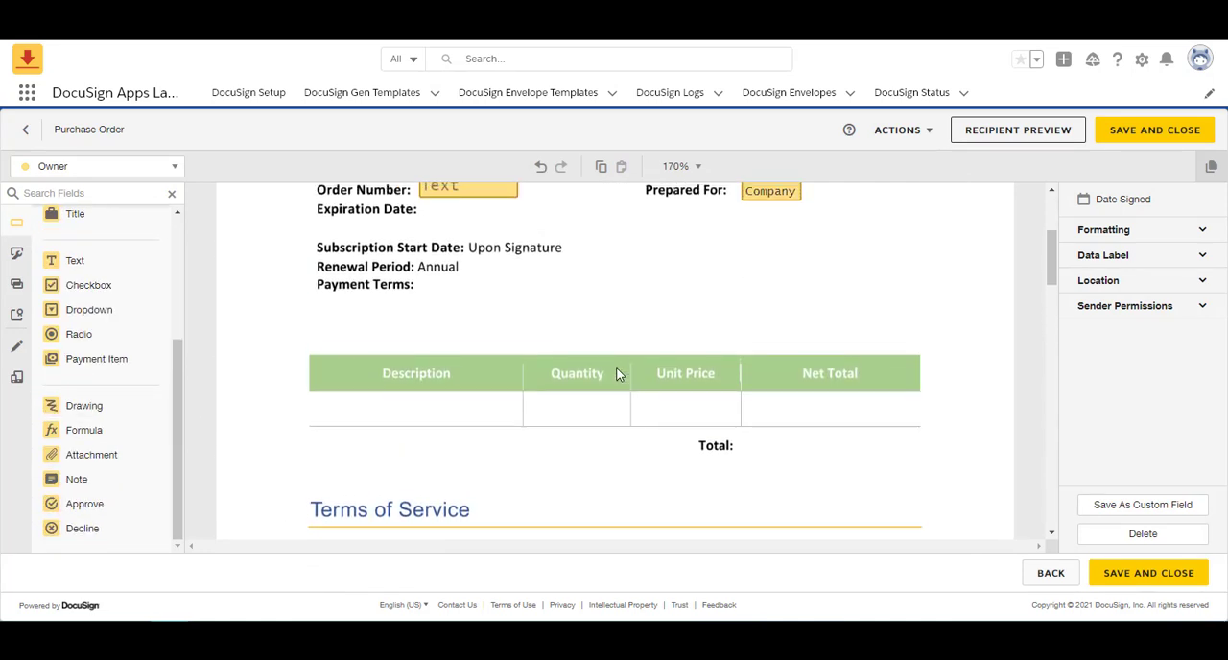
left_click(1155, 130)
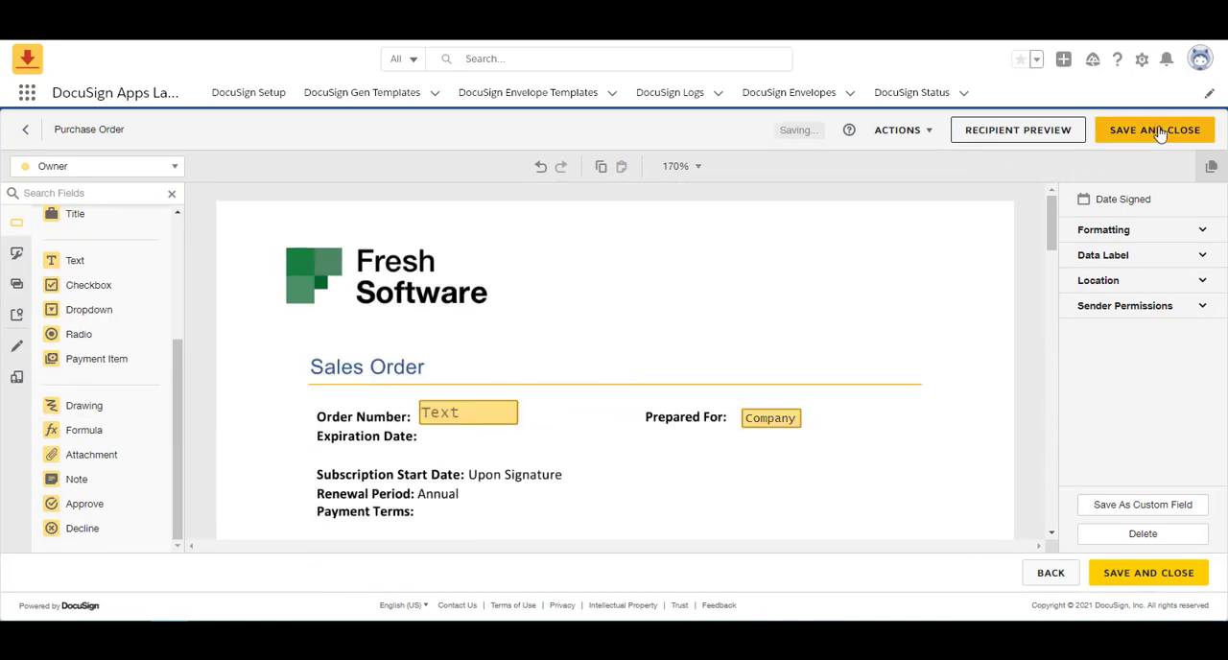
left_click(1153, 131)
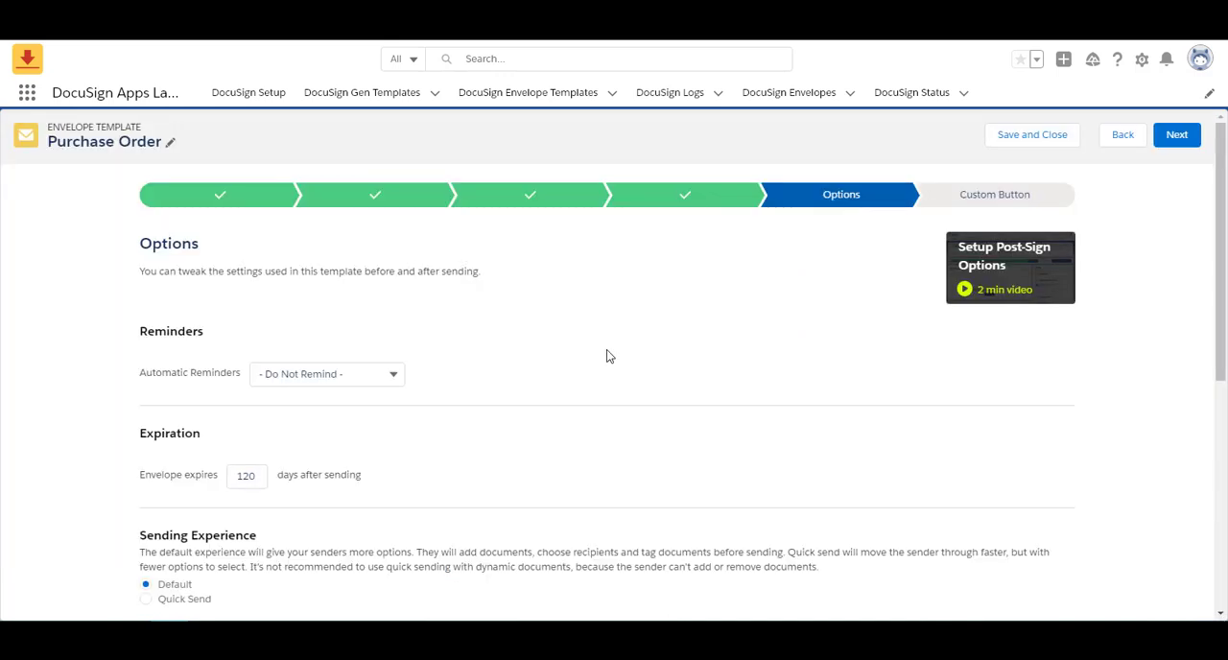
mouse_move(318, 382)
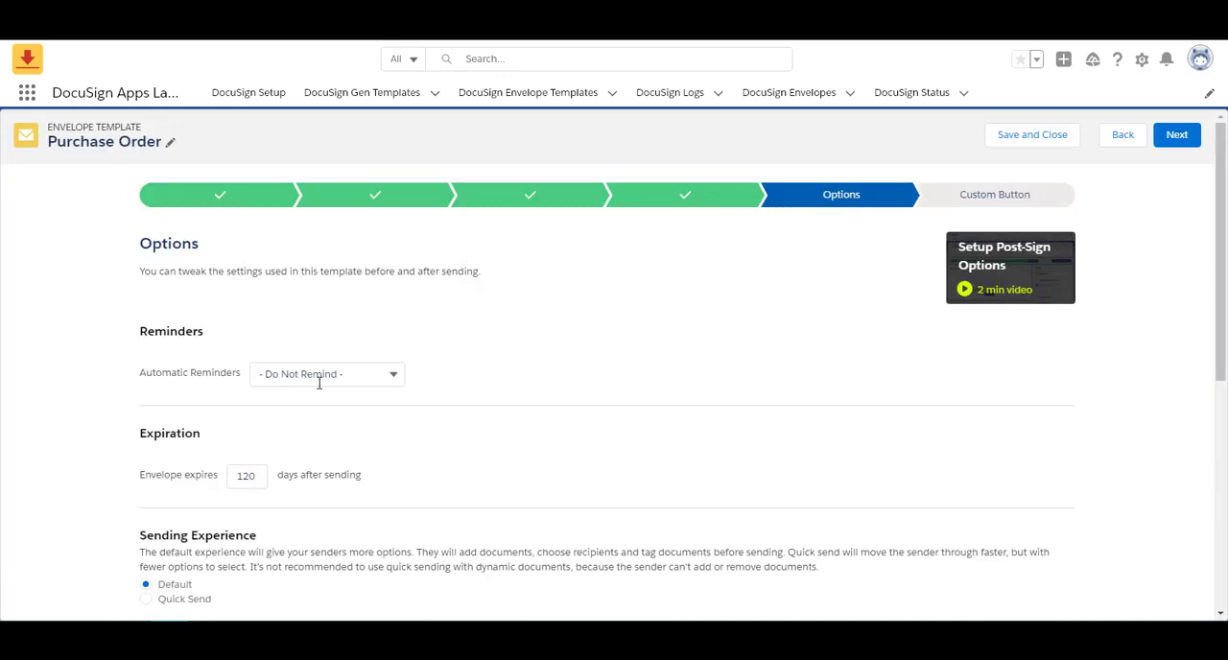
left_click(326, 374)
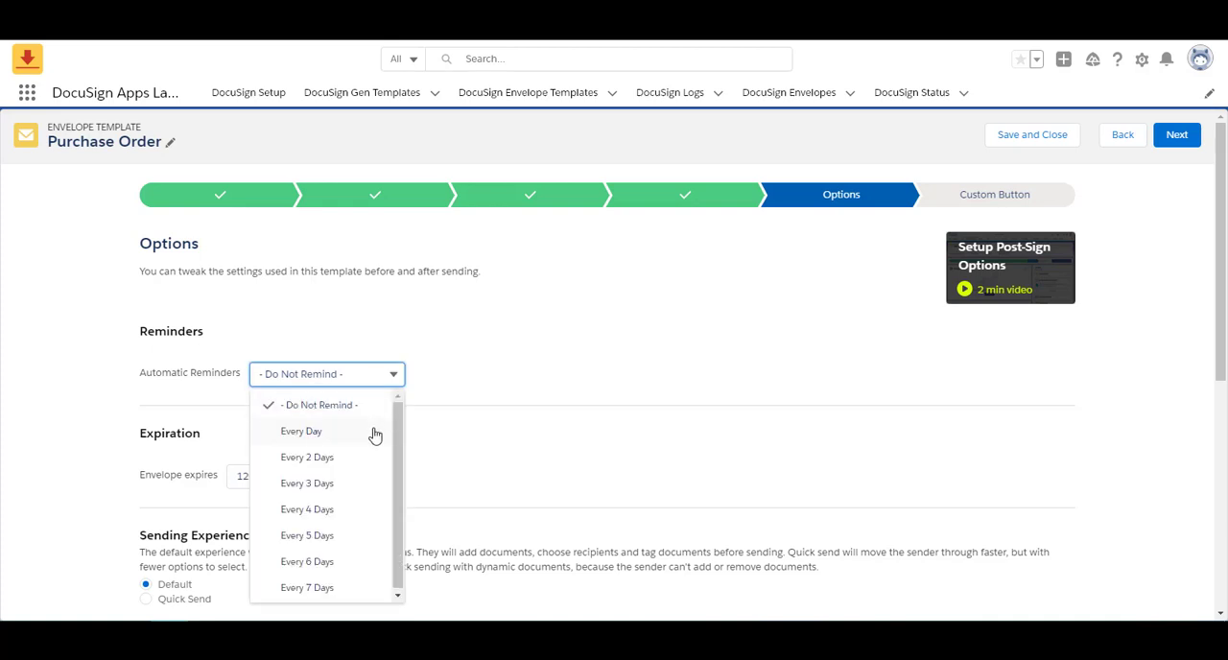
left_click(301, 432)
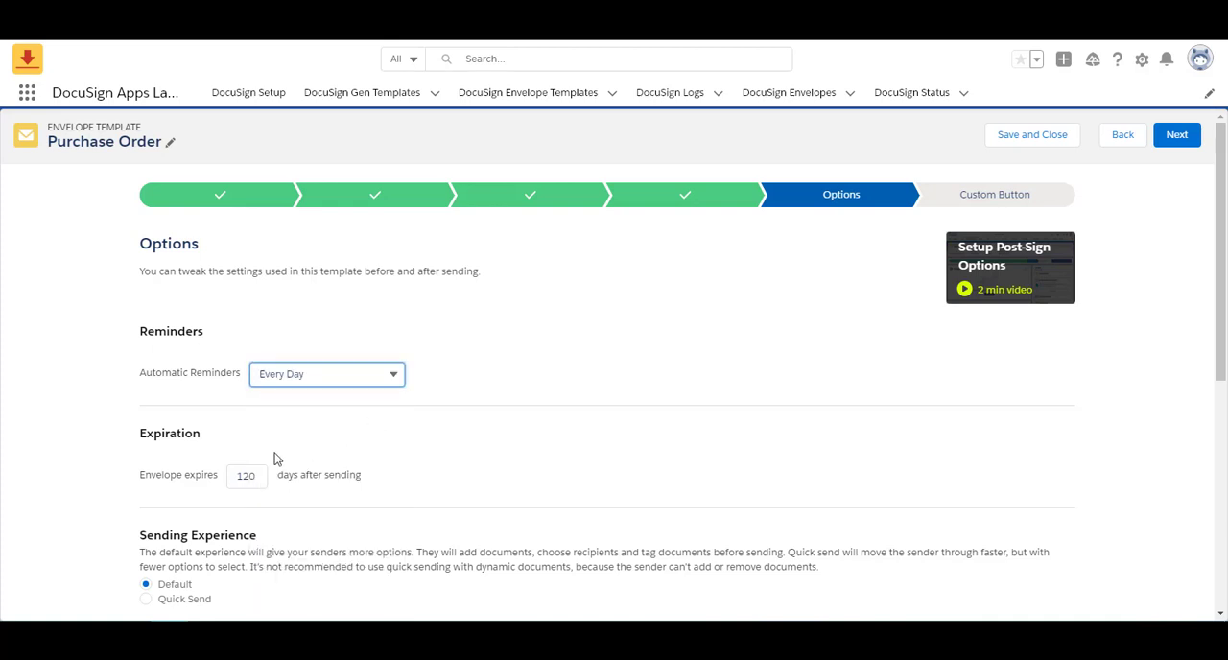
mouse_move(506, 479)
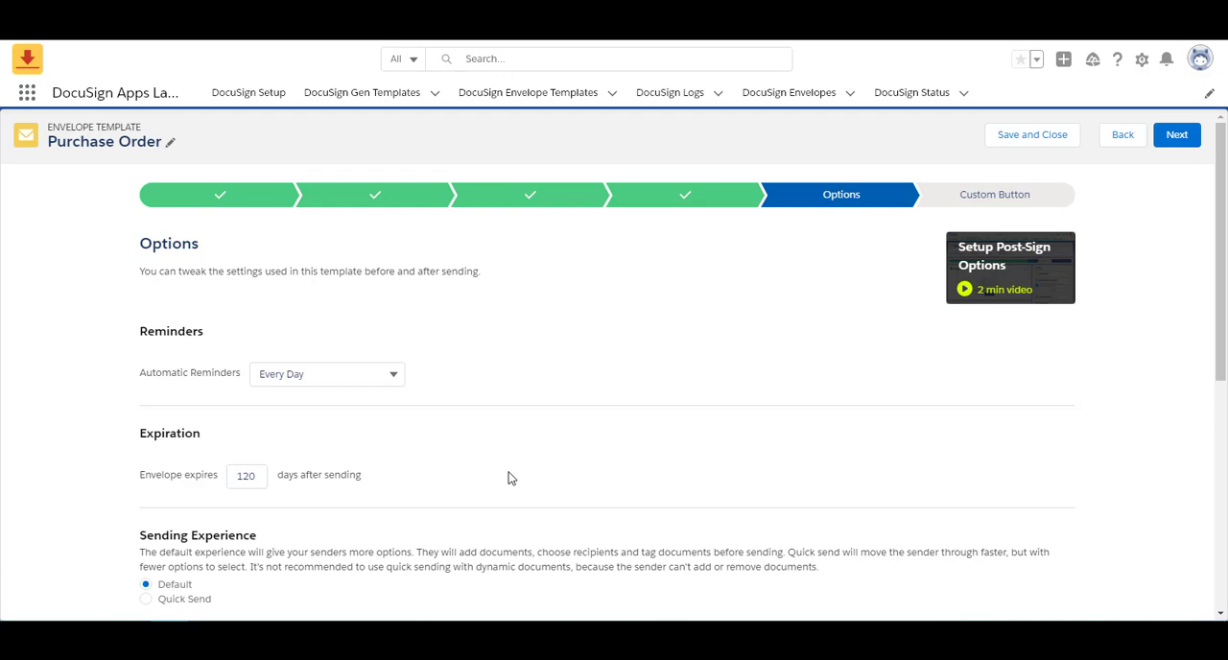
mouse_move(345, 470)
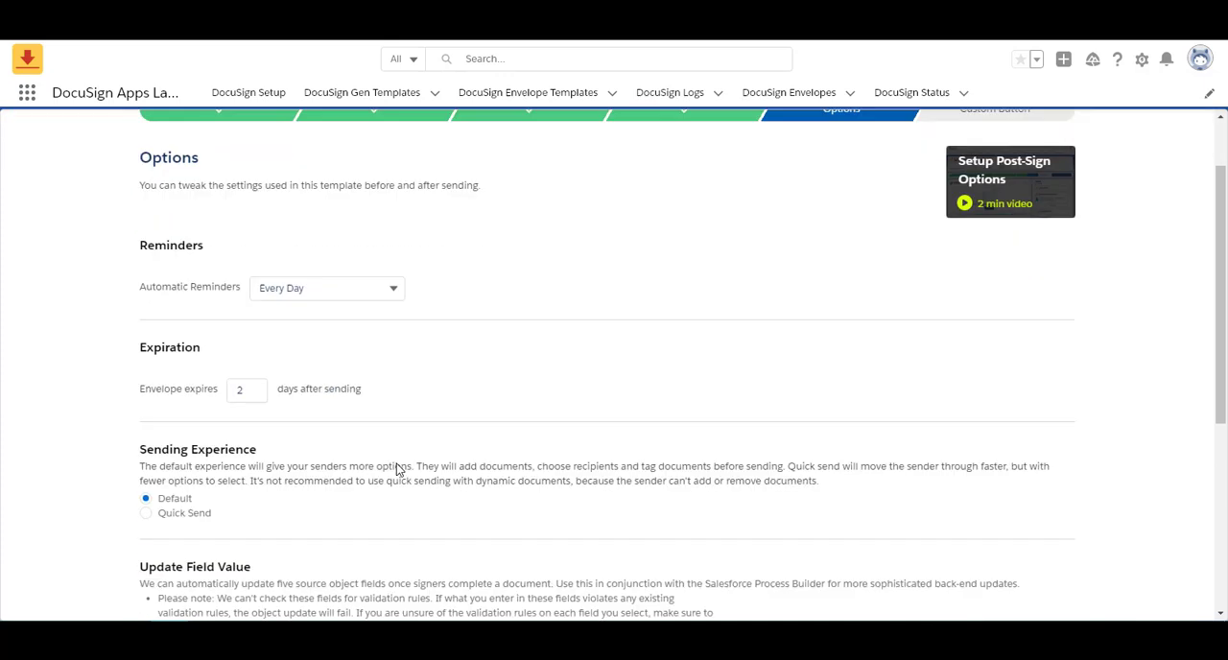
scroll("down", 3)
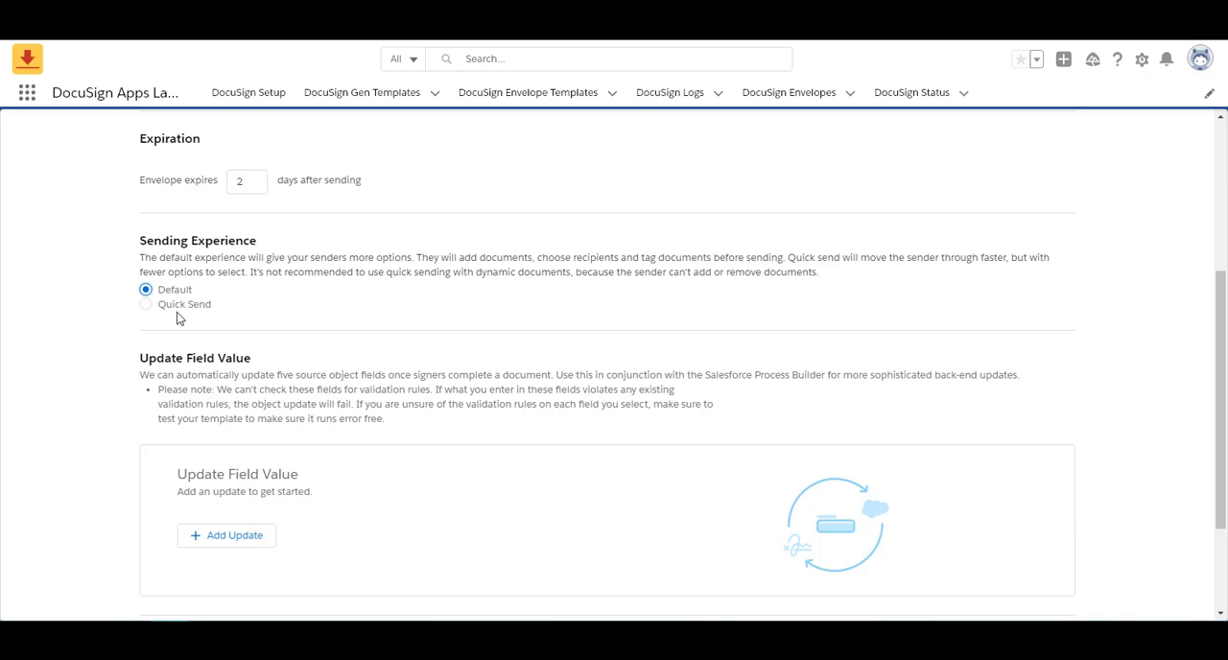
mouse_move(192, 315)
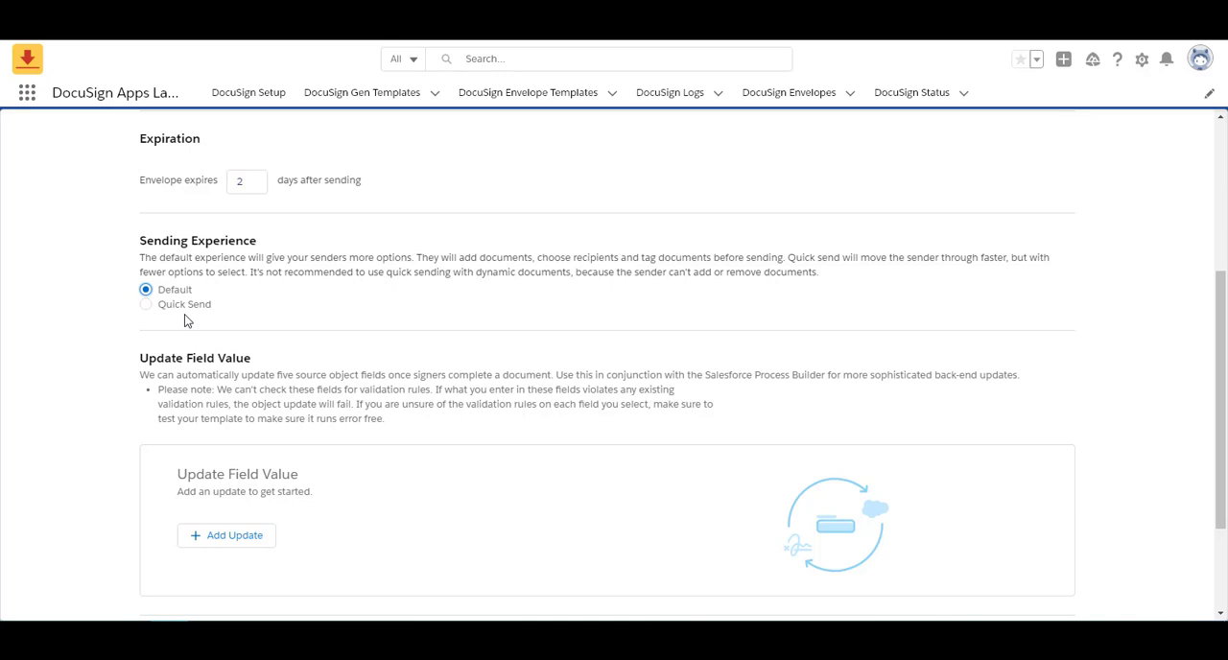
- Save completed documents and the completion certificate back to the Opportunity
scroll("down", 3)
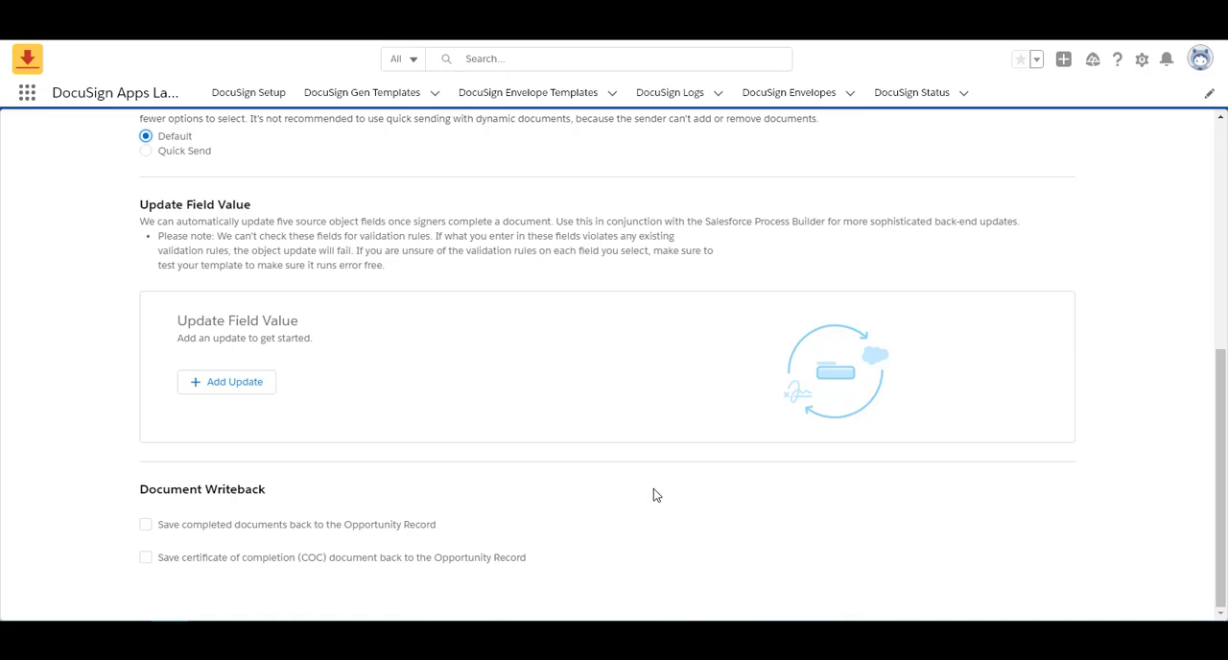
left_click(146, 524)
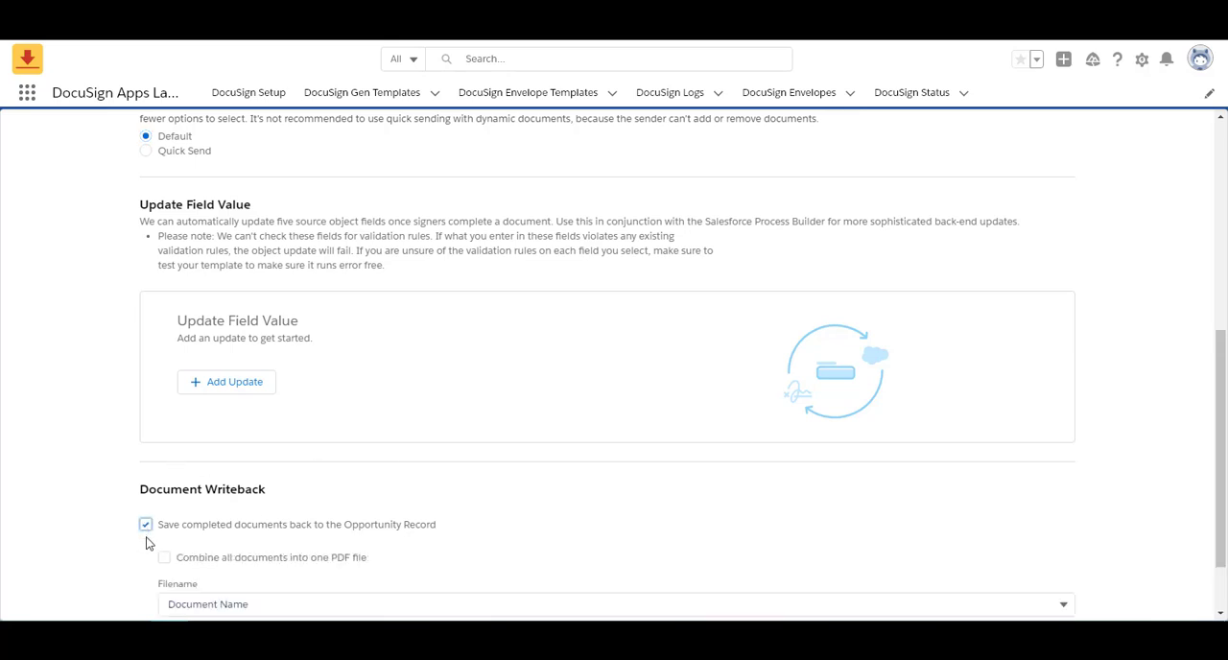
scroll("down", 3)
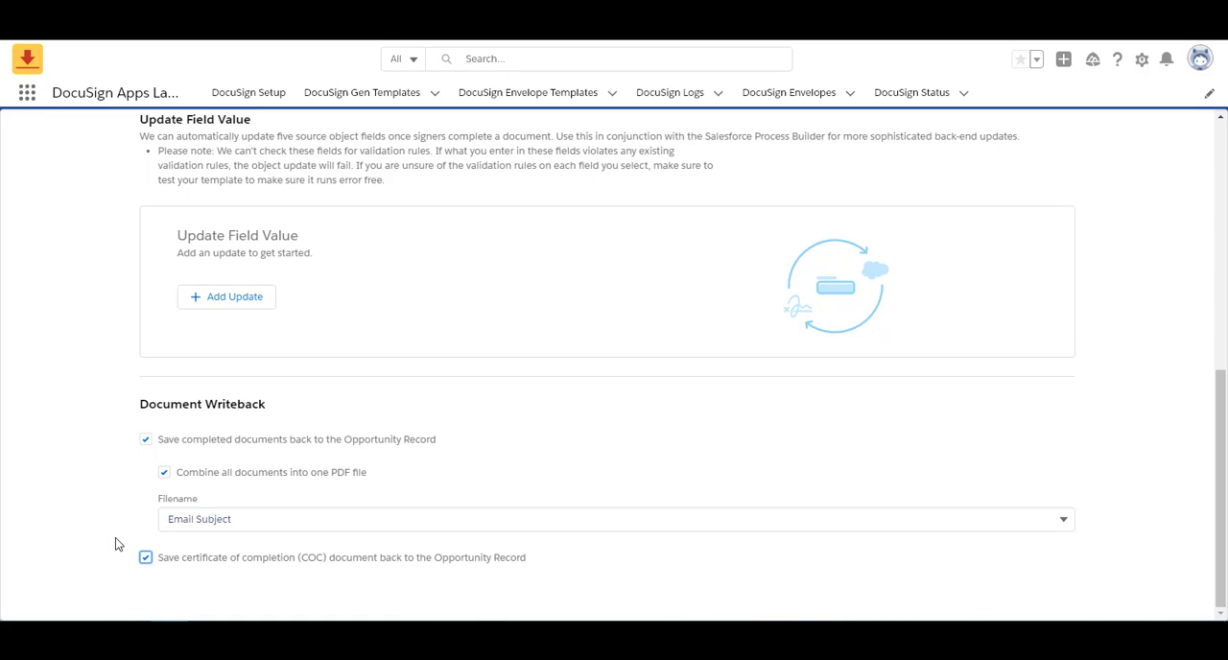
left_click(614, 518)
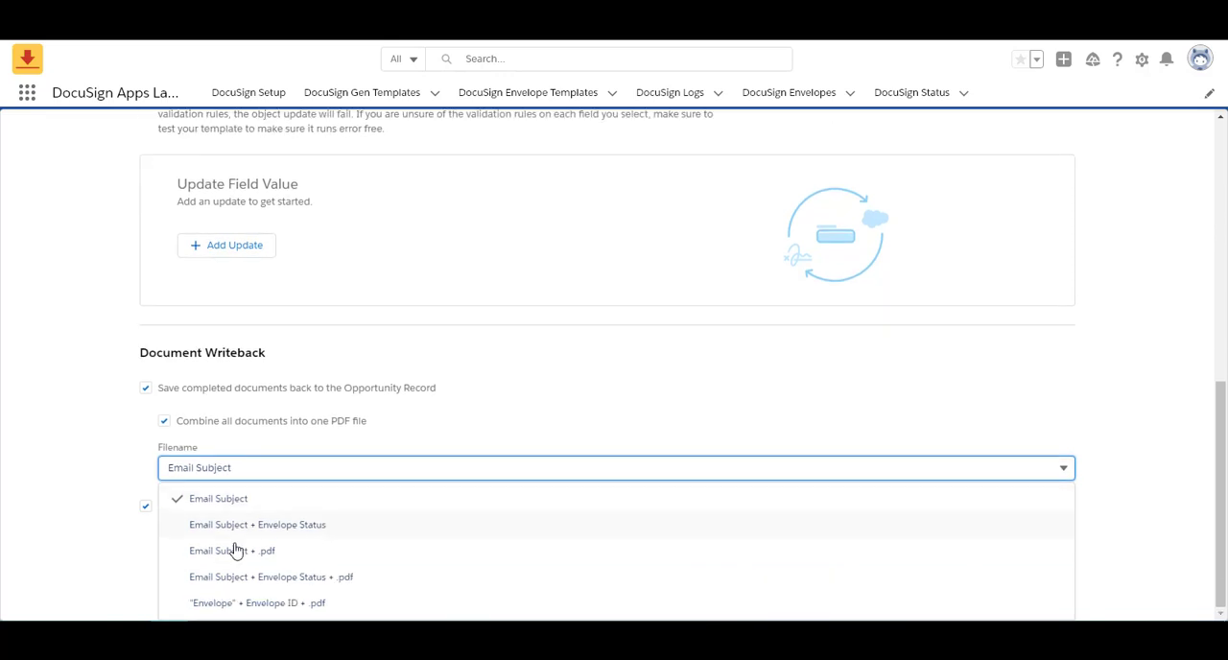
mouse_move(240, 566)
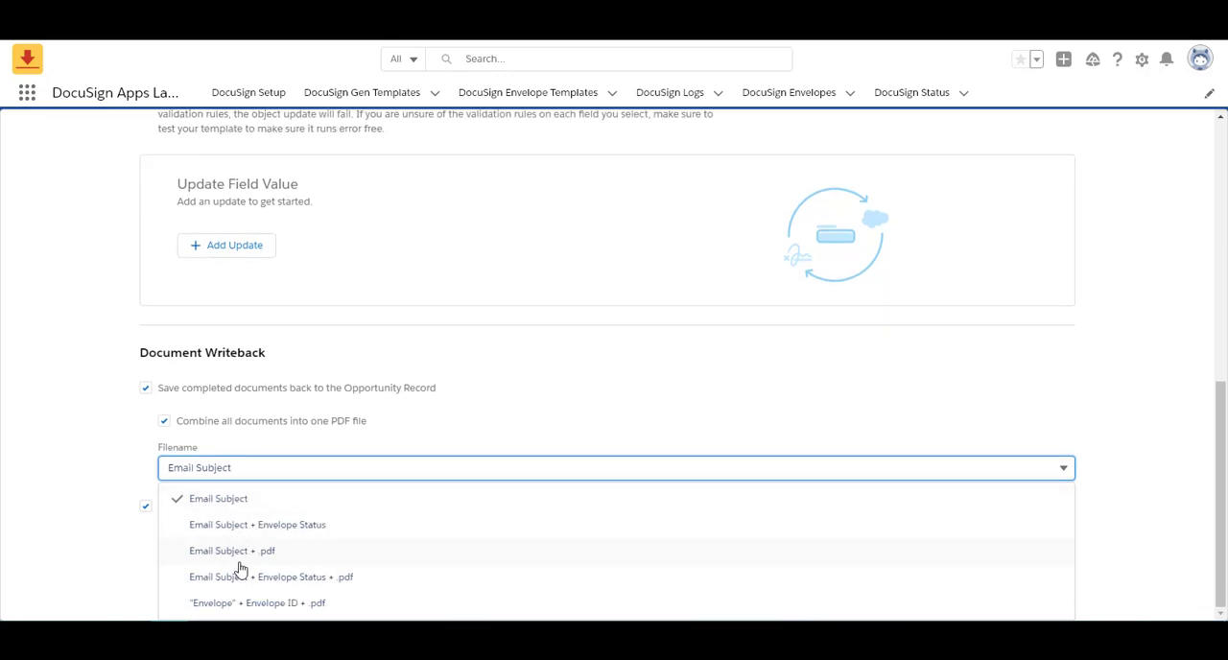
mouse_move(207, 584)
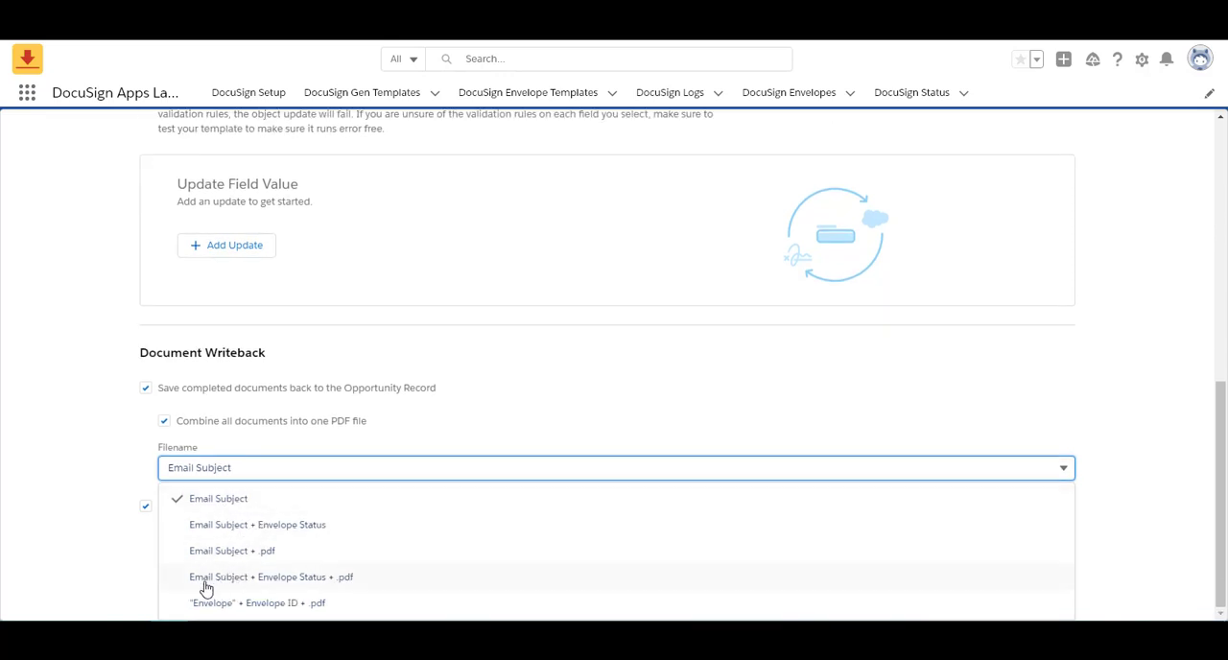
mouse_move(306, 583)
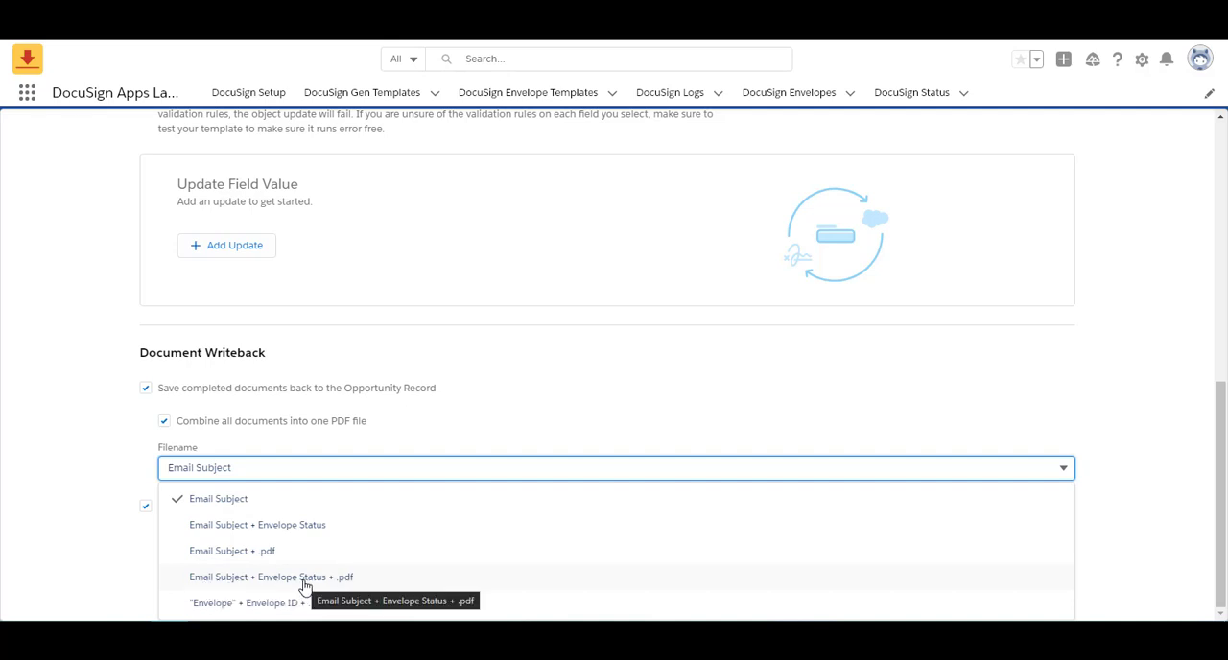
mouse_move(378, 587)
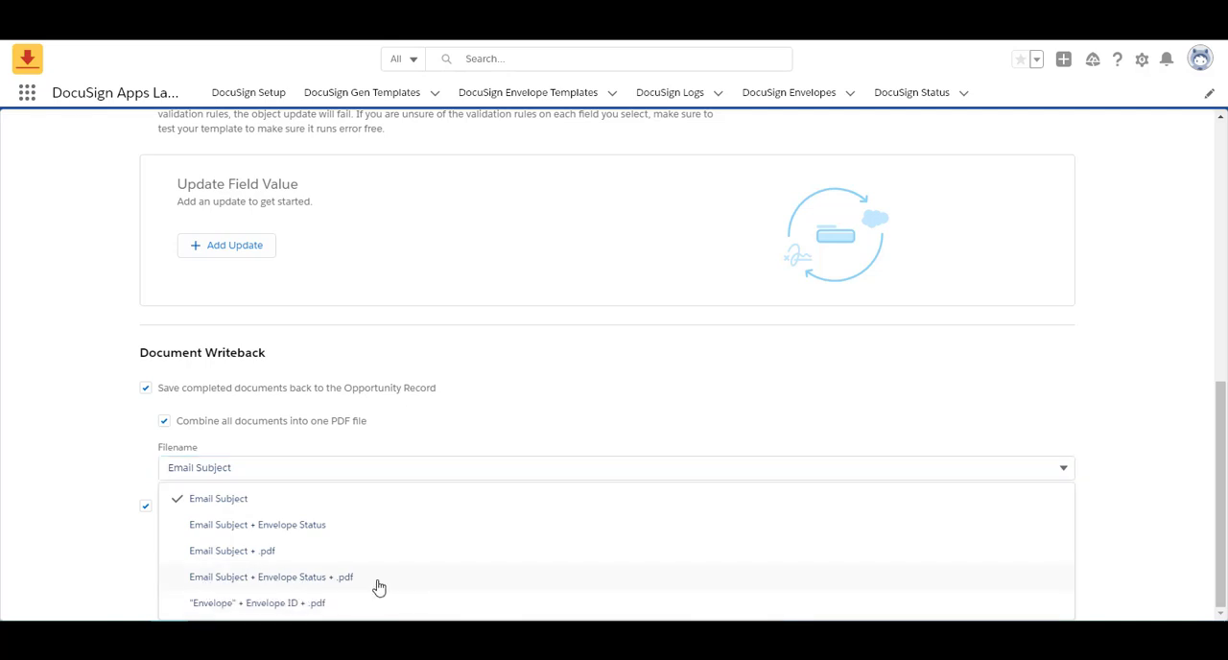
- Combine documents into one PDF named Email Subject + Envelope Status + .pdf
left_click(271, 576)
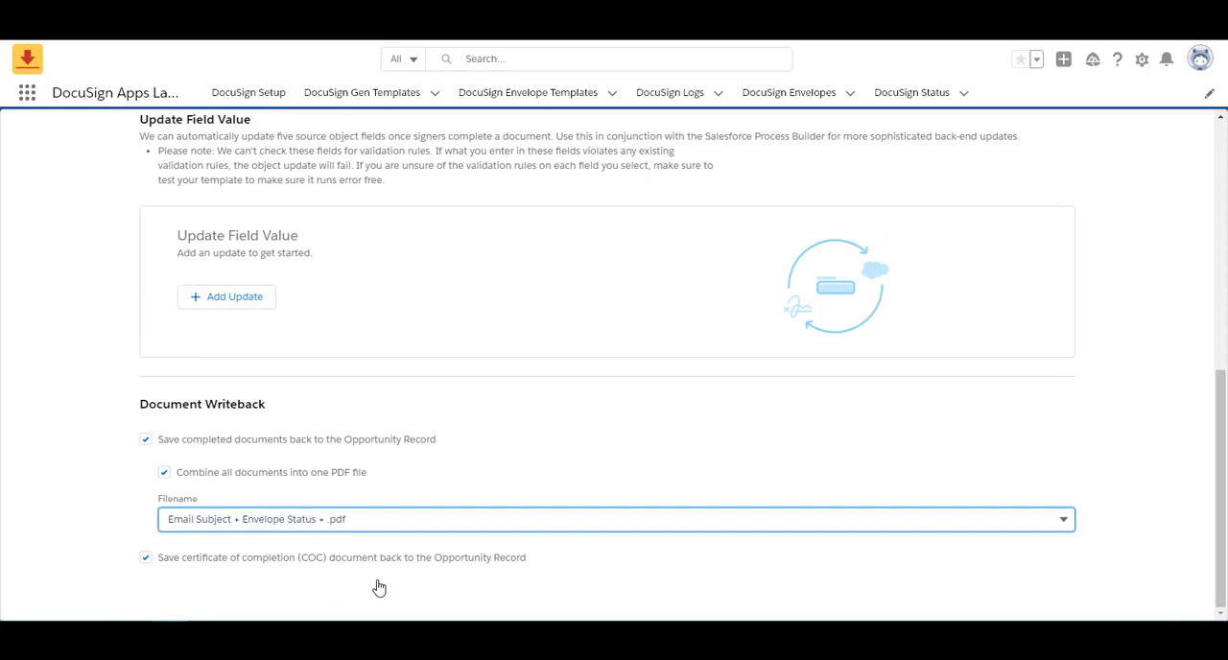
left_click(1174, 134)
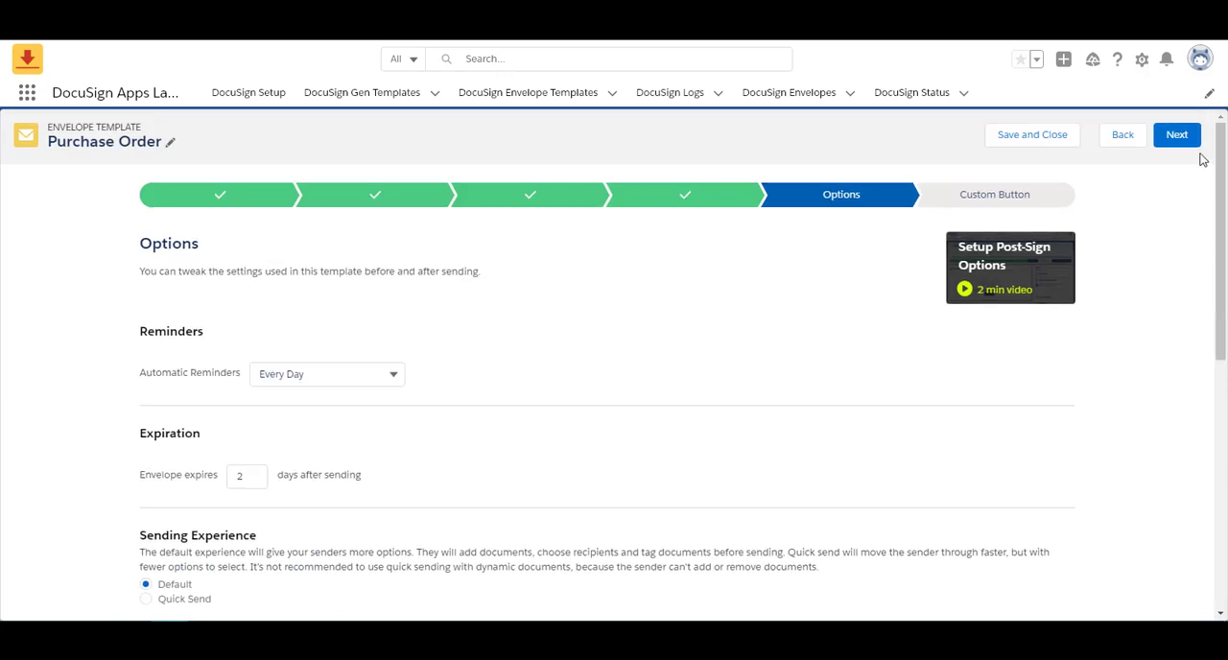
- Label the custom button PO and add it to all four Opportunity page layouts
left_click(1176, 135)
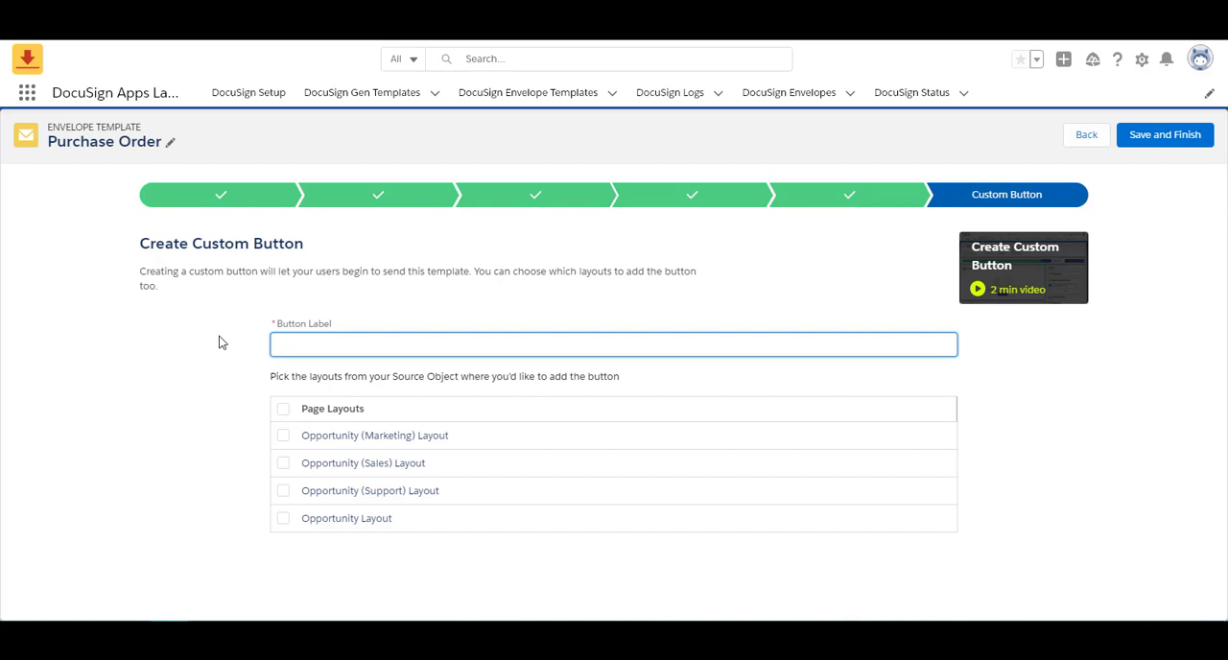
left_click(614, 346)
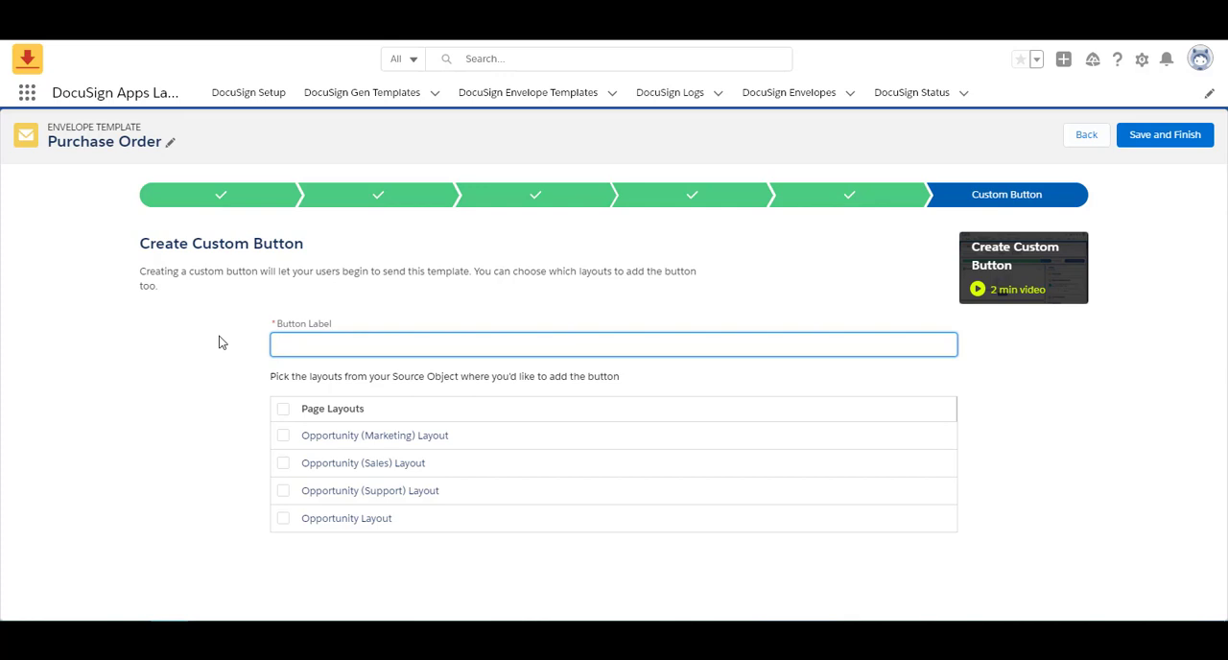
type("PO")
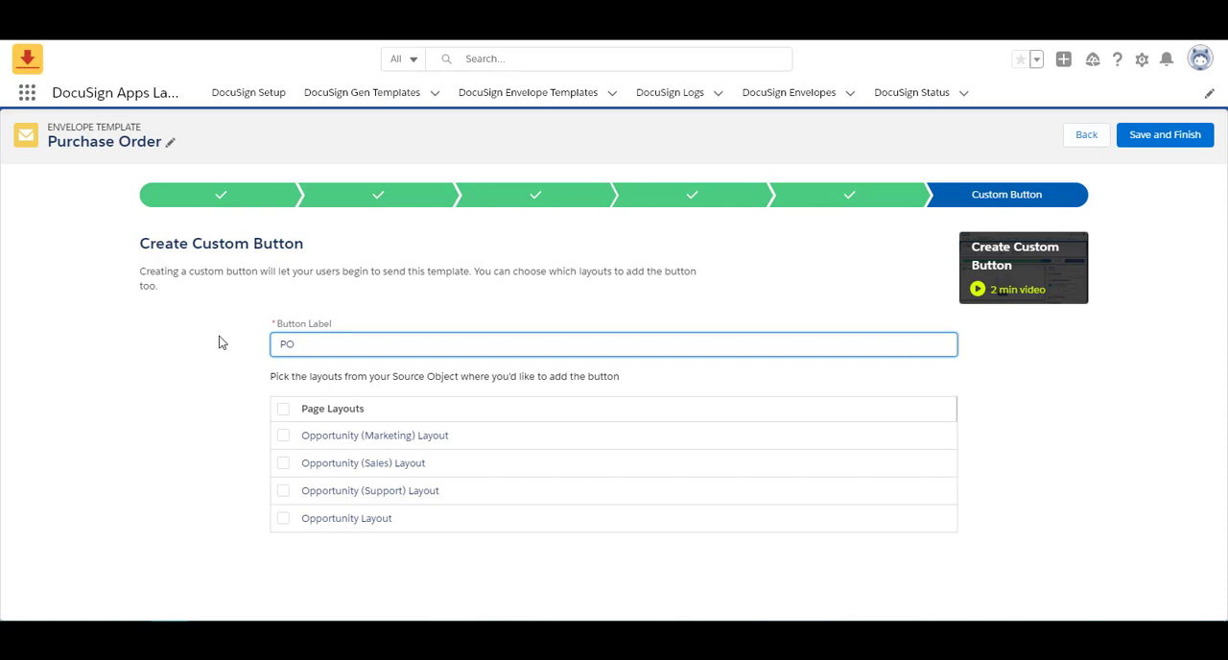
left_click(284, 408)
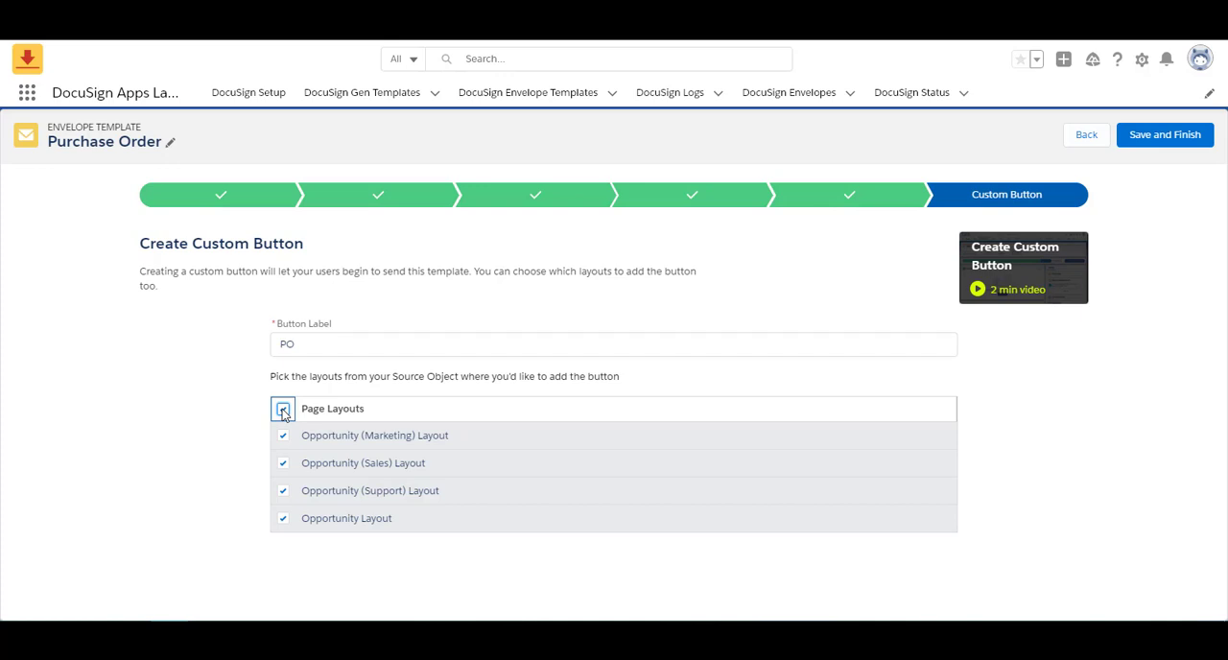
left_click(282, 408)
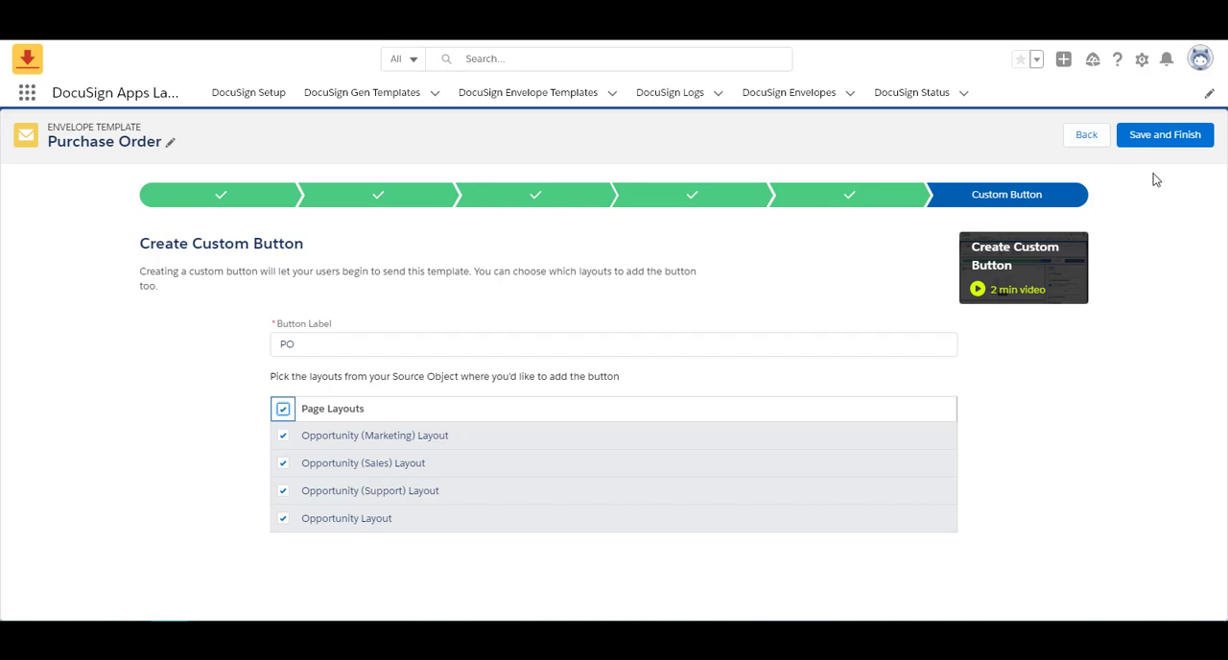
- Save and finish the Purchase Order template, then show the Opportunities list
left_click(1164, 134)
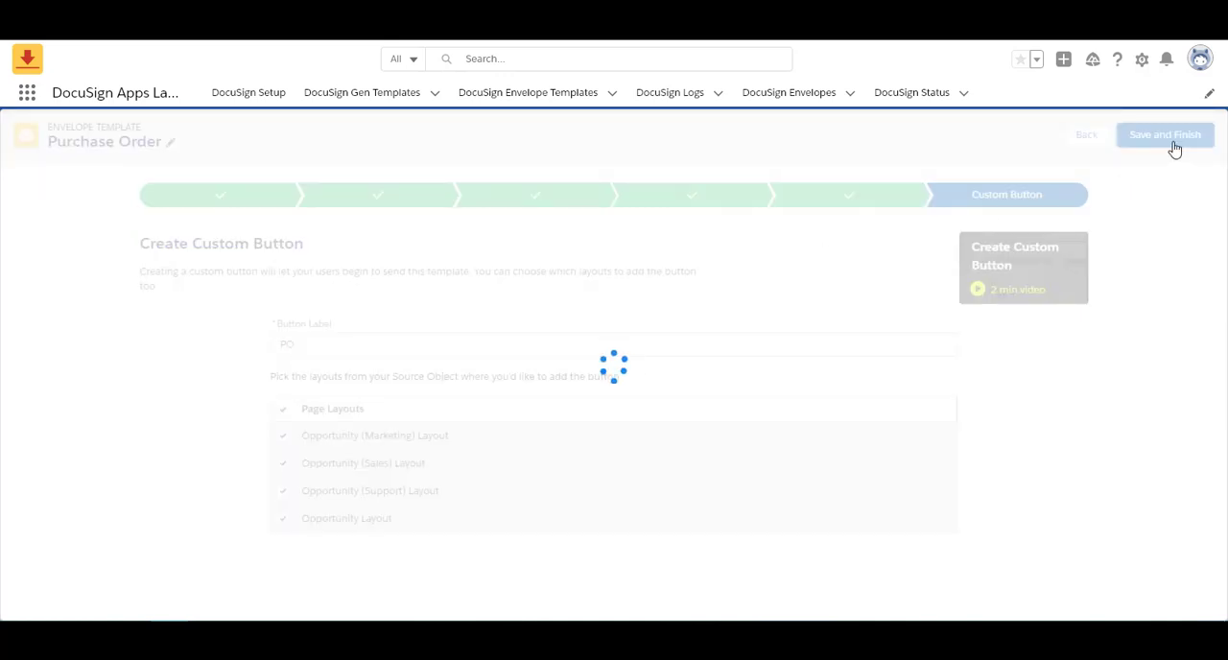
left_click(1164, 134)
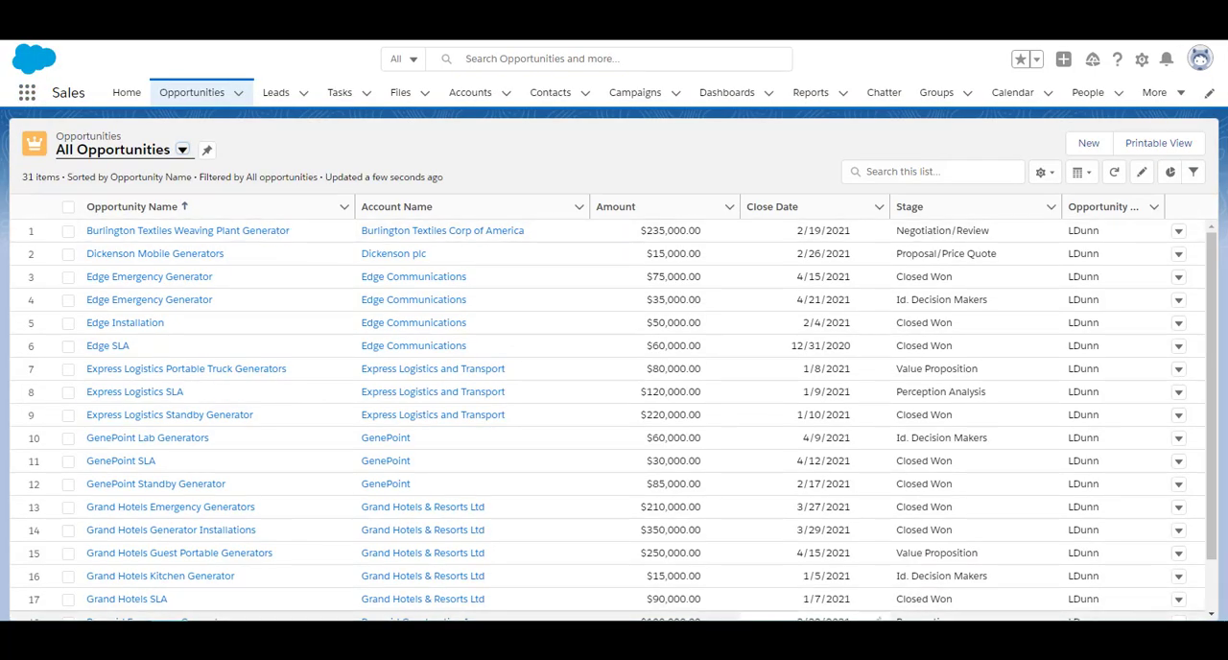
mouse_move(154, 254)
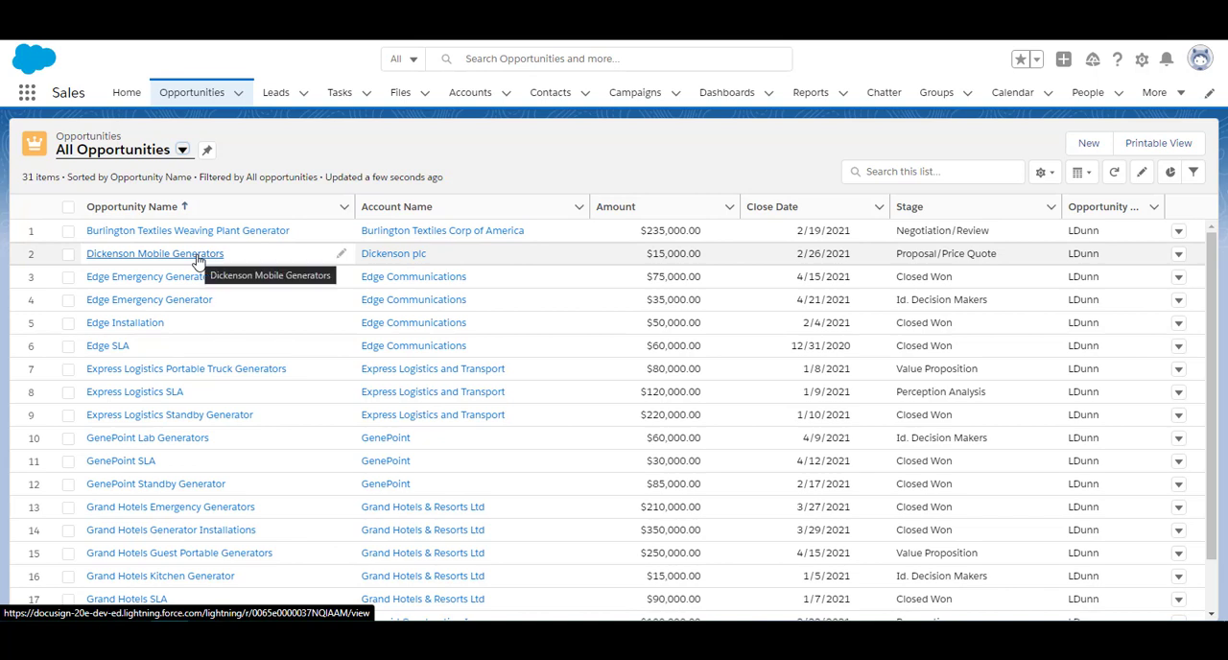
- Launch the PO button from the Dickenson Mobile Generators opportunity to start a DocuSign envelope
left_click(153, 253)
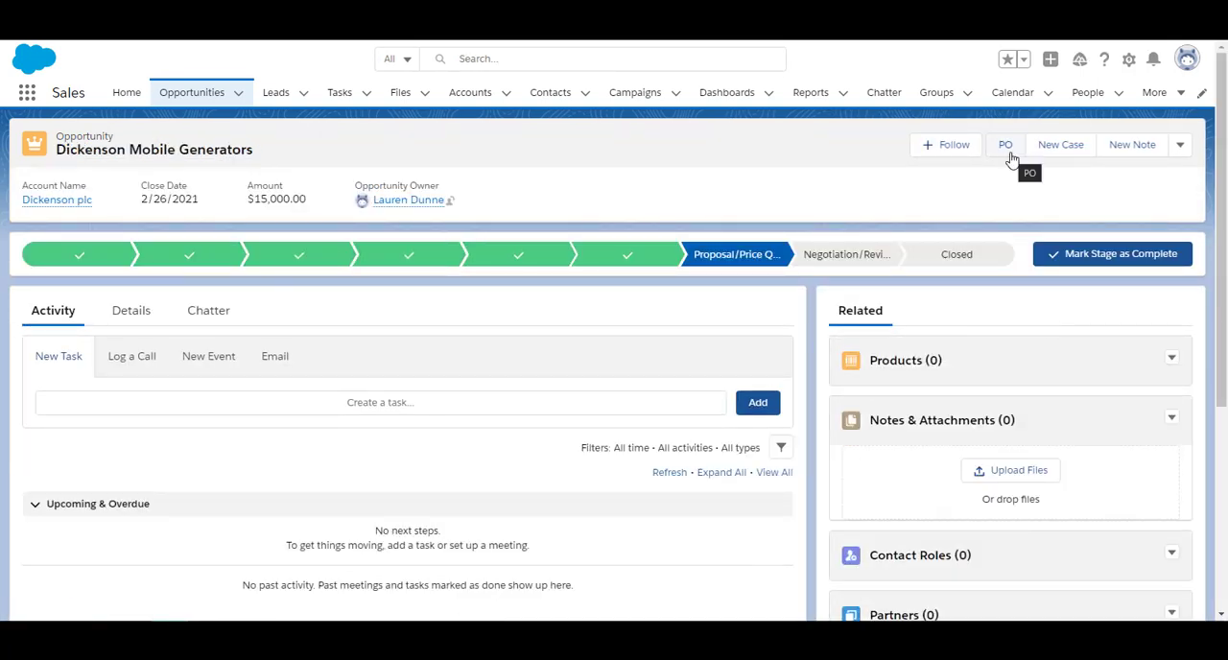
left_click(1005, 144)
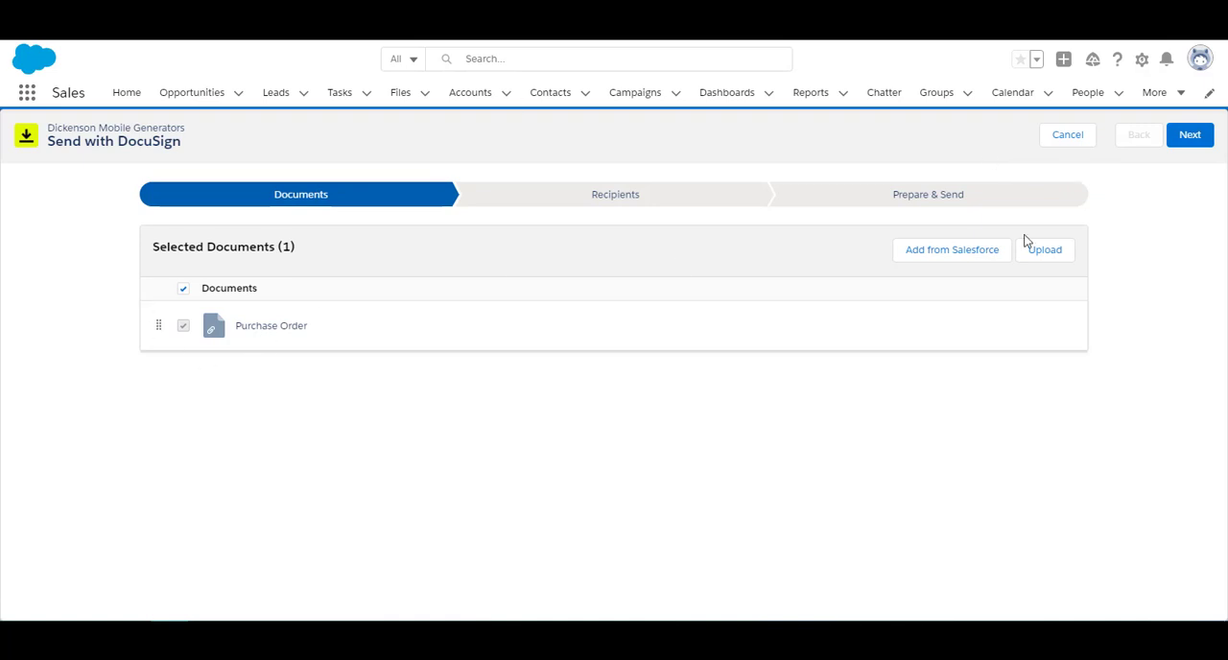
- Accept the Purchase Order document and Owner recipient and continue to the tagger
left_click(1189, 134)
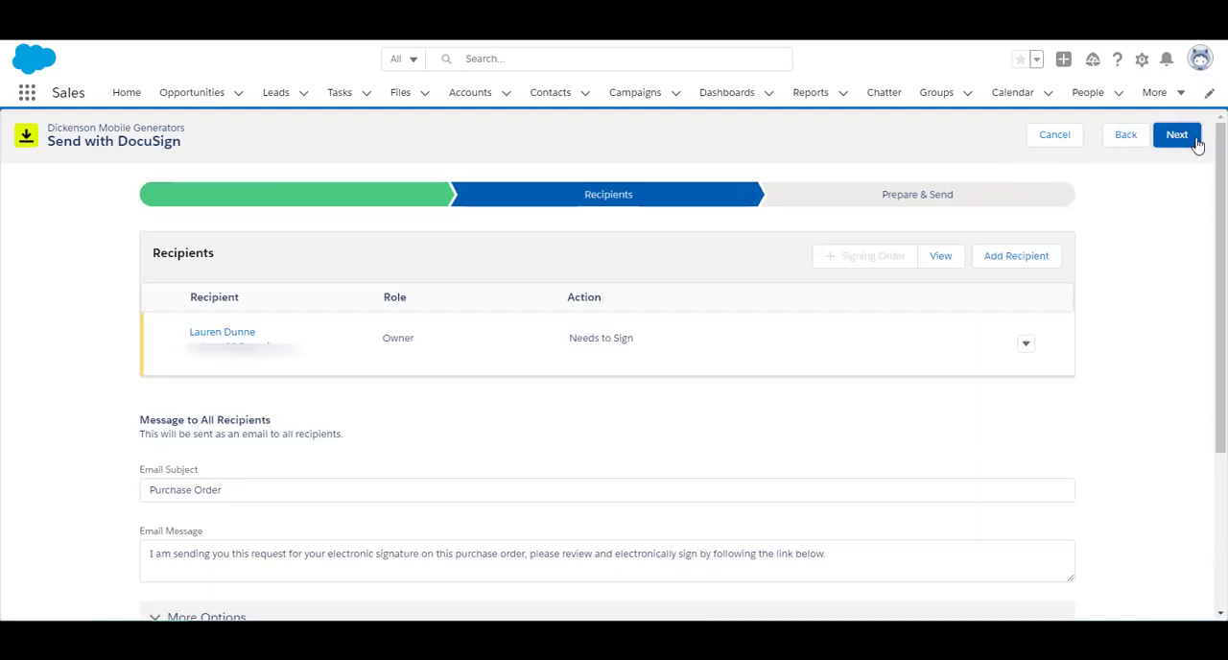
scroll("down", 3)
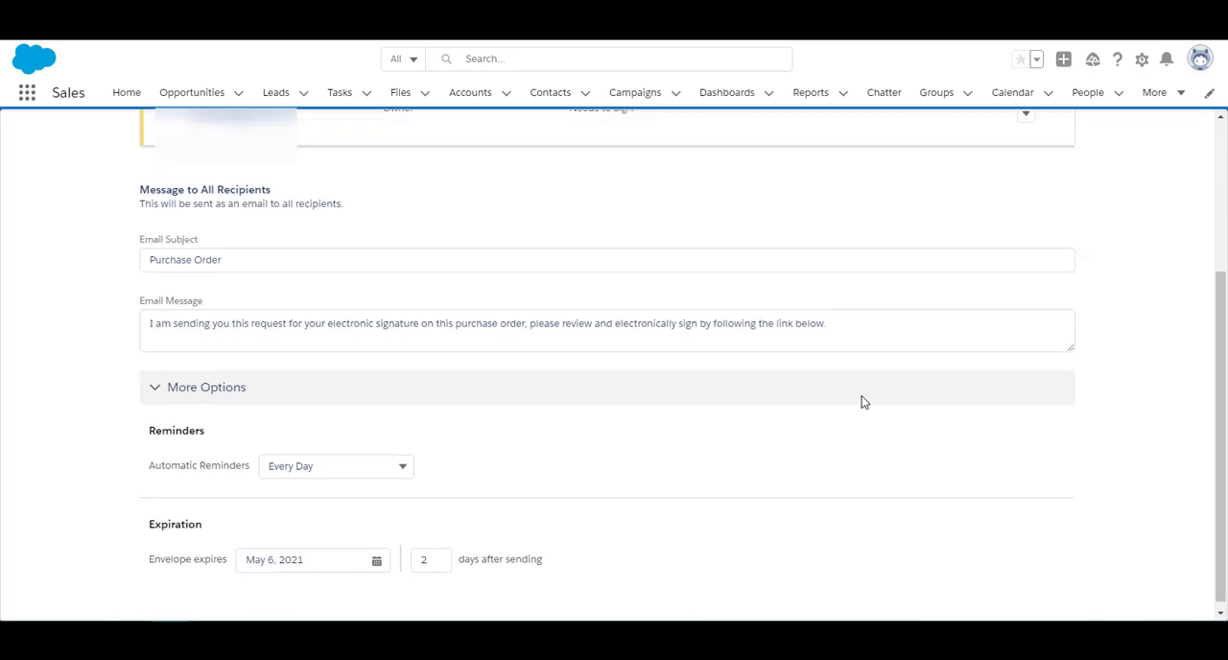
scroll("up", 3)
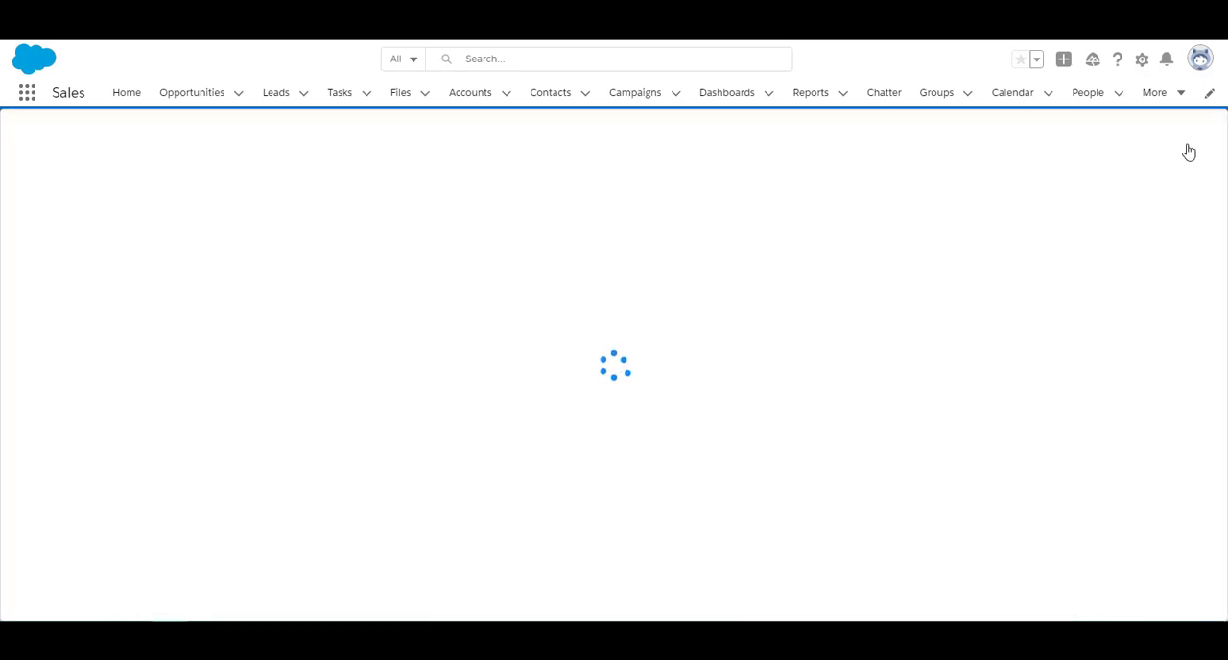
left_click(1189, 135)
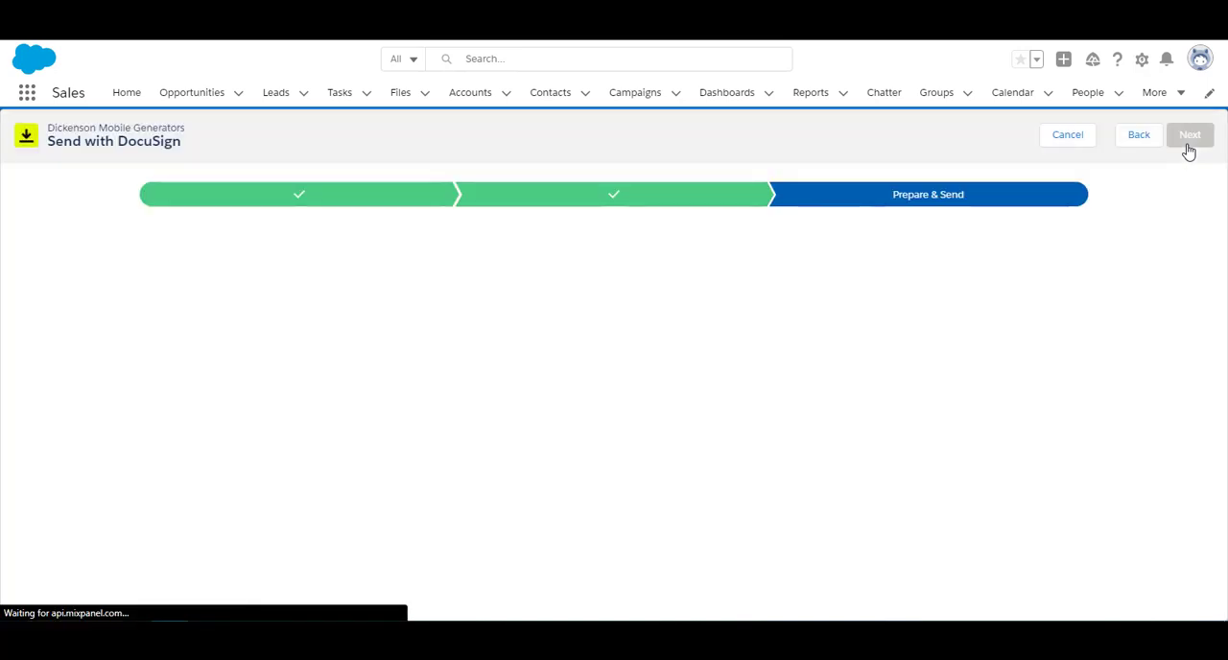
left_click(1190, 135)
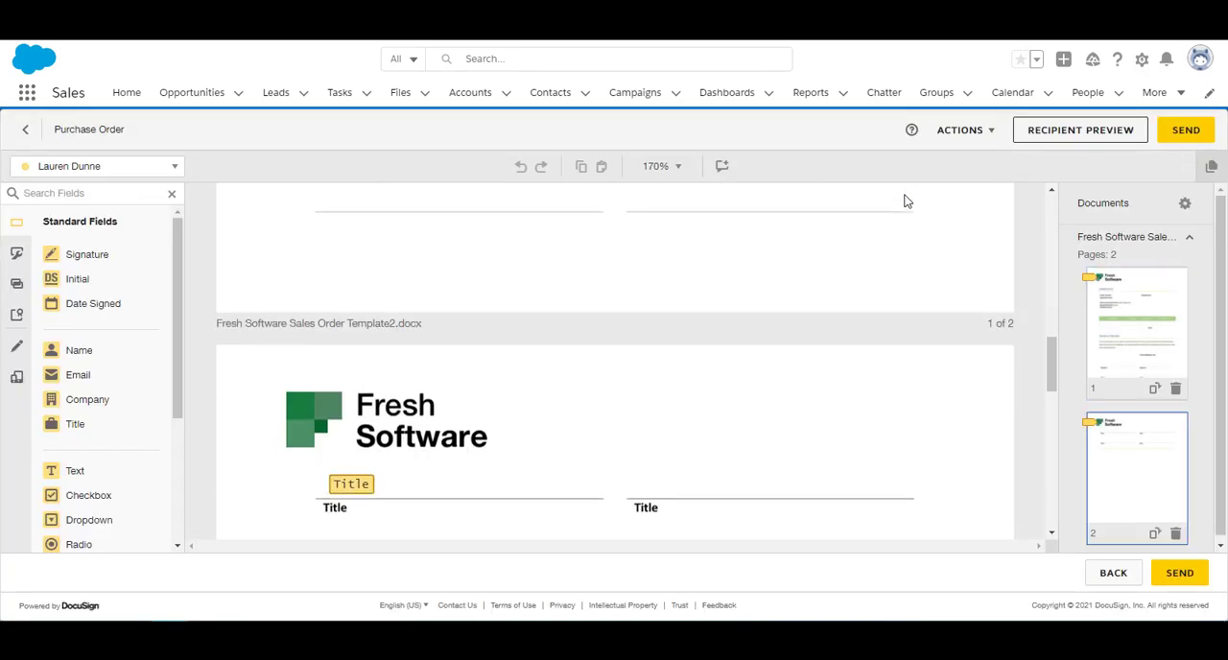
- Send the Purchase Order envelope to the opportunity owner for signature
left_click(1185, 131)
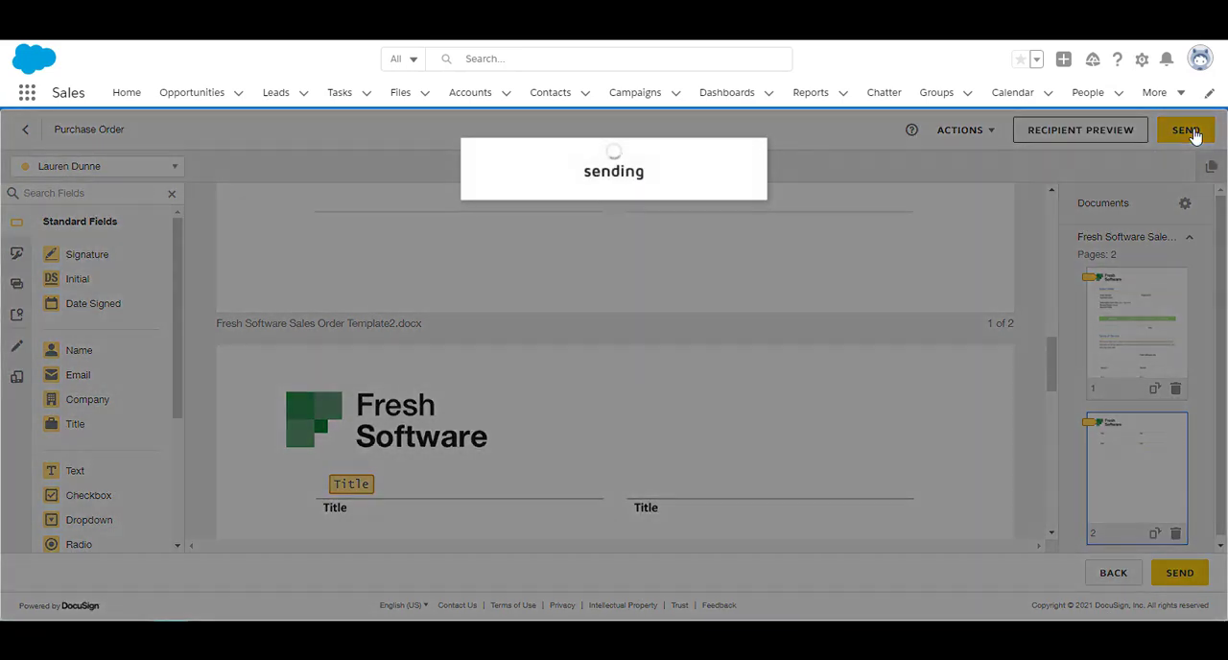
left_click(1185, 131)
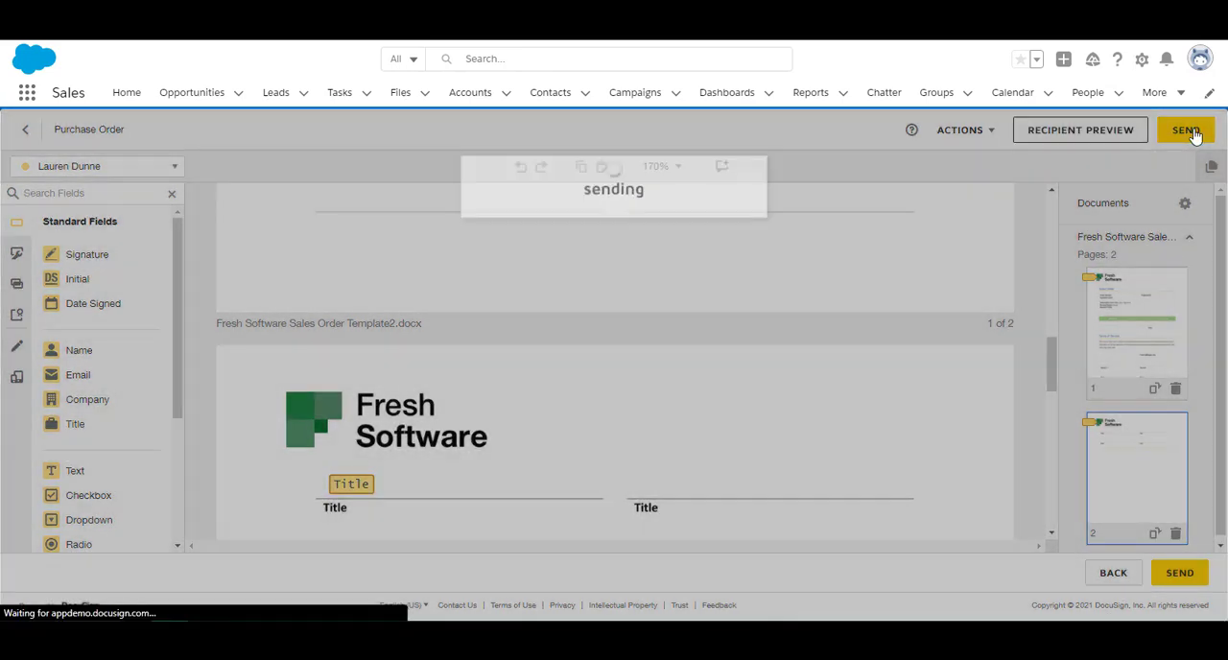
left_click(1186, 131)
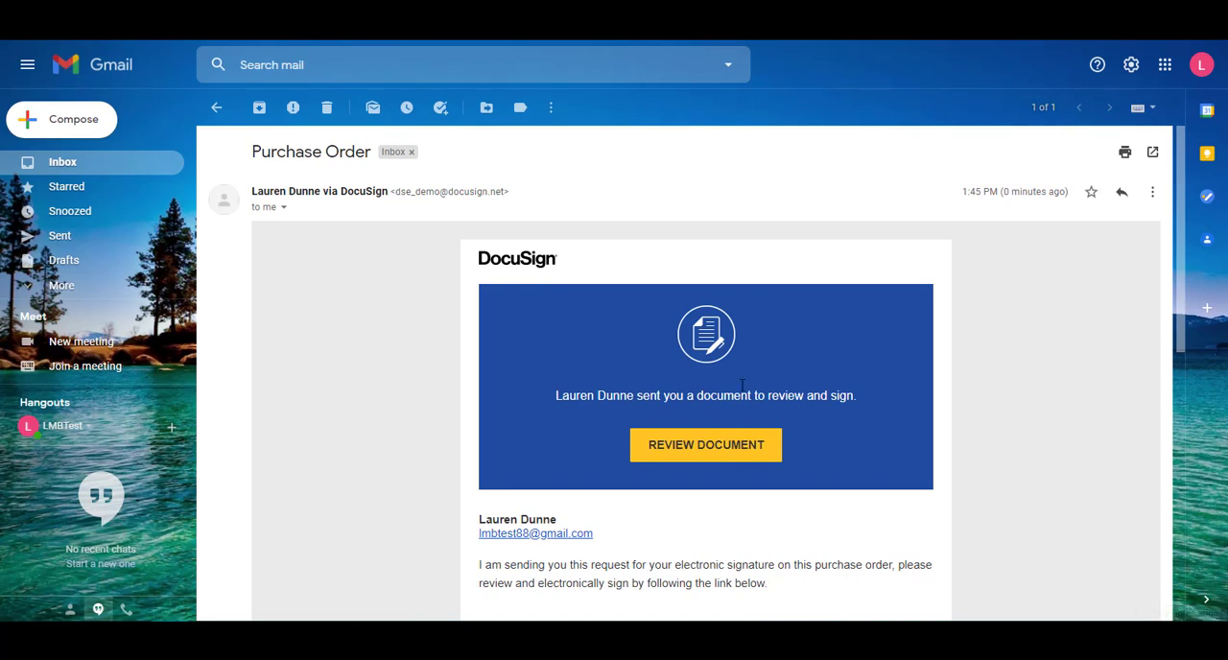
- Review the document from the email and fill in order number 12345 and Prepared For Disney World
left_click(706, 445)
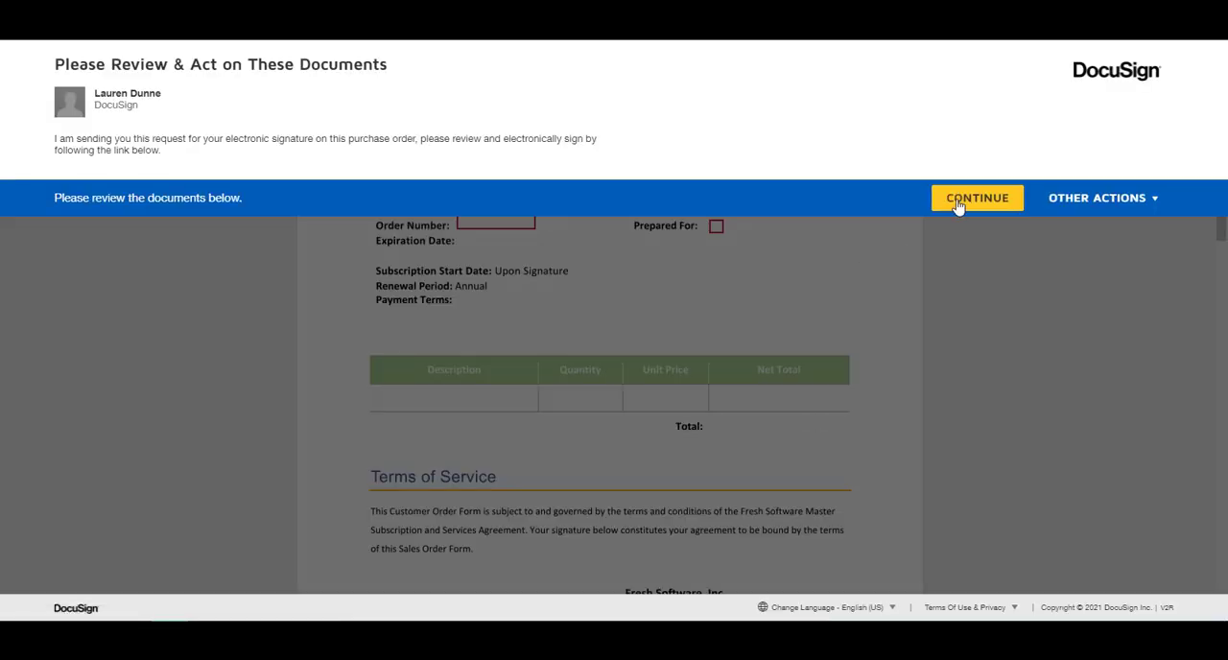
left_click(977, 198)
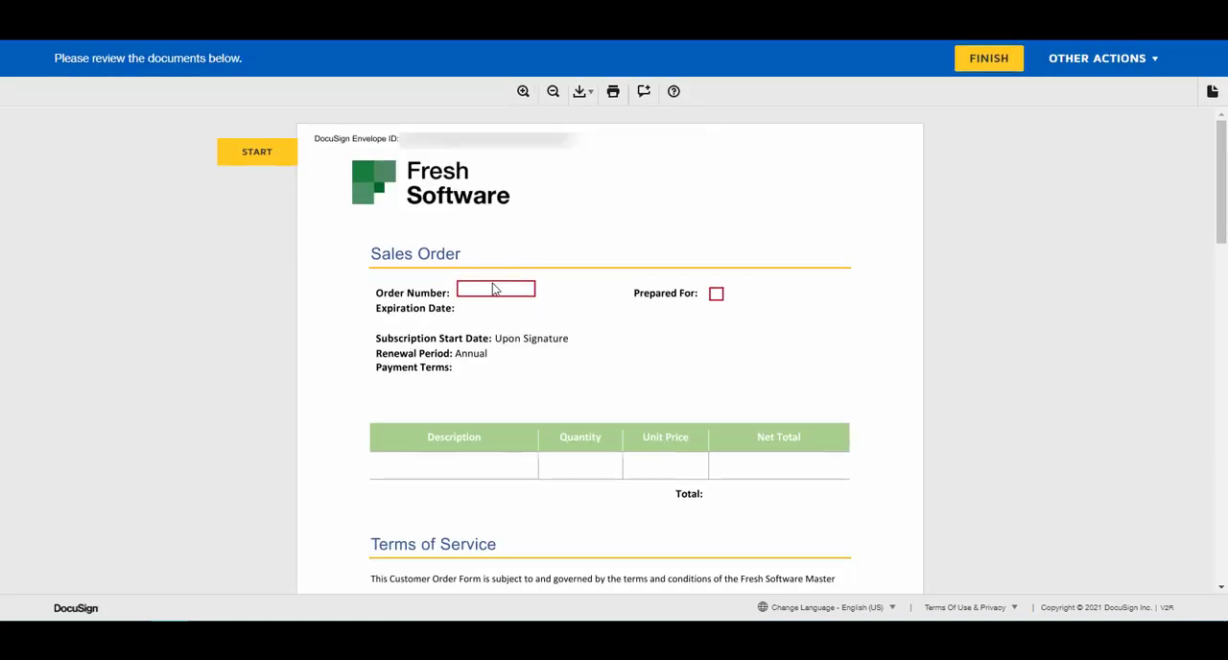
type("1234")
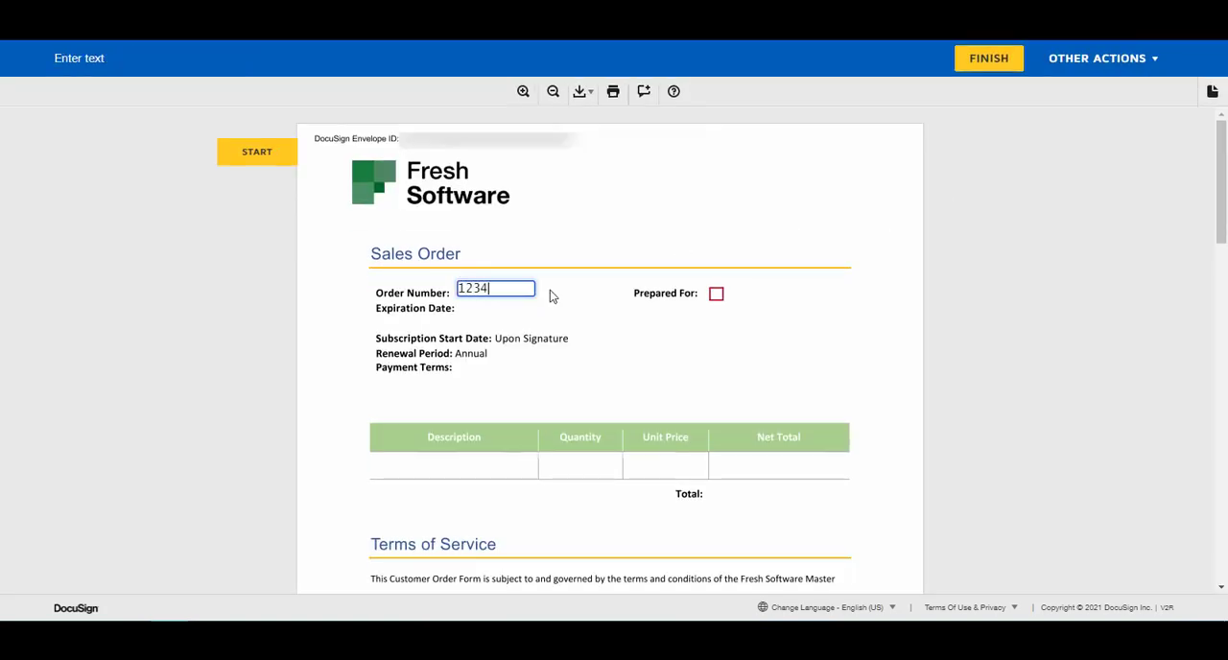
type("5")
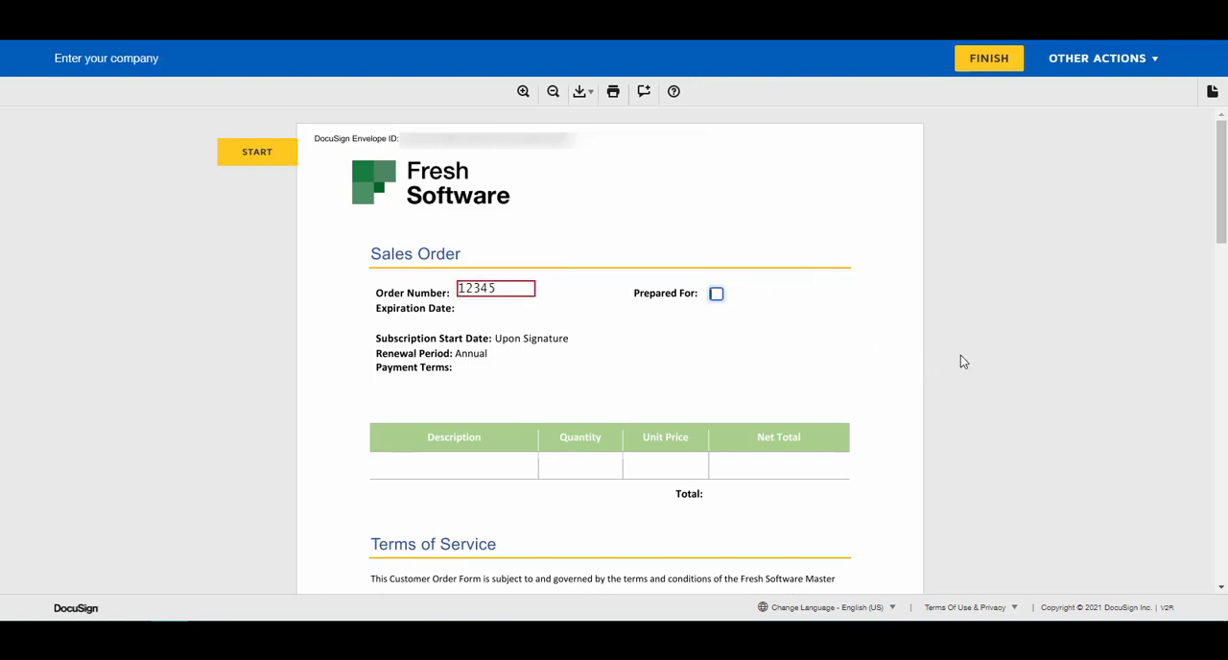
type("Disney World")
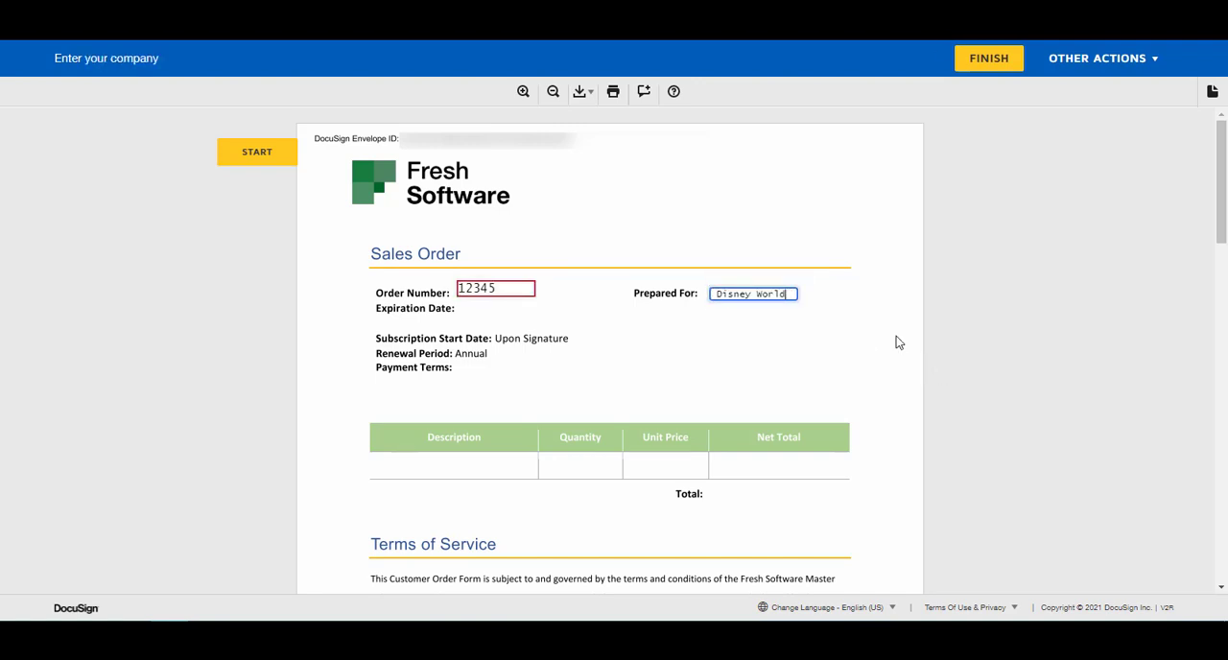
- Sign the Sales Order and finish the DocuSign signing session
scroll("down", 3)
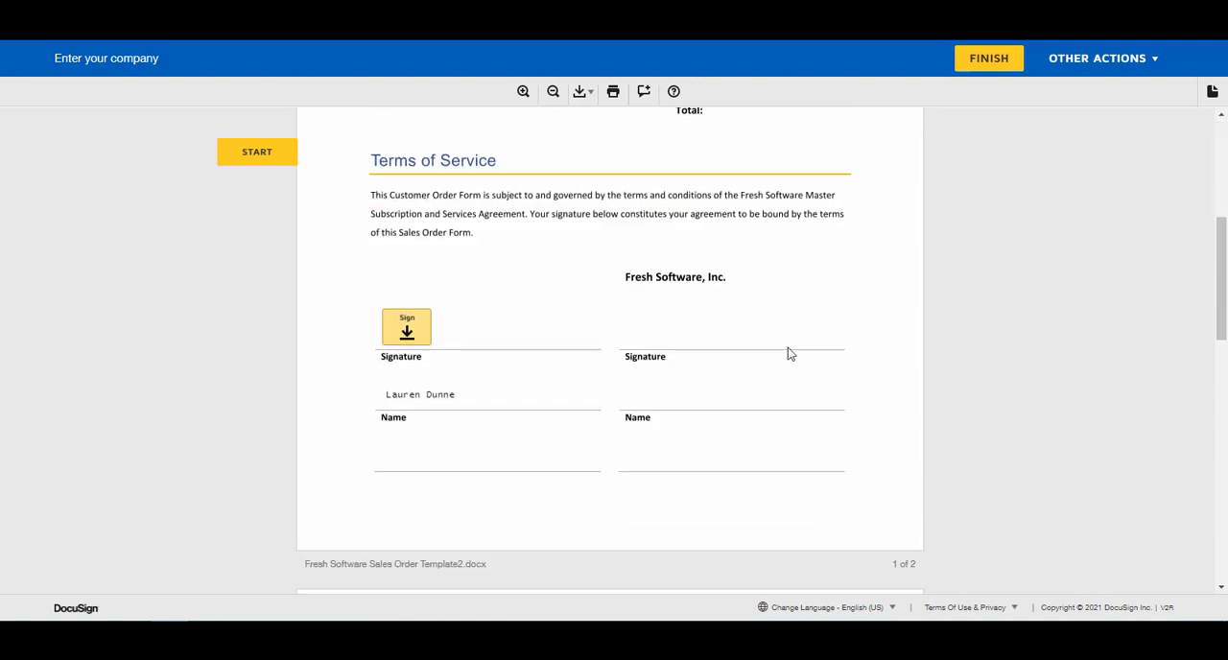
left_click(407, 326)
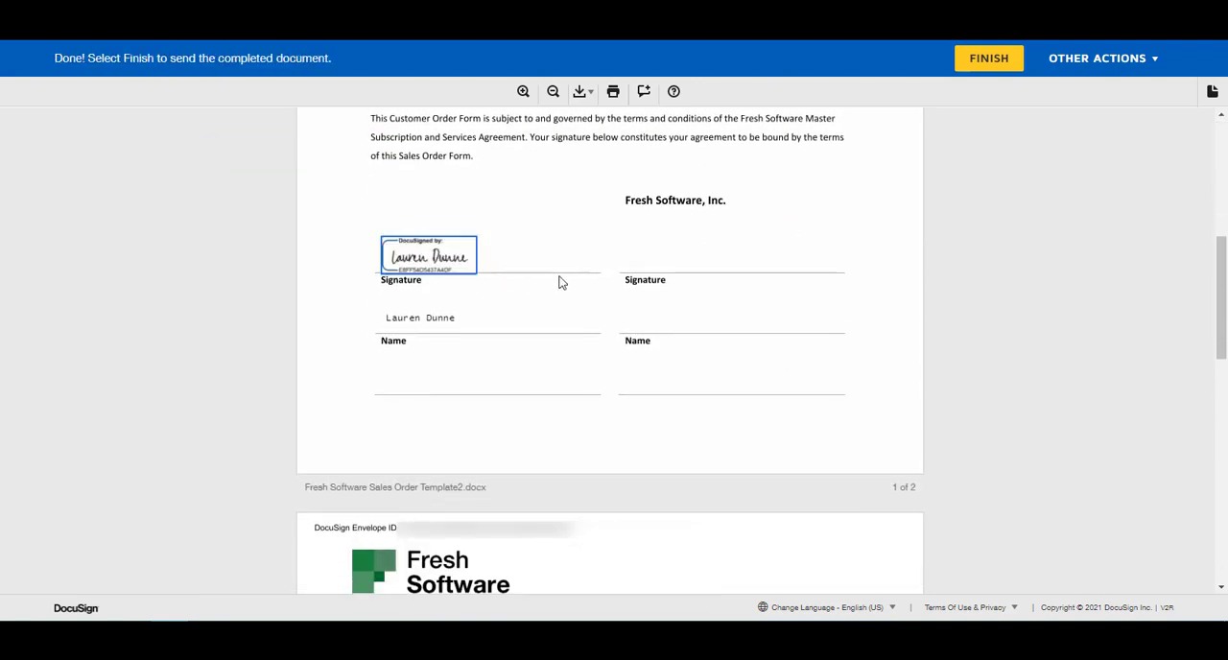
scroll("down", 3)
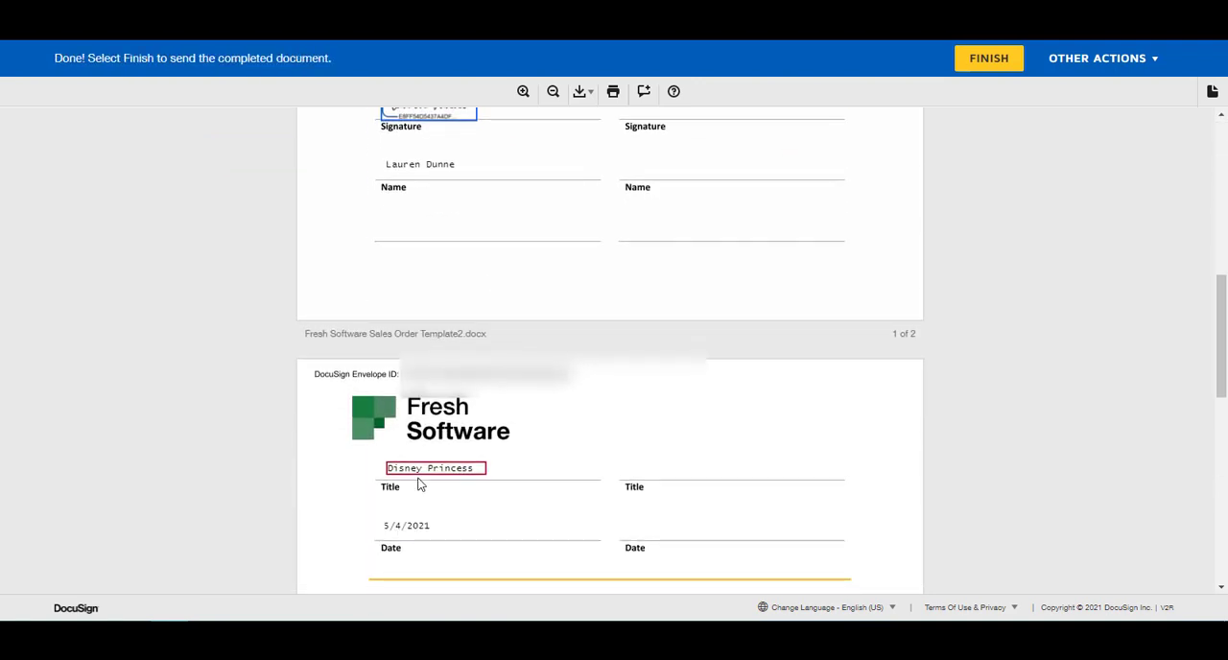
mouse_move(541, 476)
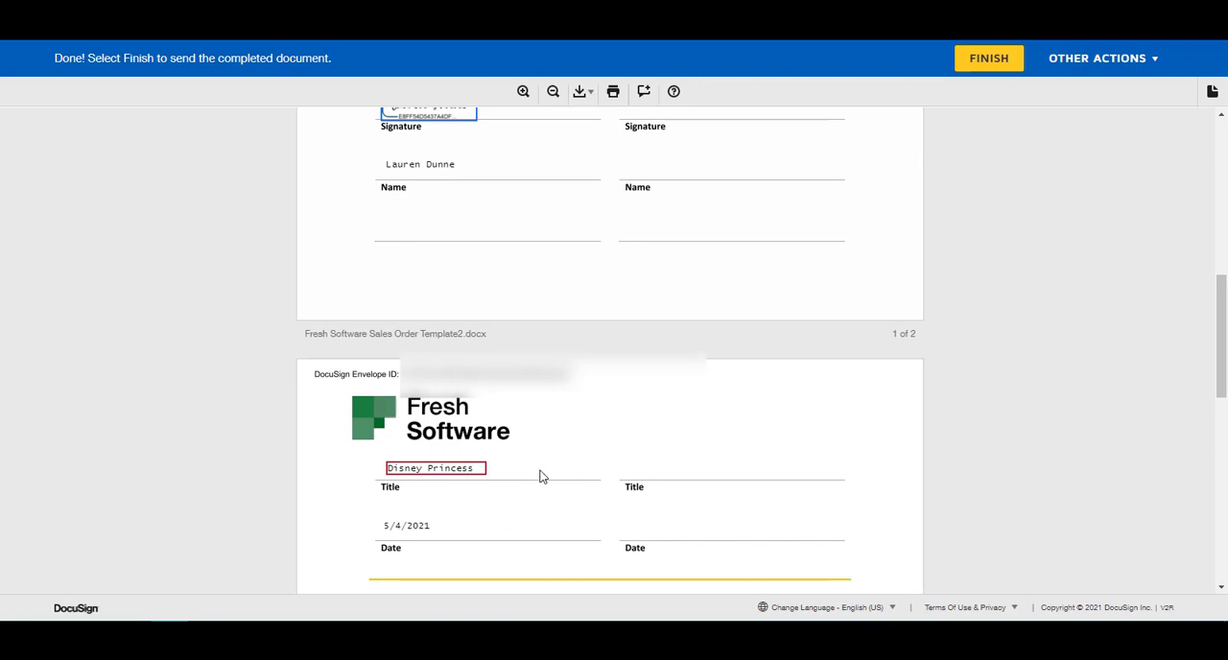
scroll("up", 3)
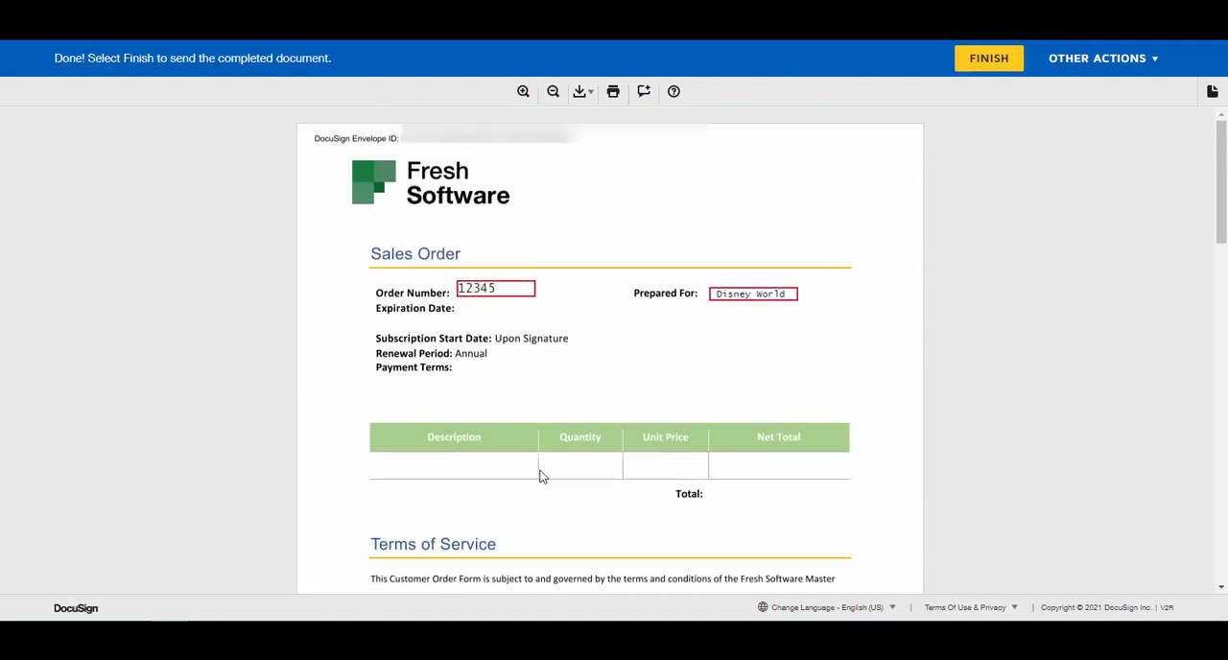
left_click(988, 57)
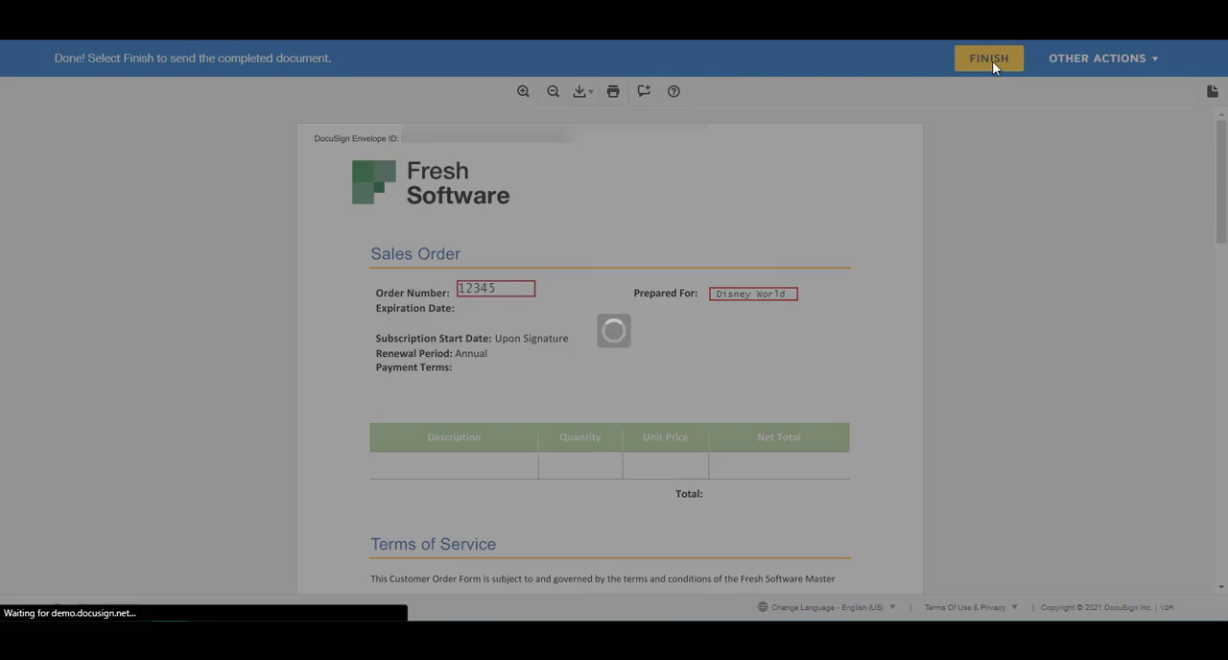
left_click(989, 57)
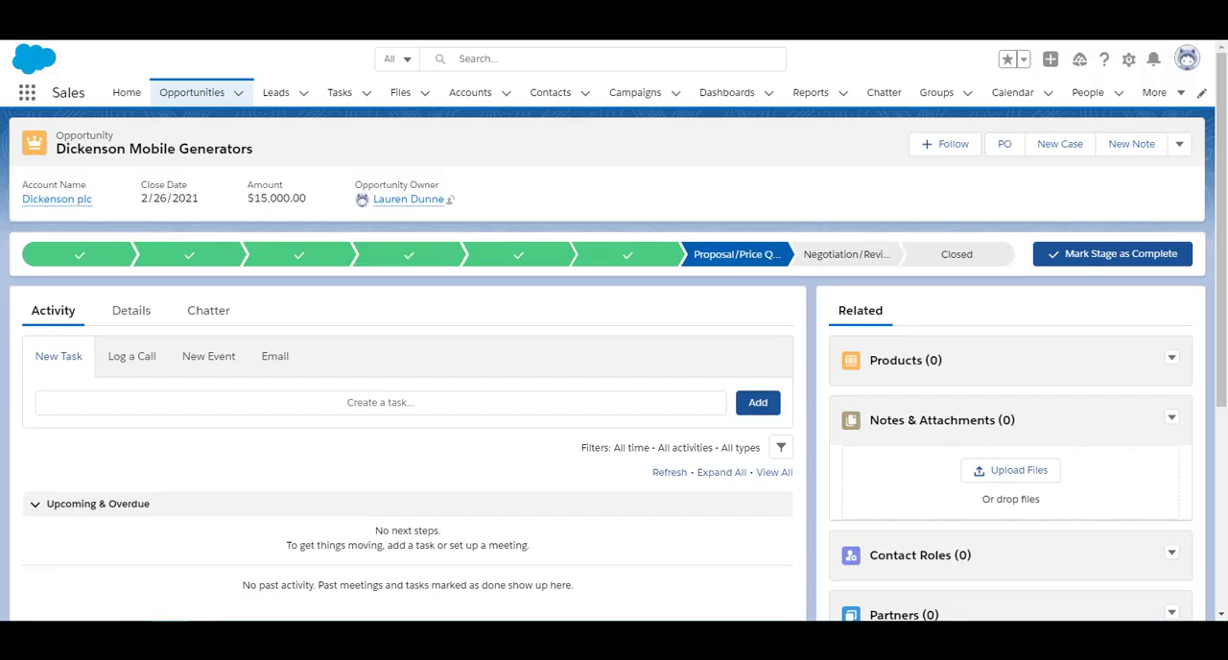
- Review the opportunity's Details fields, confirming Order Number reads 12345
scroll("down", 3)
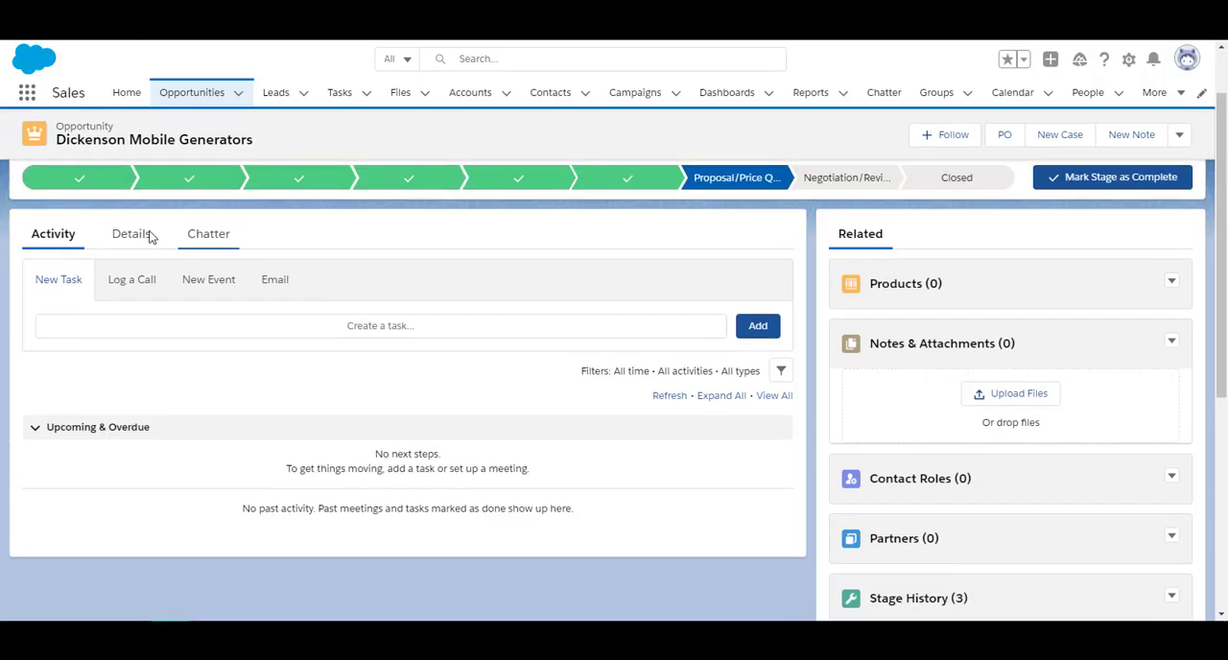
left_click(130, 234)
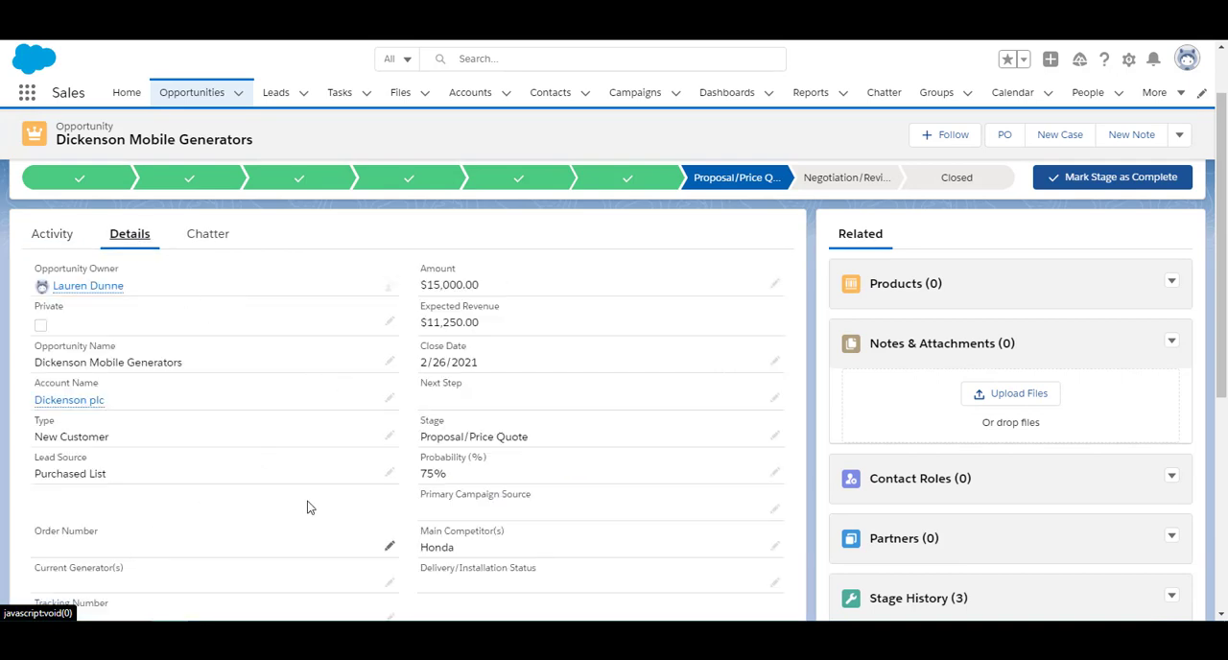
scroll("down", 3)
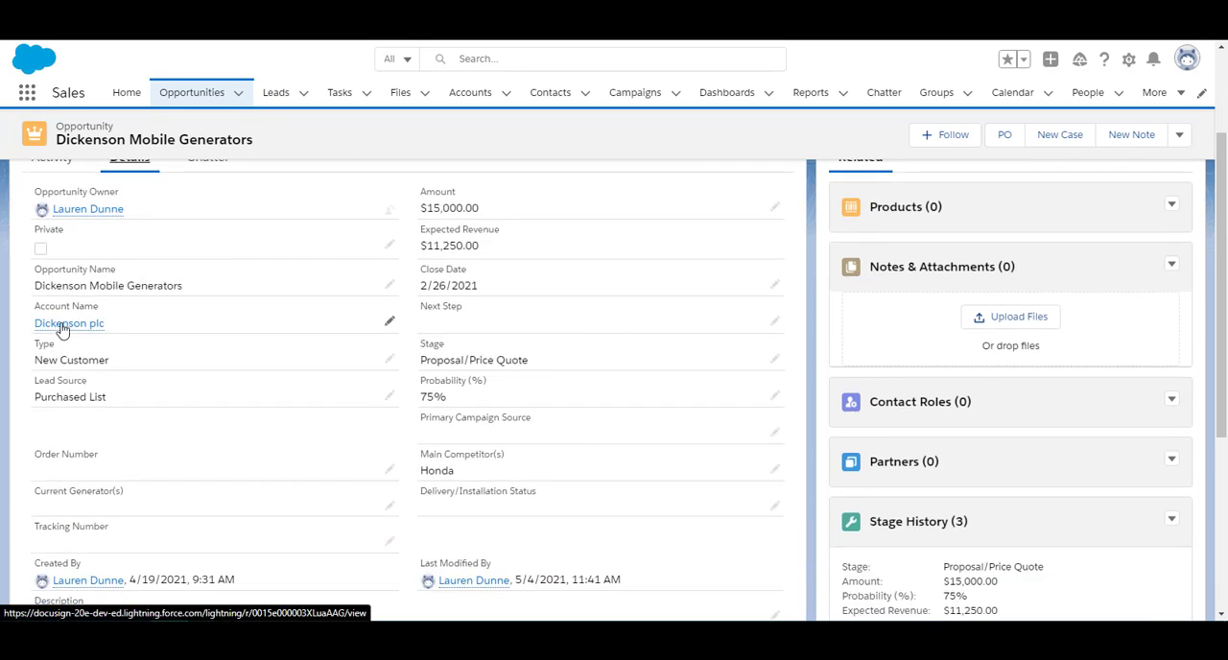
mouse_move(334, 480)
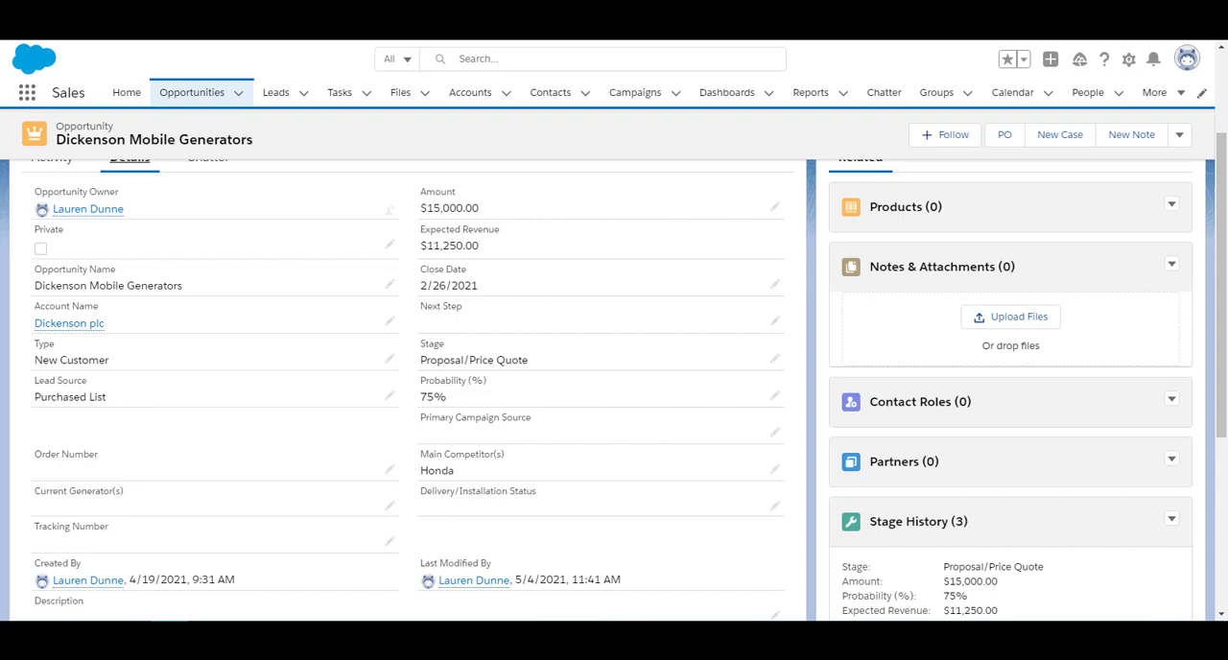
scroll("up", 3)
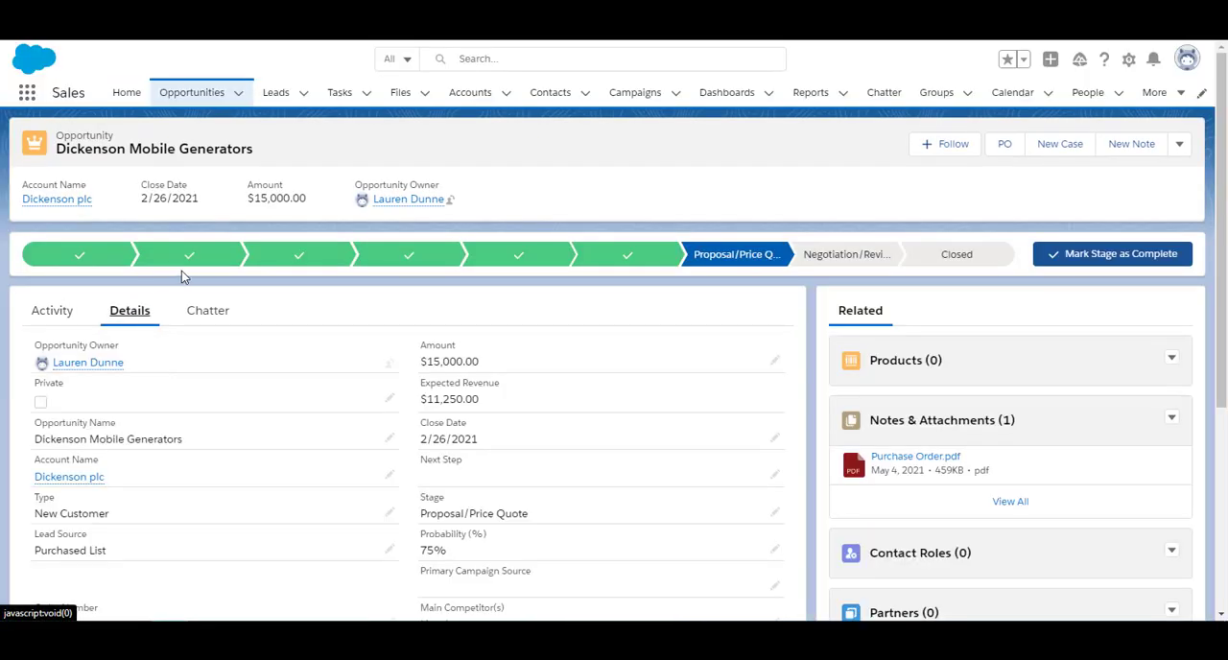
scroll("down", 3)
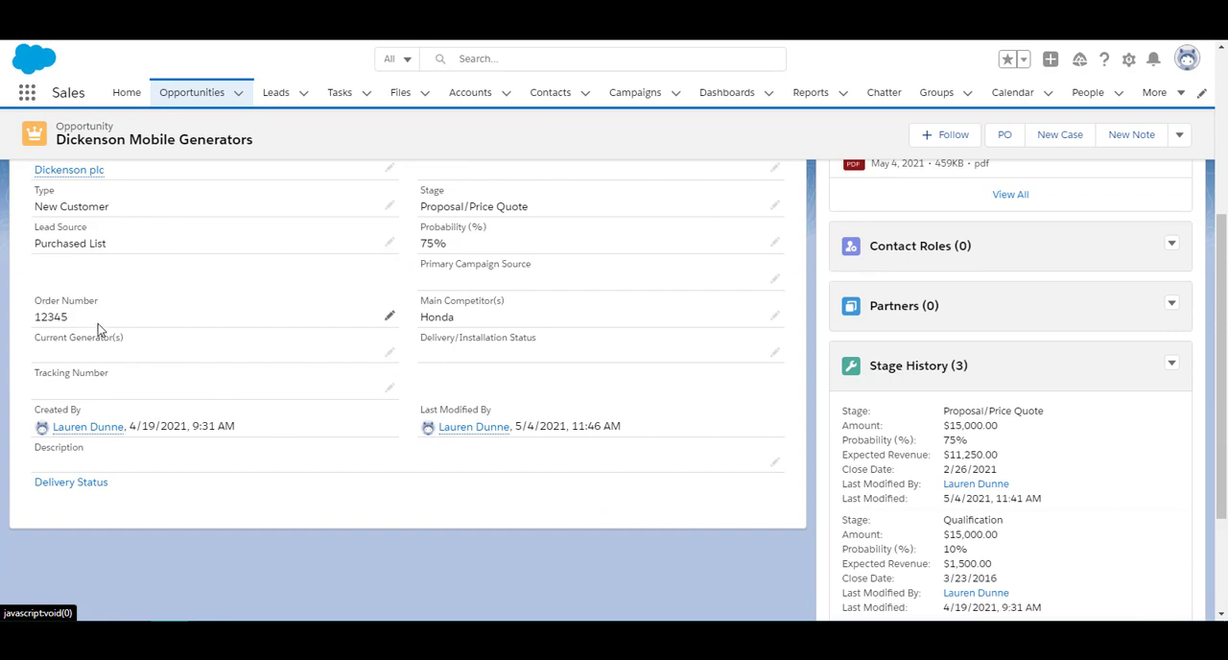
mouse_move(104, 323)
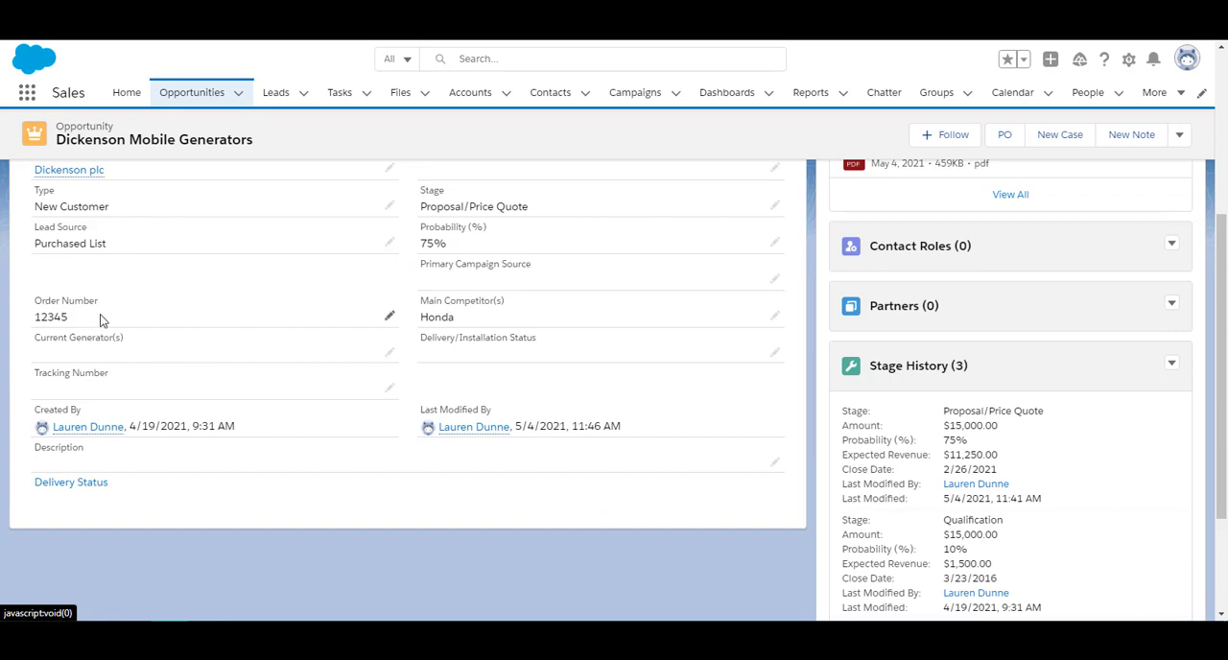
scroll("up", 3)
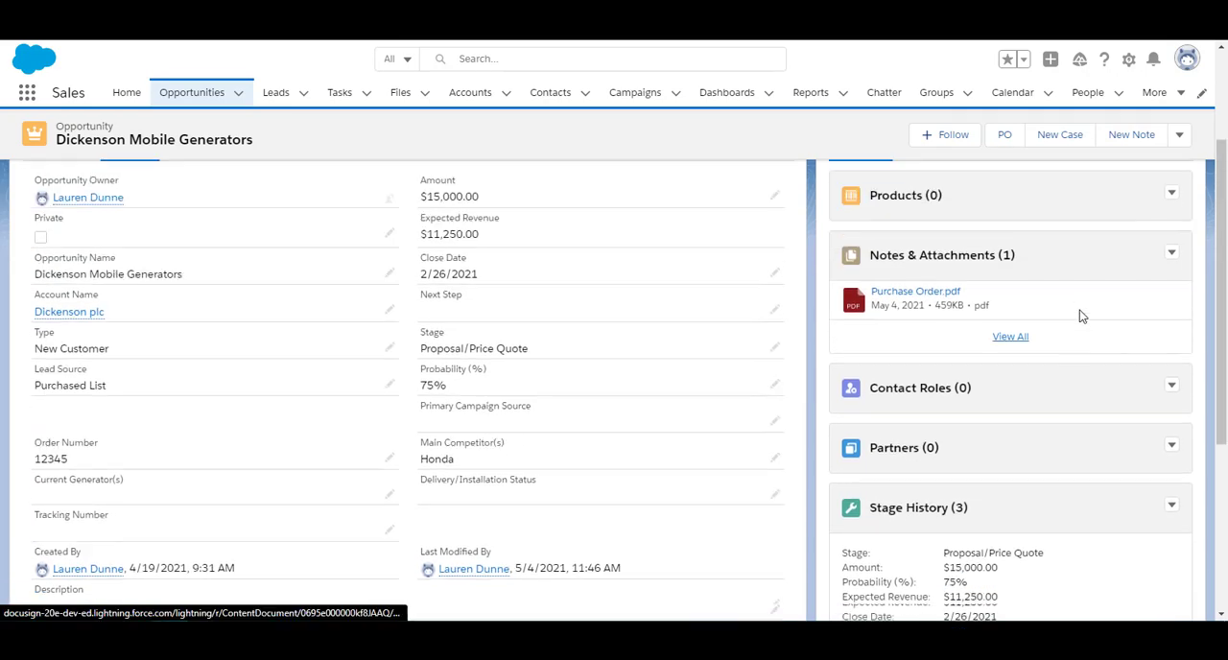
- Preview the attached signed Purchase Order.pdf, then dismiss the preview
left_click(913, 292)
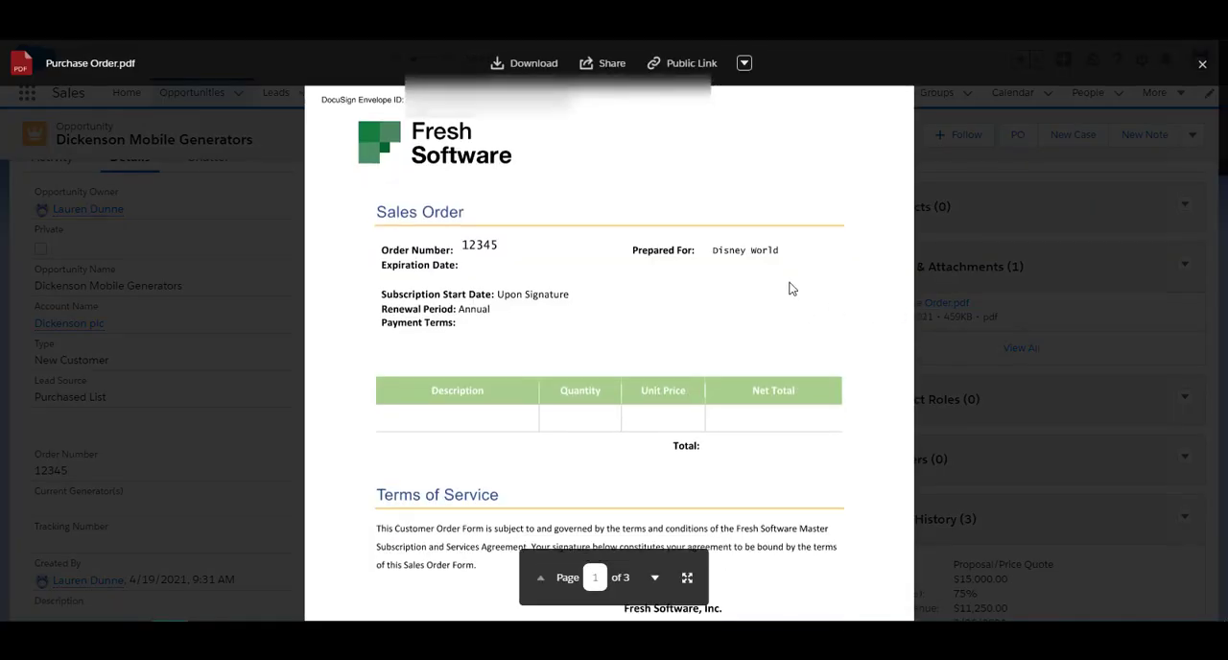
scroll("down", 3)
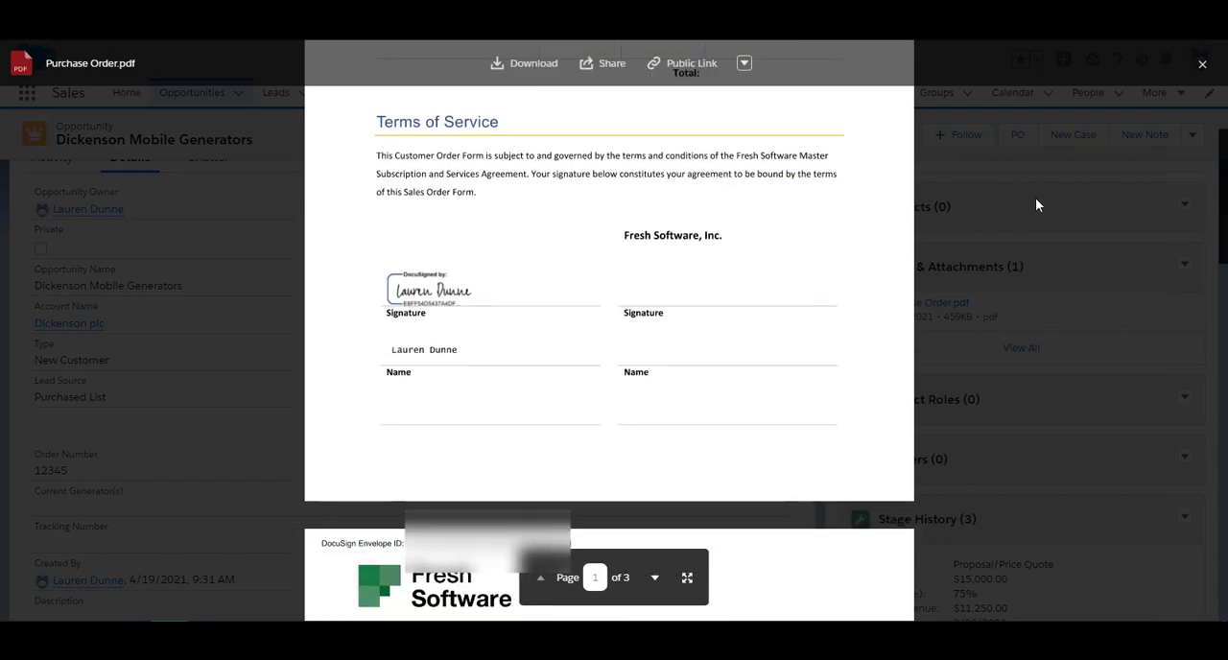
left_click(1201, 65)
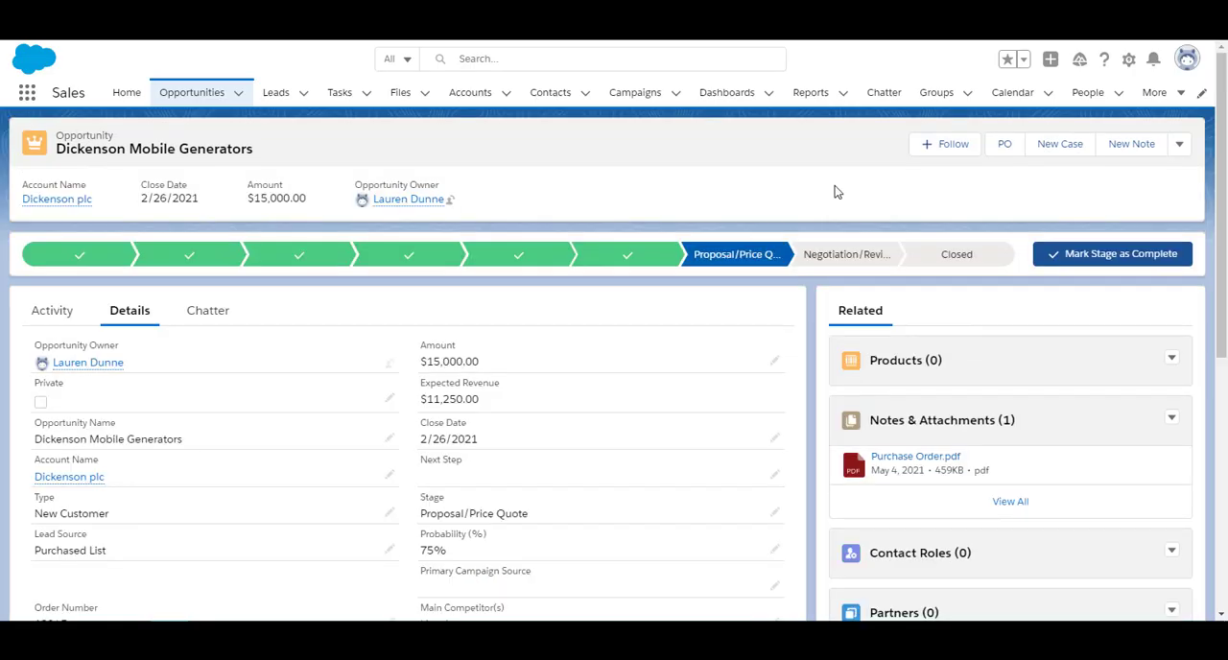